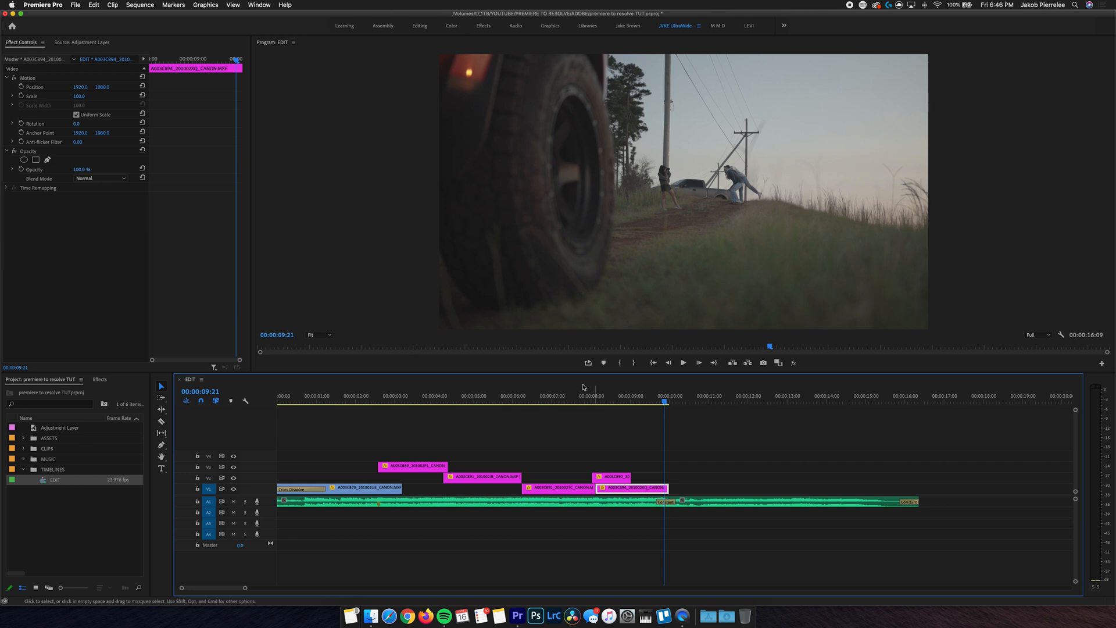
{"action": "mouse_move", "coordinate": [473, 473]}
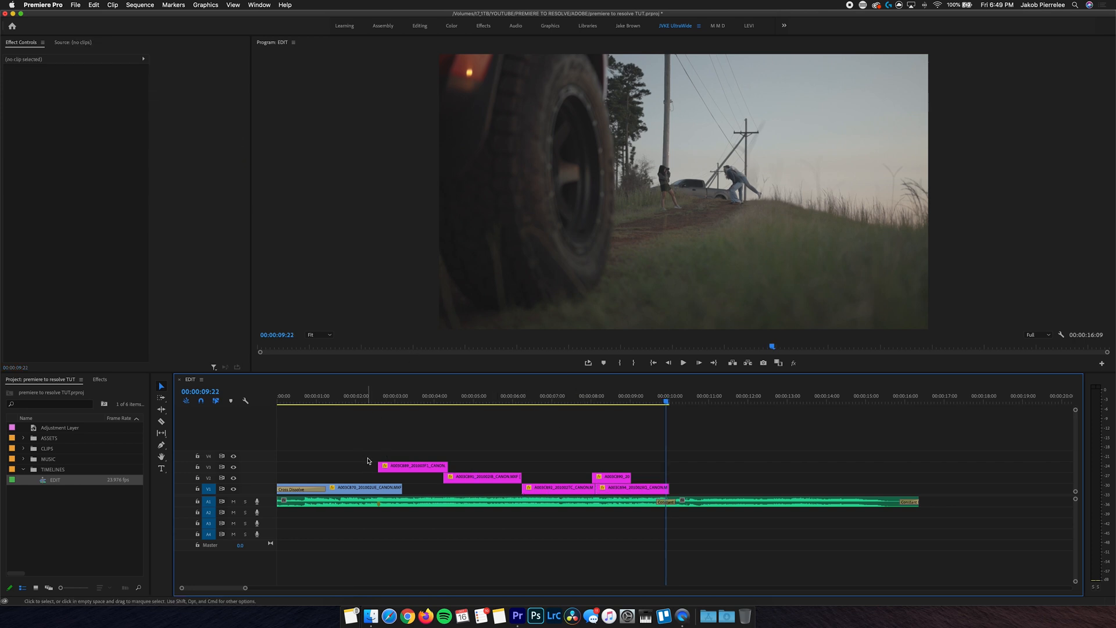
Duplicate the EDIT sequence via its context menu in the Project panel.
{"action": "right_click", "coordinate": [55, 479]}
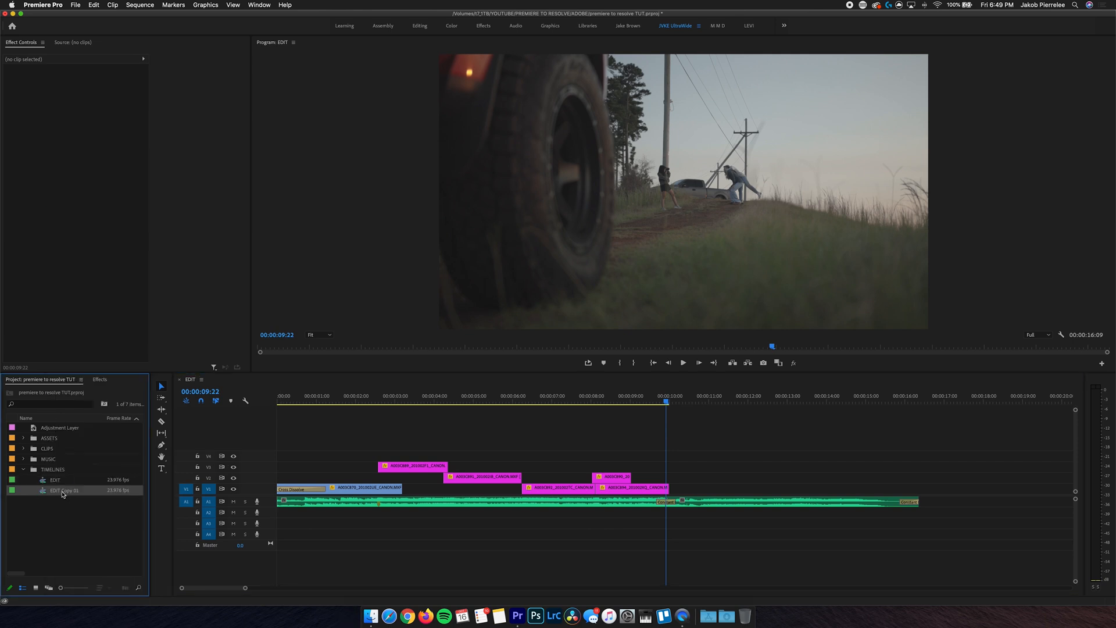
Open the duplicated sequence so it can be renamed EDIT TO RESOLVE and flattened.
{"action": "double_click", "coordinate": [64, 489]}
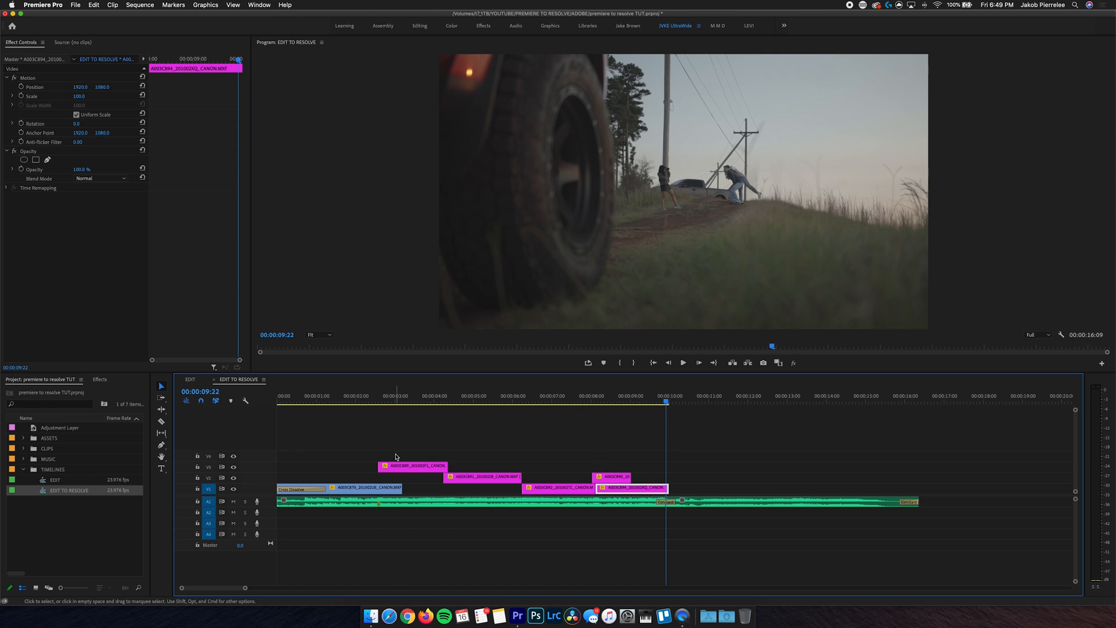
{"action": "mouse_move", "coordinate": [474, 490]}
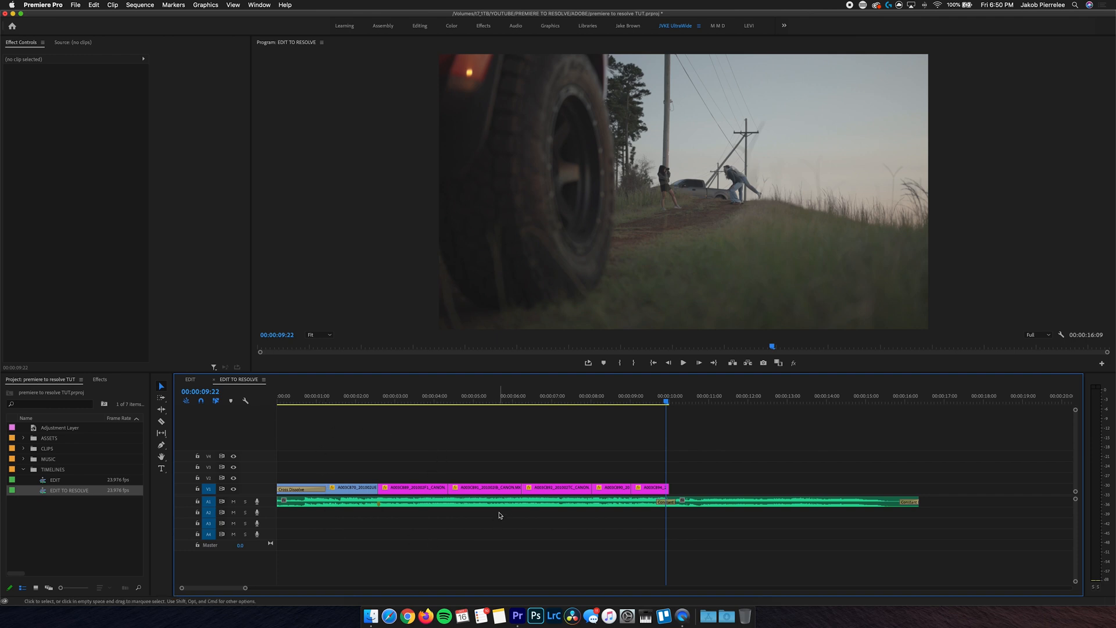
Export EDIT TO RESOLVE as Final Cut Pro XML into a new XML folder under RESOLVE FILES.
{"action": "left_click", "coordinate": [75, 5]}
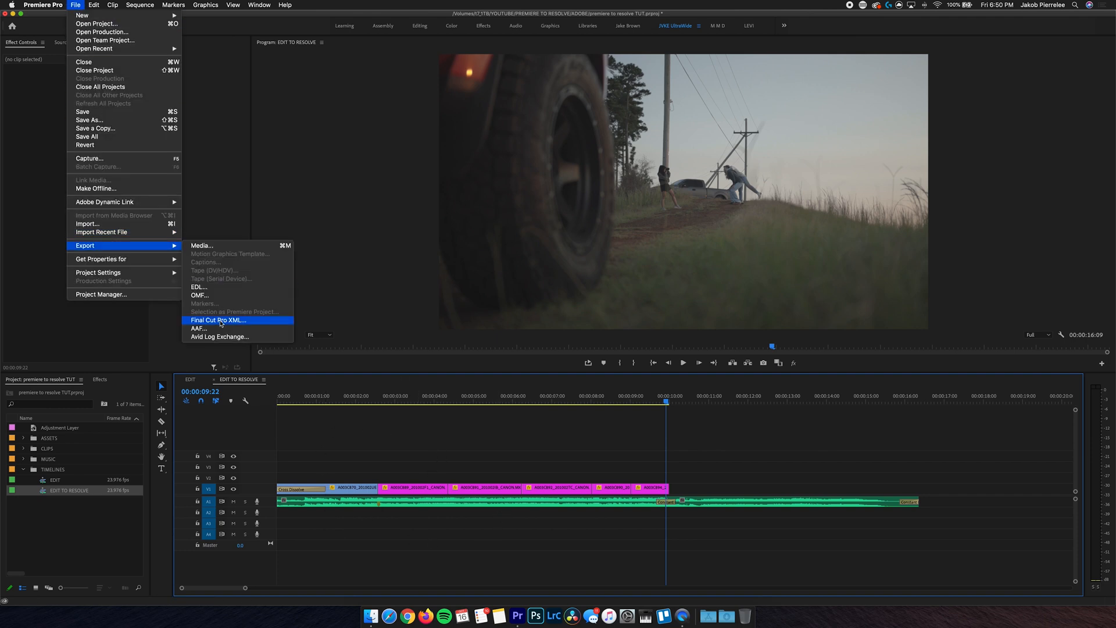
{"action": "left_click", "coordinate": [219, 320]}
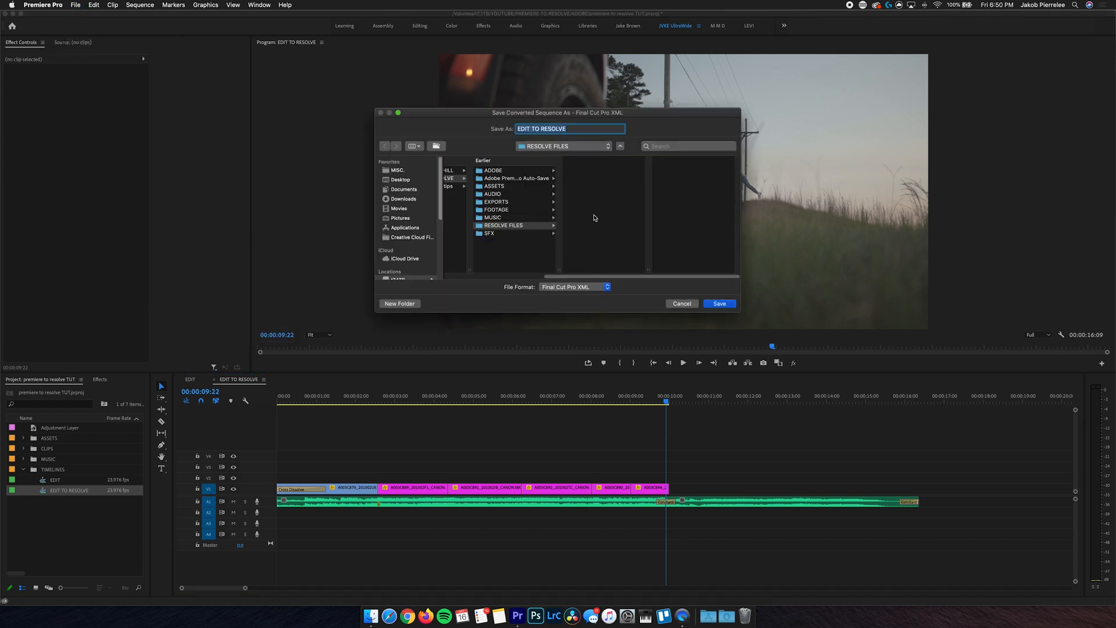
{"action": "left_click", "coordinate": [503, 224]}
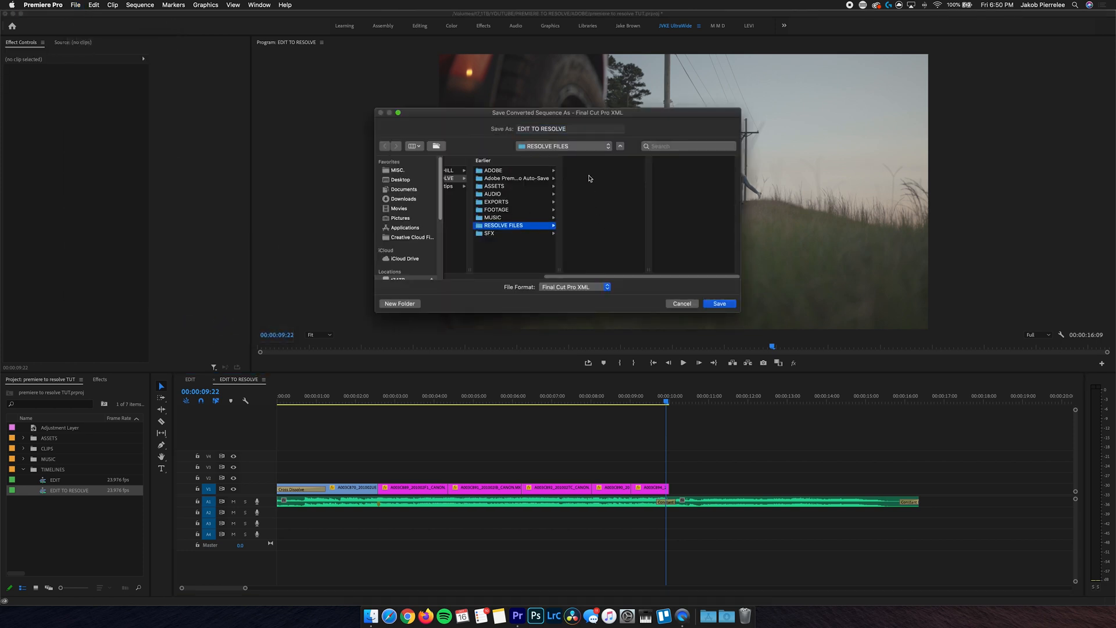
{"action": "mouse_move", "coordinate": [597, 175]}
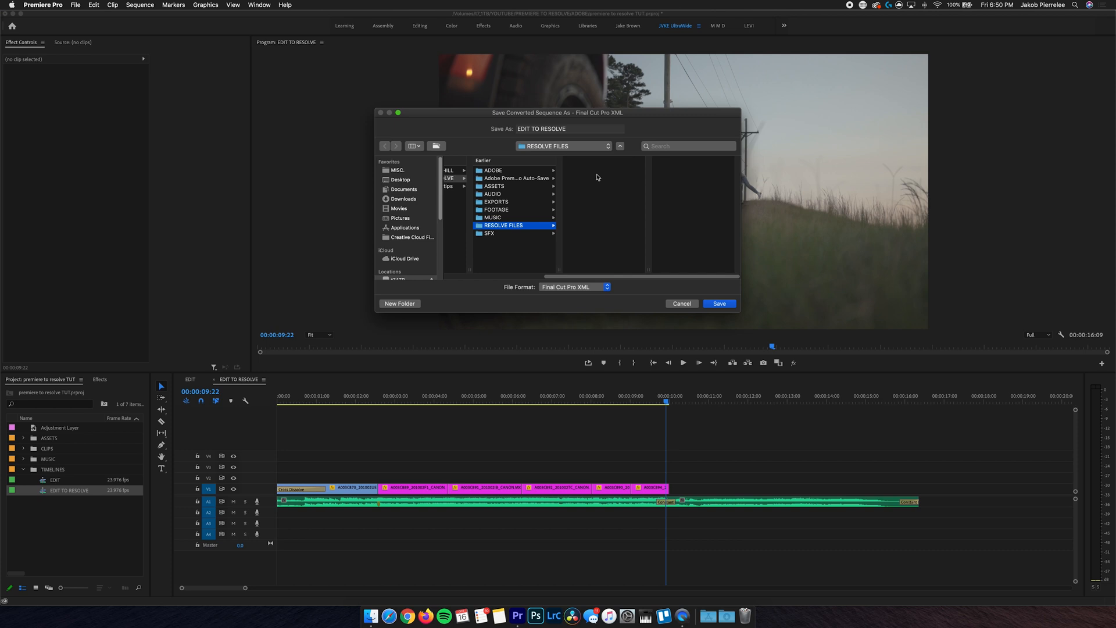
{"action": "mouse_move", "coordinate": [416, 312]}
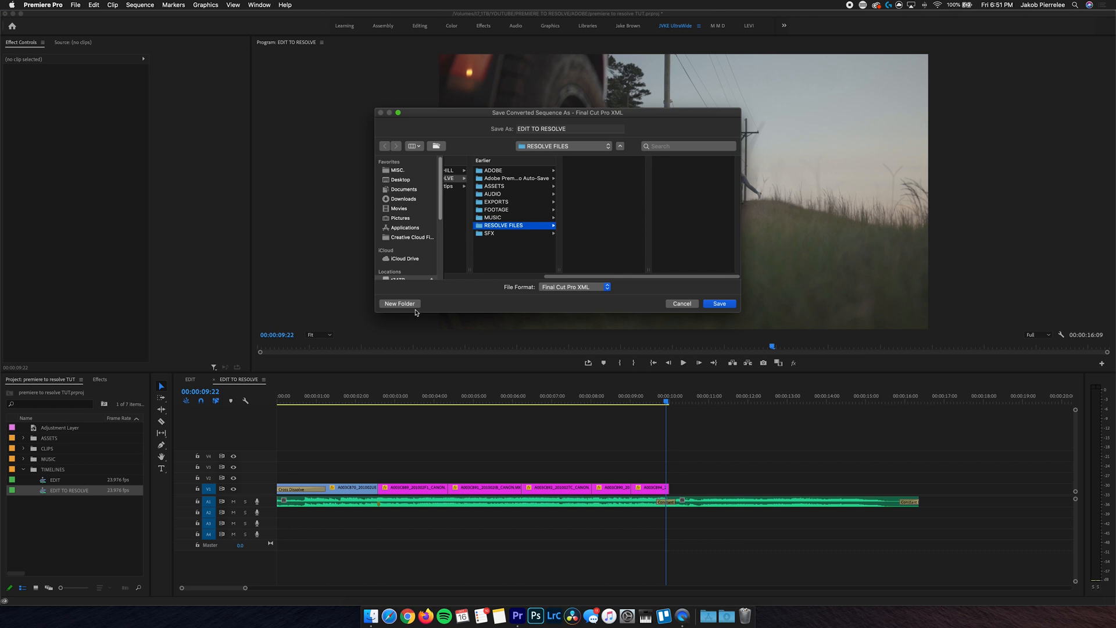
{"action": "left_click", "coordinate": [399, 303]}
{"action": "type", "text": "XML"}
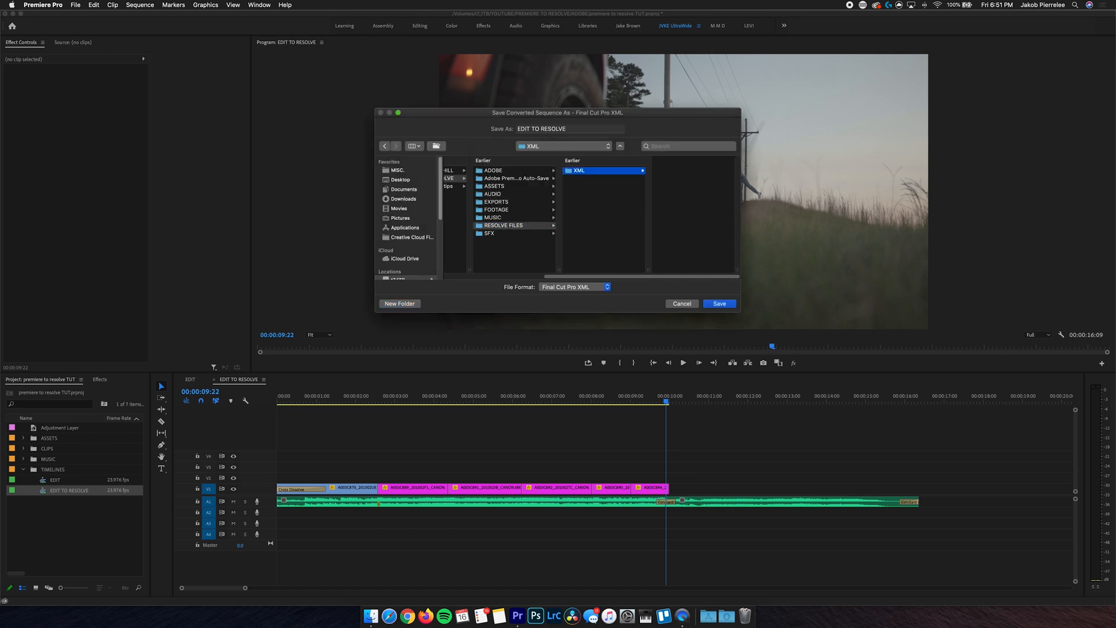
{"action": "left_click", "coordinate": [718, 303]}
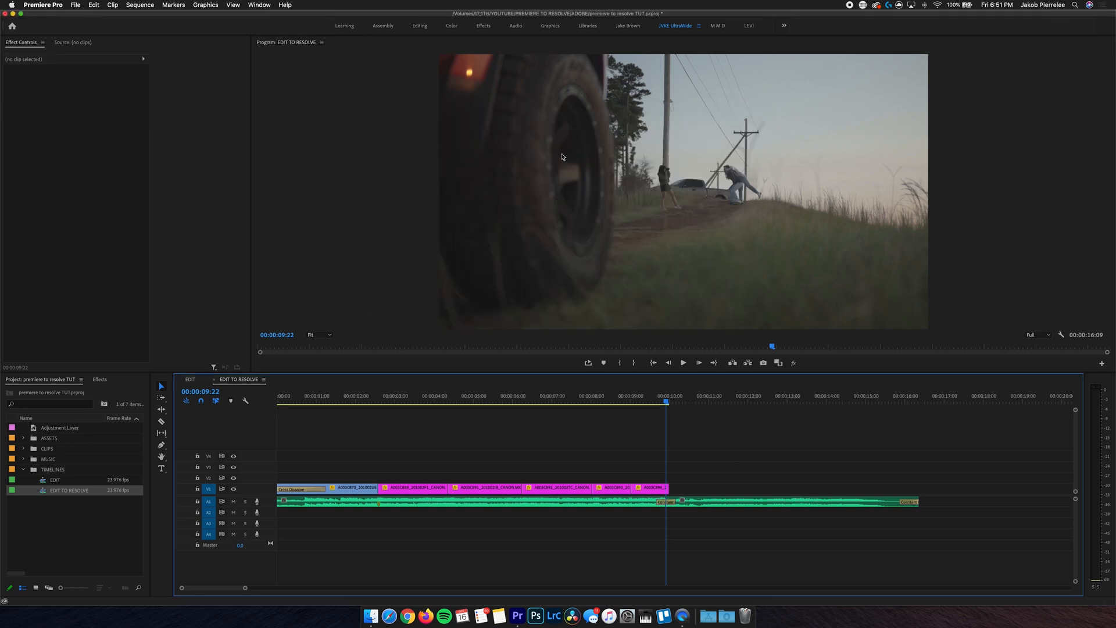
{"action": "mouse_move", "coordinate": [619, 240]}
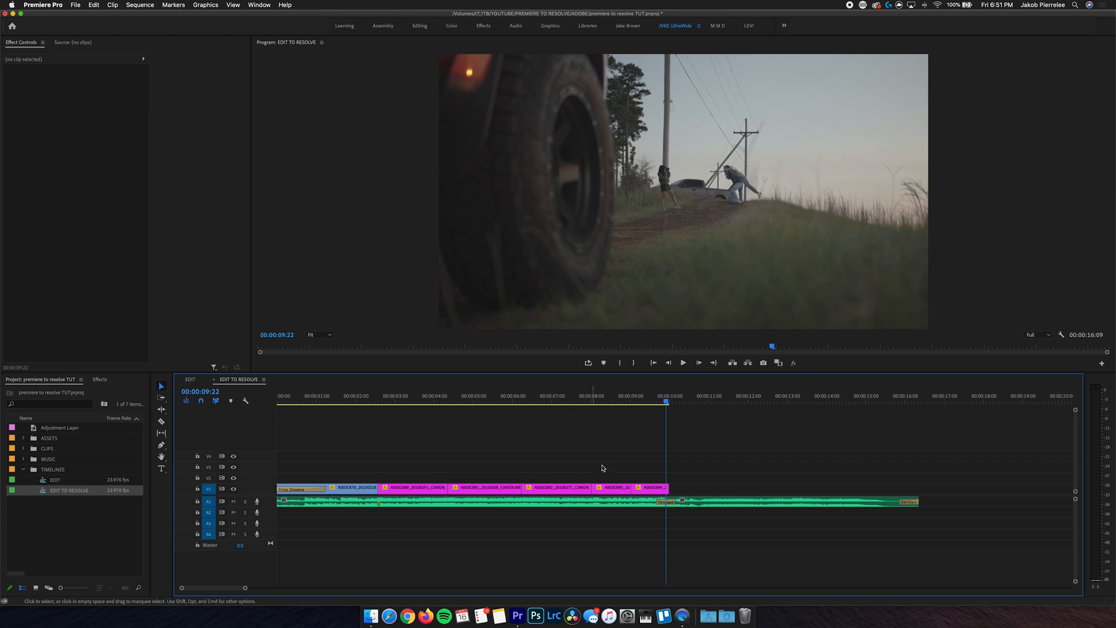
{"action": "mouse_move", "coordinate": [544, 567]}
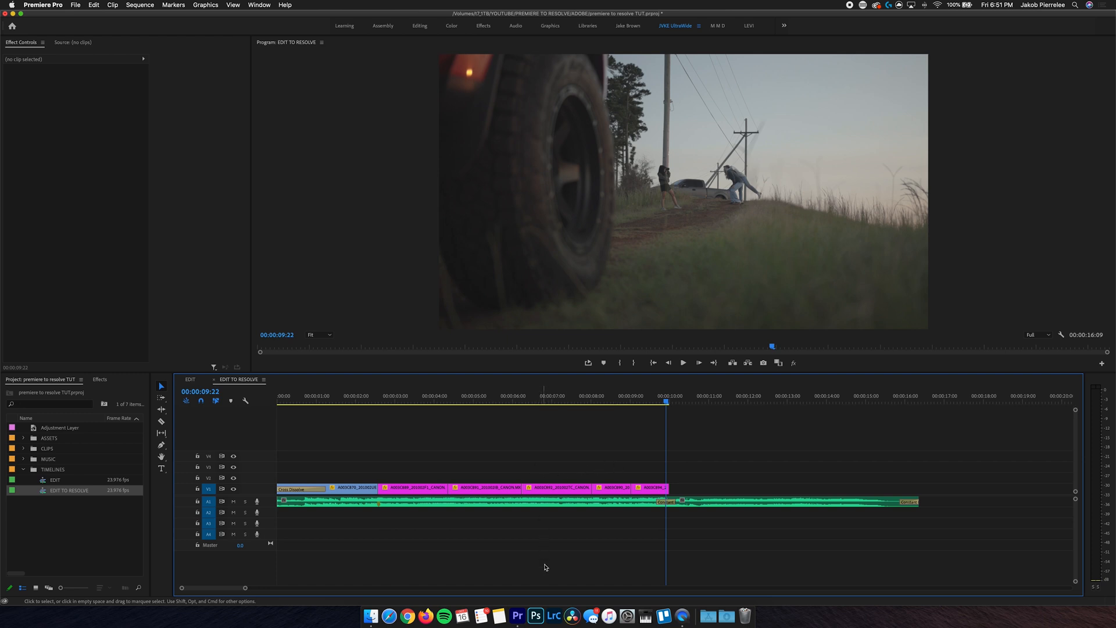
{"action": "mouse_move", "coordinate": [569, 586]}
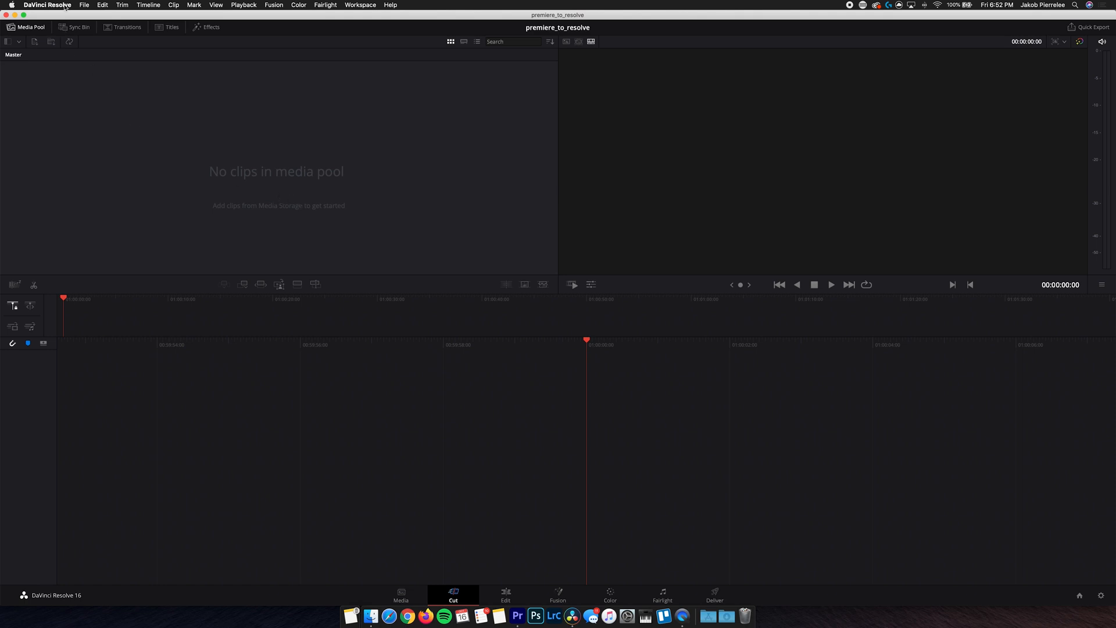
Import EDIT TO RESOLVE.xml from RESOLVE FILES as a timeline, accepting the Load XML settings.
{"action": "left_click", "coordinate": [84, 5]}
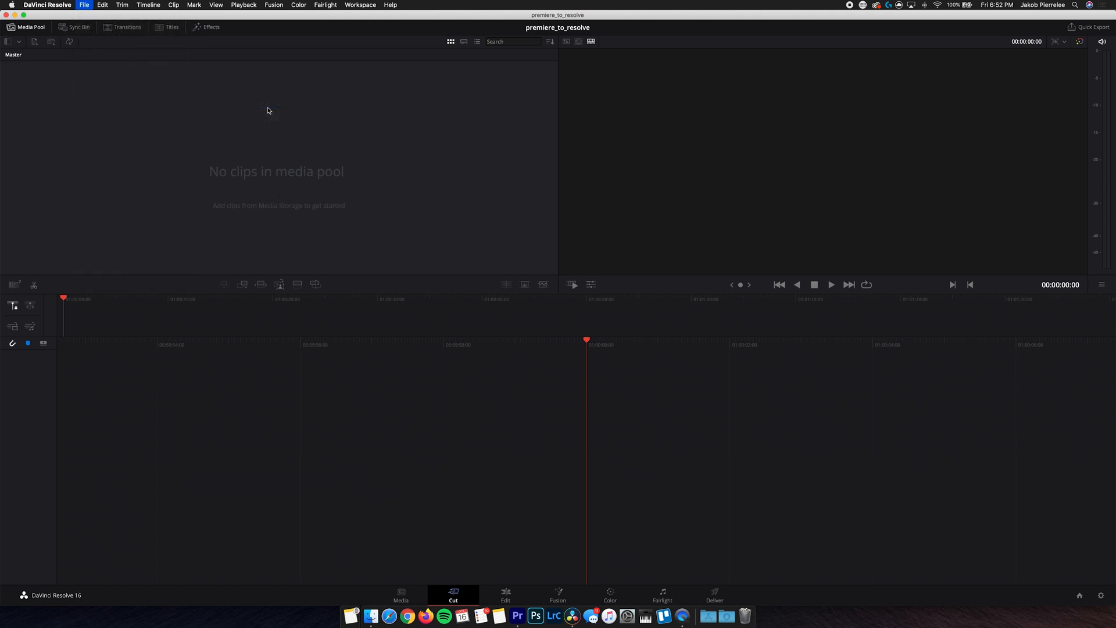
{"action": "left_click", "coordinate": [505, 594]}
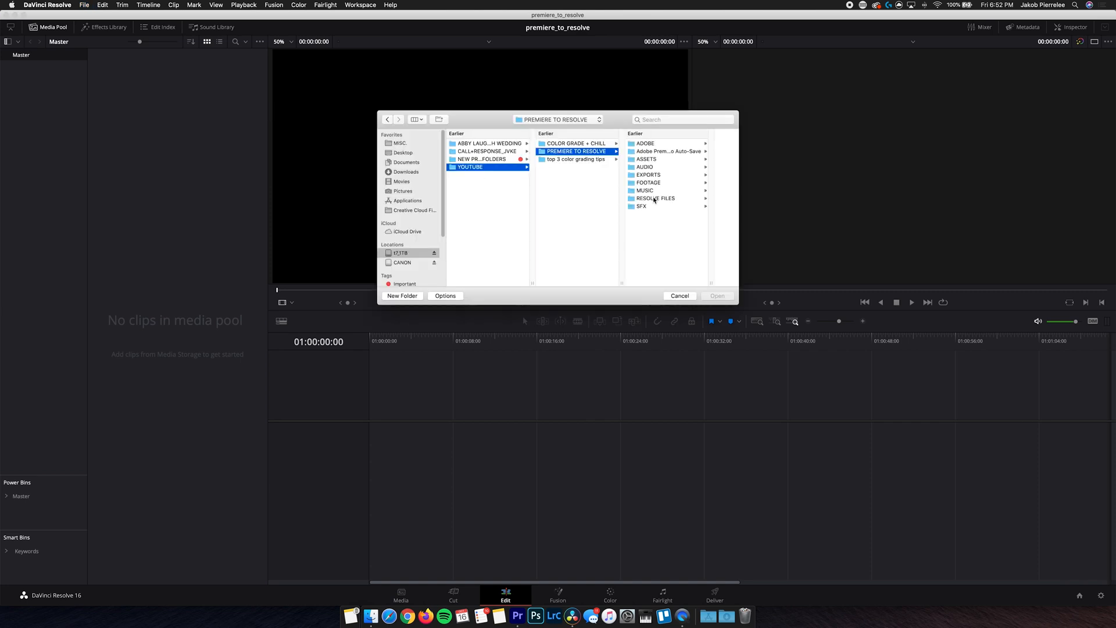
{"action": "left_click", "coordinate": [655, 197]}
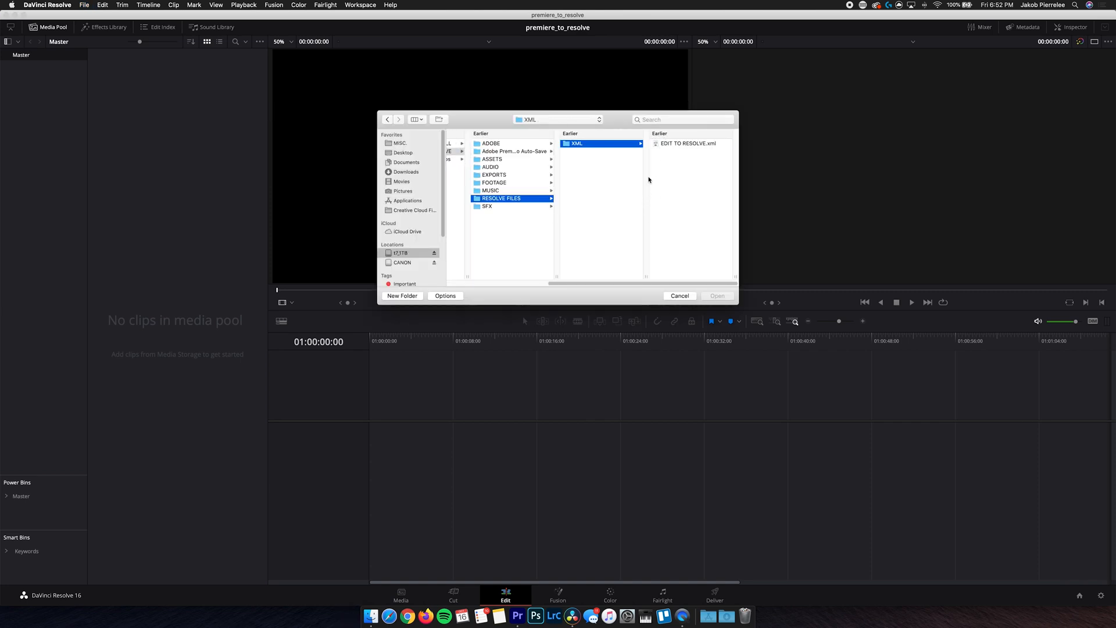
{"action": "left_click", "coordinate": [688, 143]}
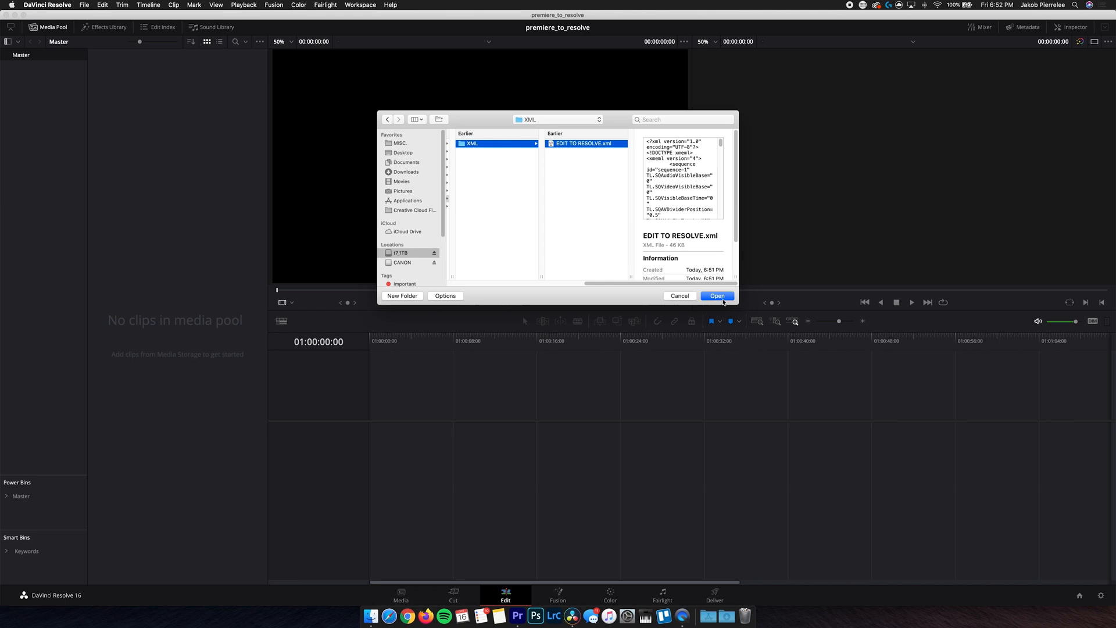
{"action": "left_click", "coordinate": [716, 295]}
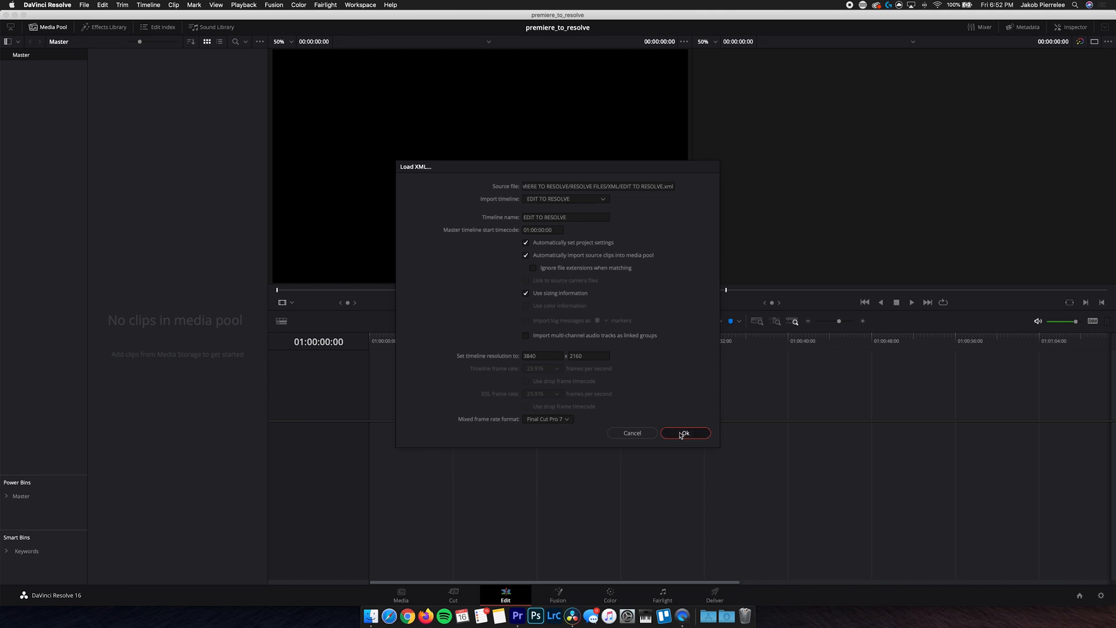
{"action": "left_click", "coordinate": [683, 432]}
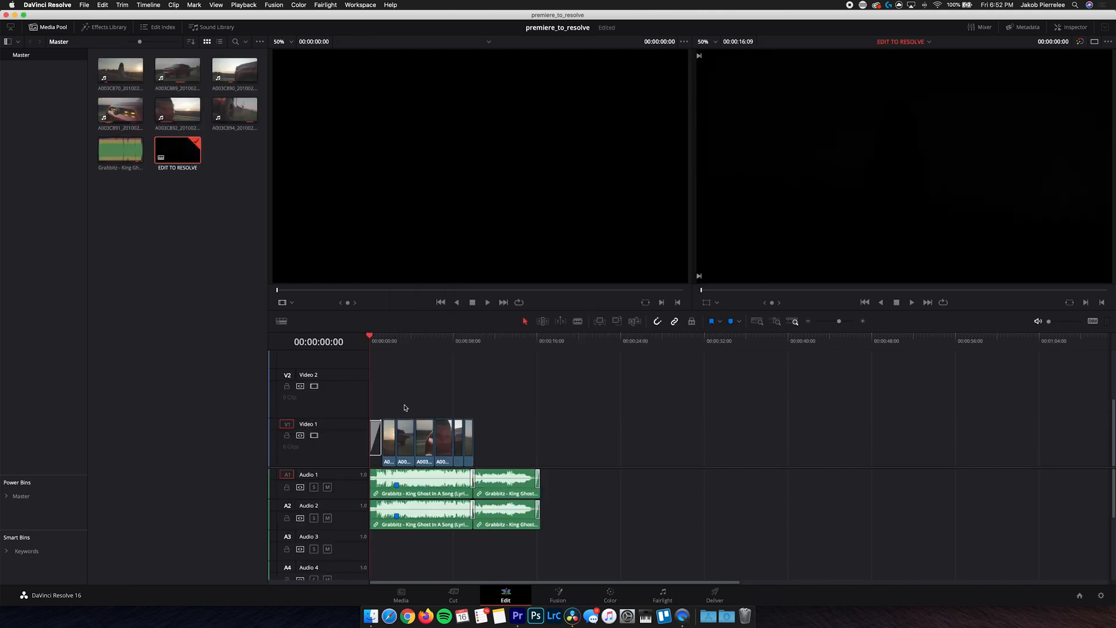
{"action": "mouse_move", "coordinate": [397, 418]}
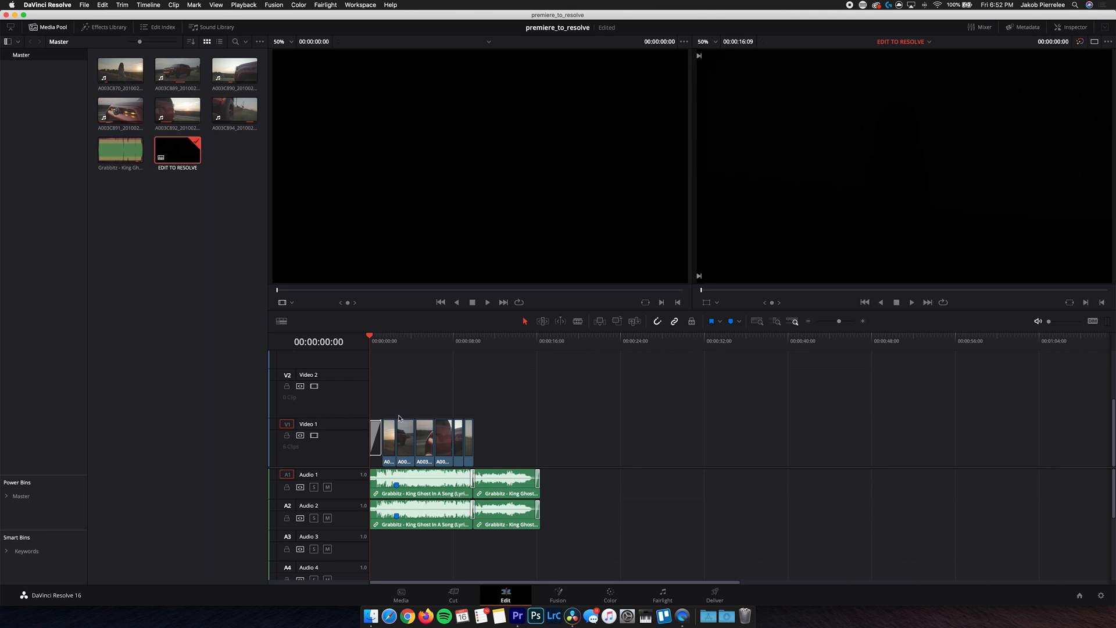
{"action": "mouse_move", "coordinate": [381, 349]}
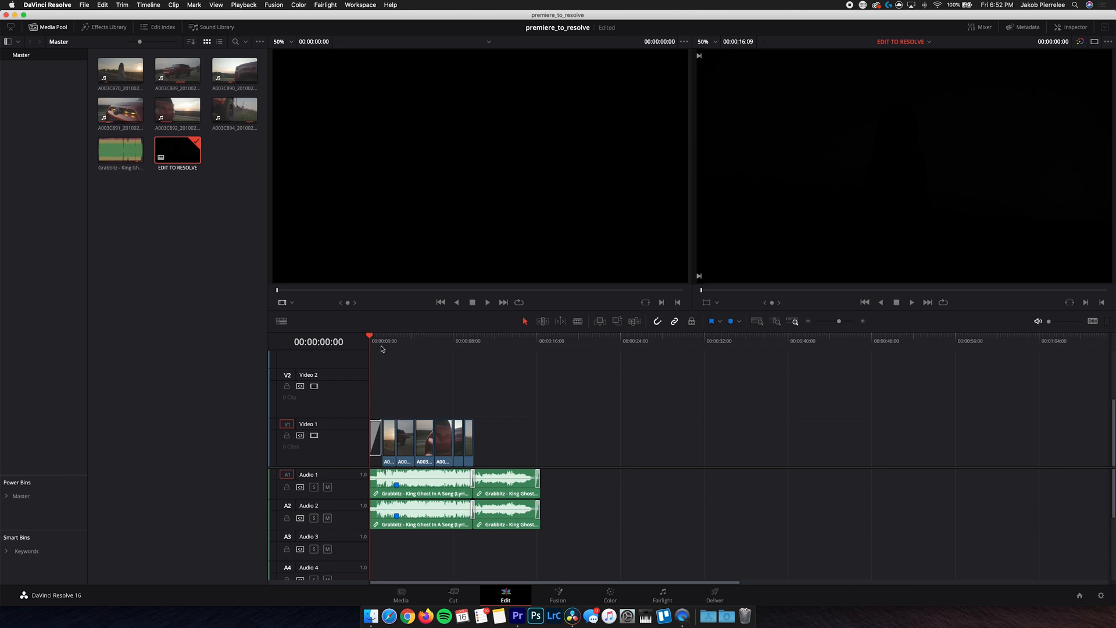
{"action": "left_click", "coordinate": [383, 342]}
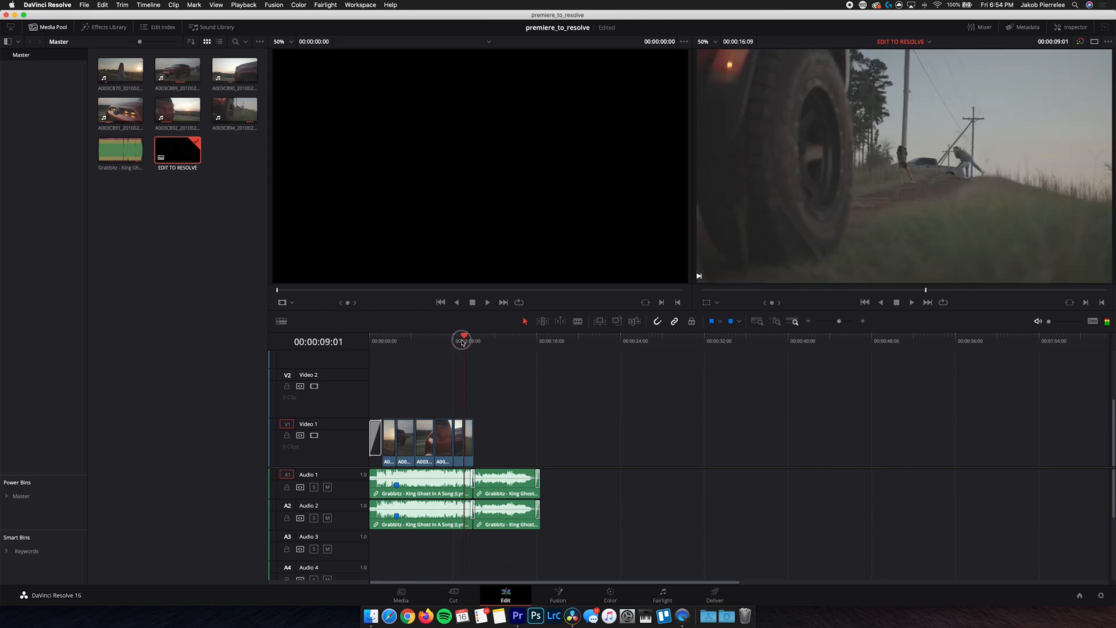
Switch to the Color page, check the second clip, glance at the Edit page and return to Color.
{"action": "left_click", "coordinate": [609, 595]}
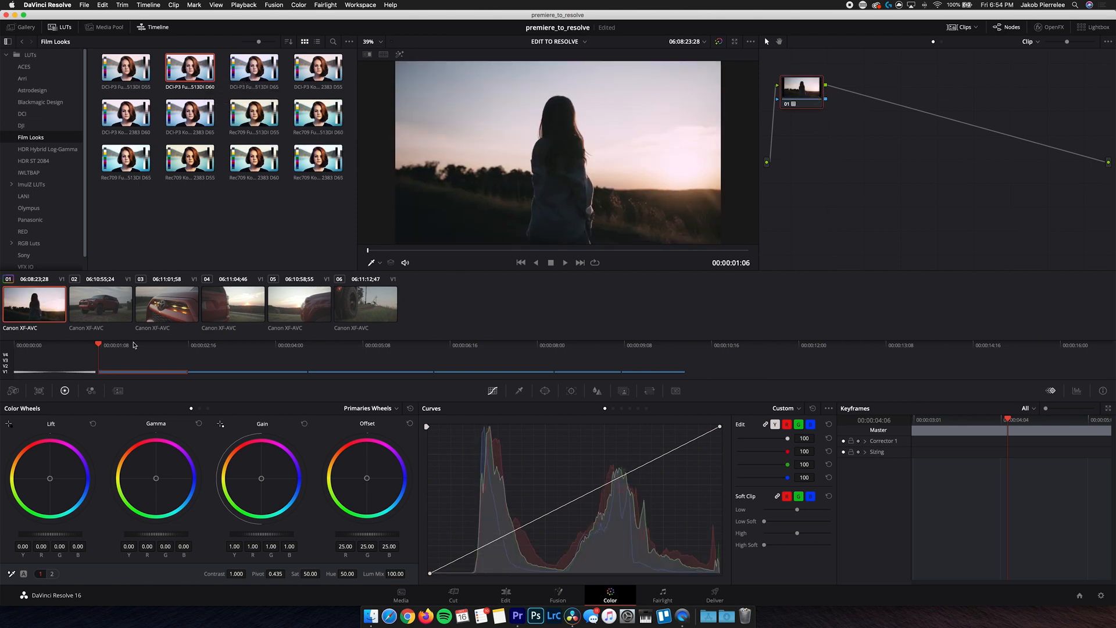
{"action": "left_click", "coordinate": [100, 303]}
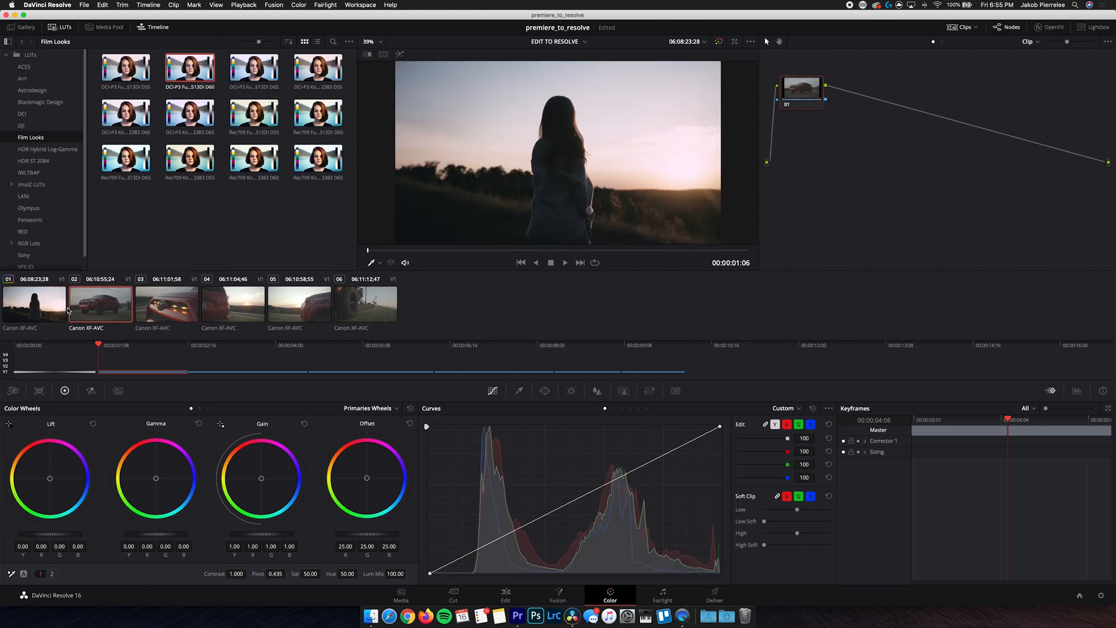
{"action": "left_click", "coordinate": [505, 594]}
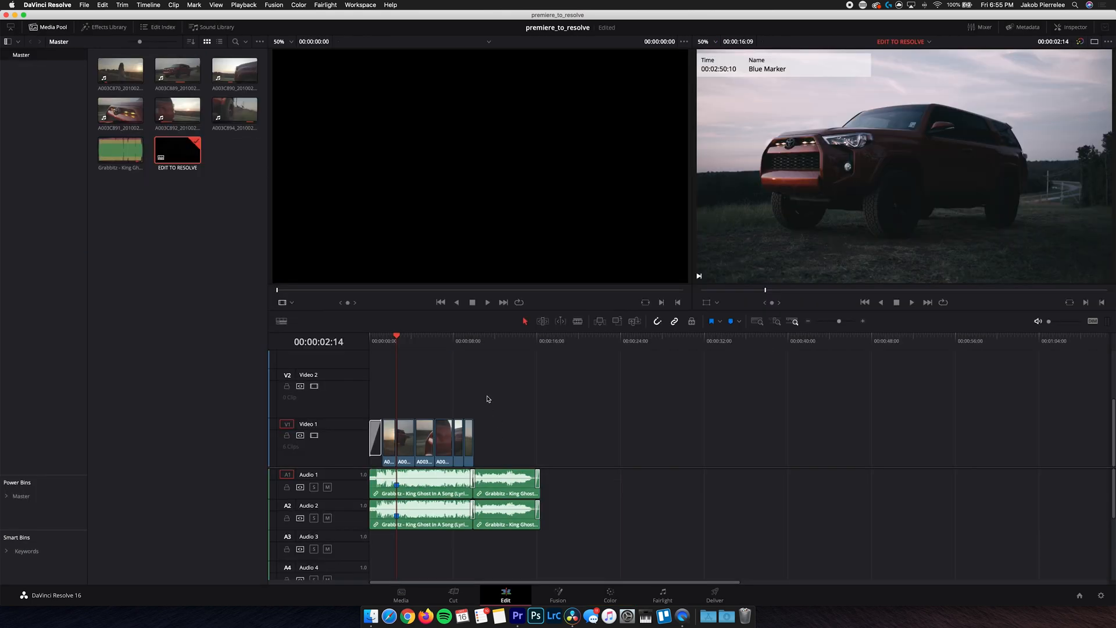
{"action": "mouse_move", "coordinate": [567, 447]}
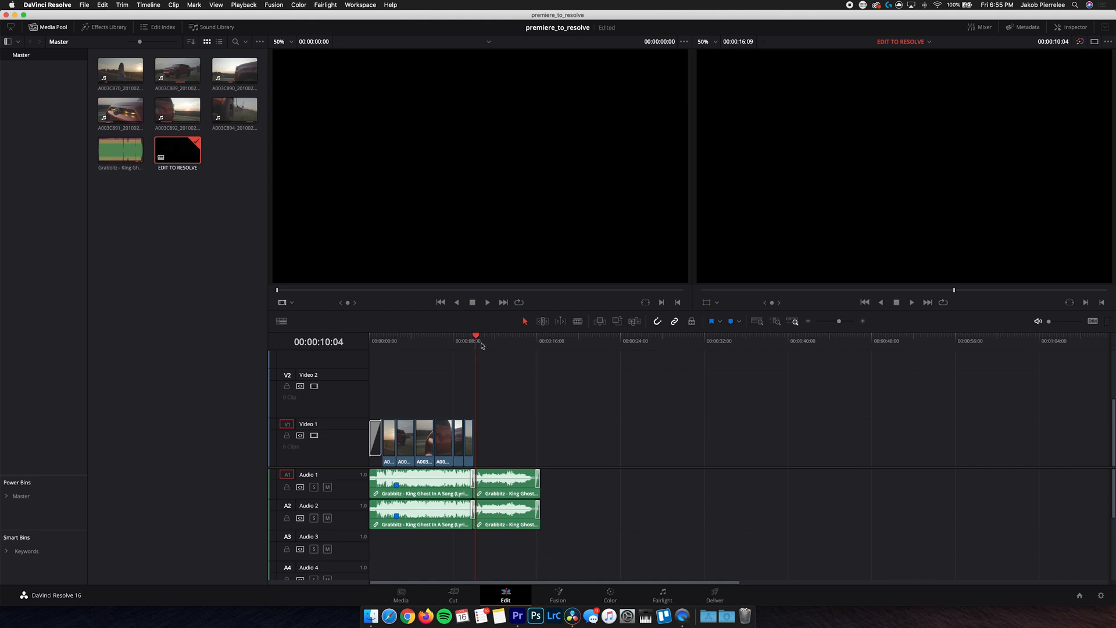
{"action": "mouse_move", "coordinate": [388, 349]}
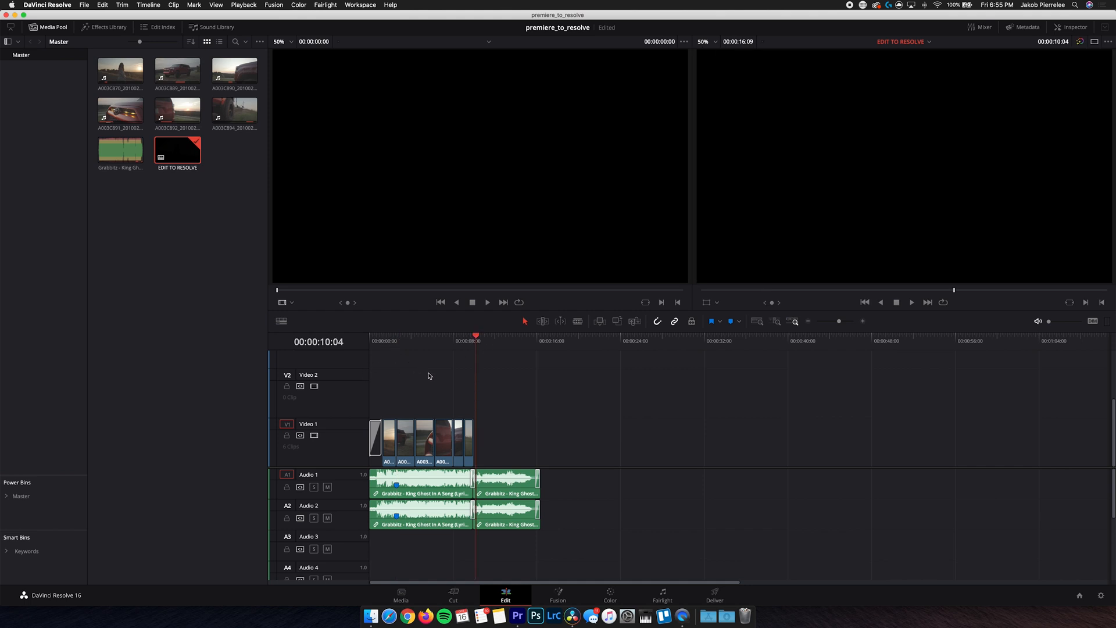
{"action": "mouse_move", "coordinate": [483, 396]}
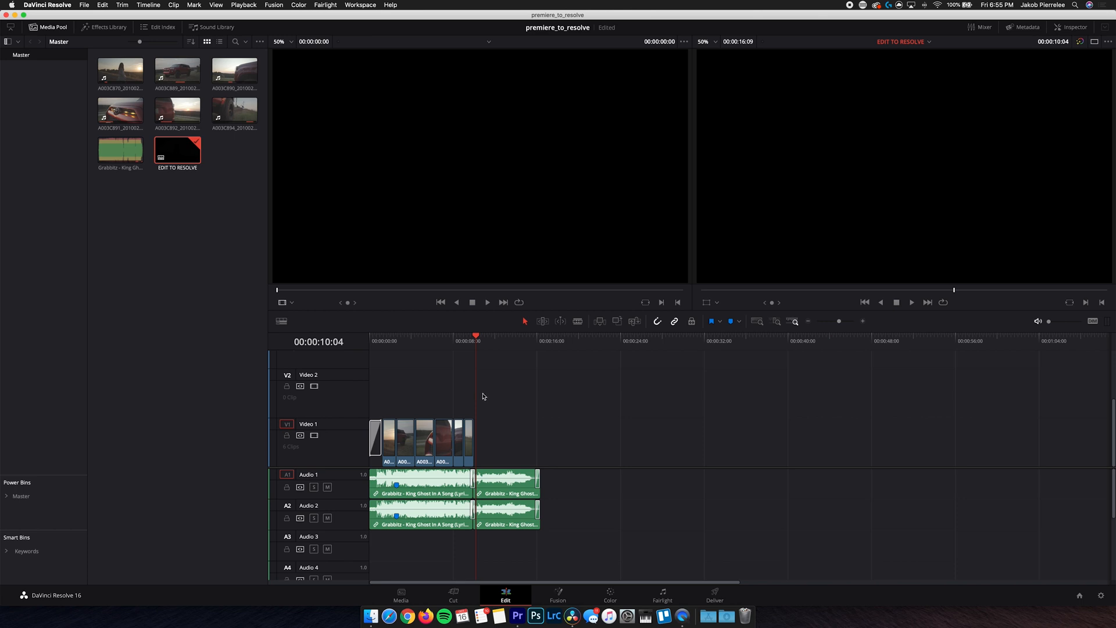
{"action": "left_click", "coordinate": [609, 595]}
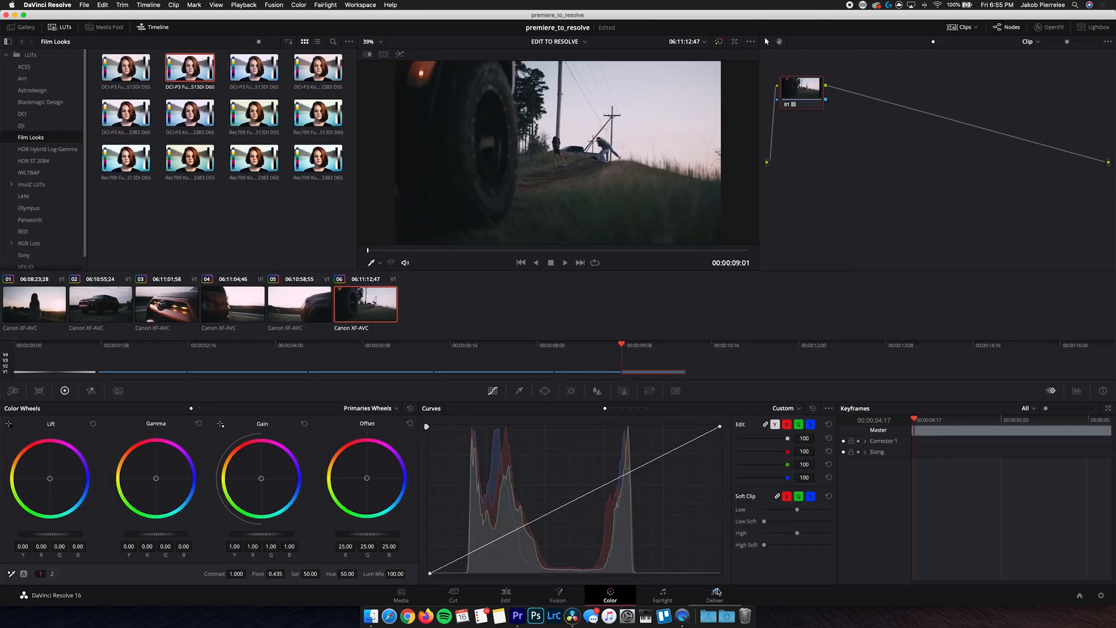
On the Deliver page choose the Premiere XML preset and target RESOLVE FILES/XML.
{"action": "left_click", "coordinate": [714, 595]}
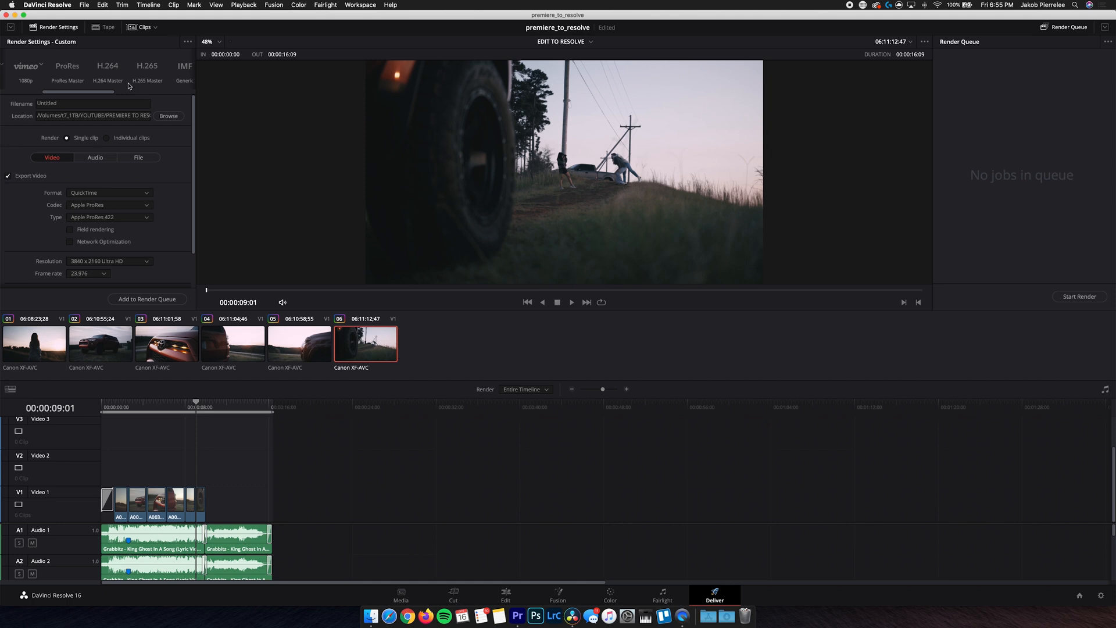
{"action": "left_click", "coordinate": [93, 67]}
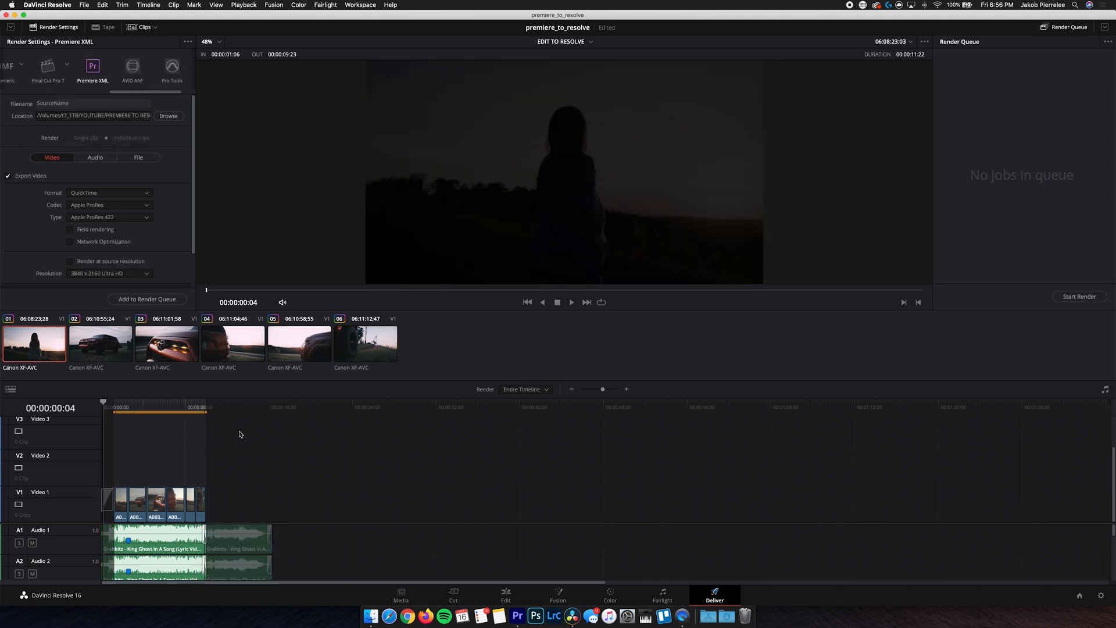
{"action": "mouse_move", "coordinate": [129, 461]}
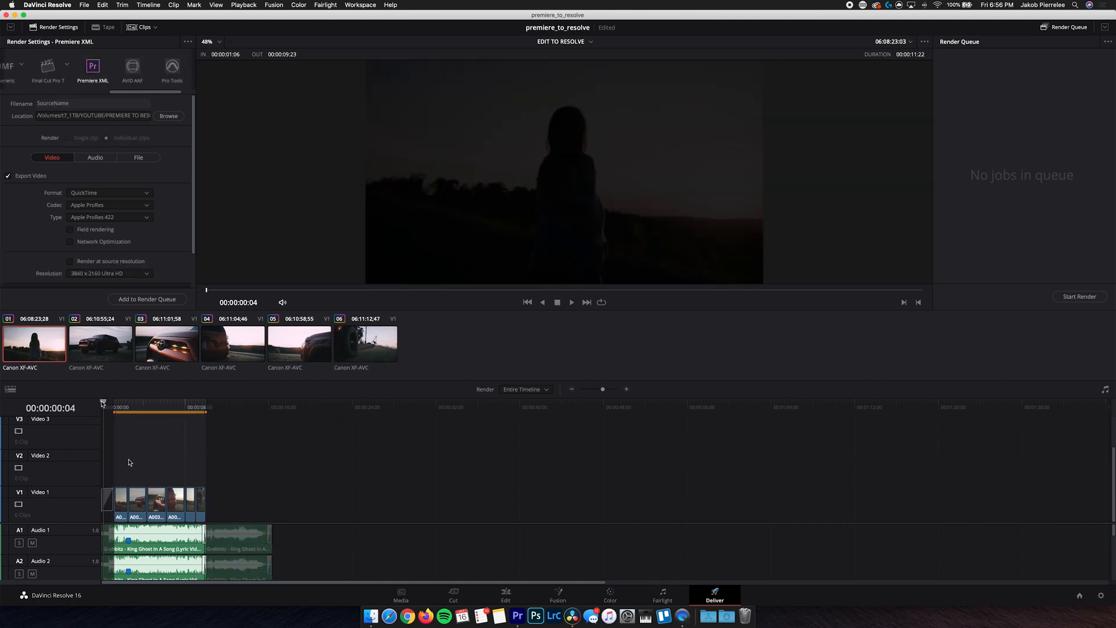
{"action": "mouse_move", "coordinate": [121, 471]}
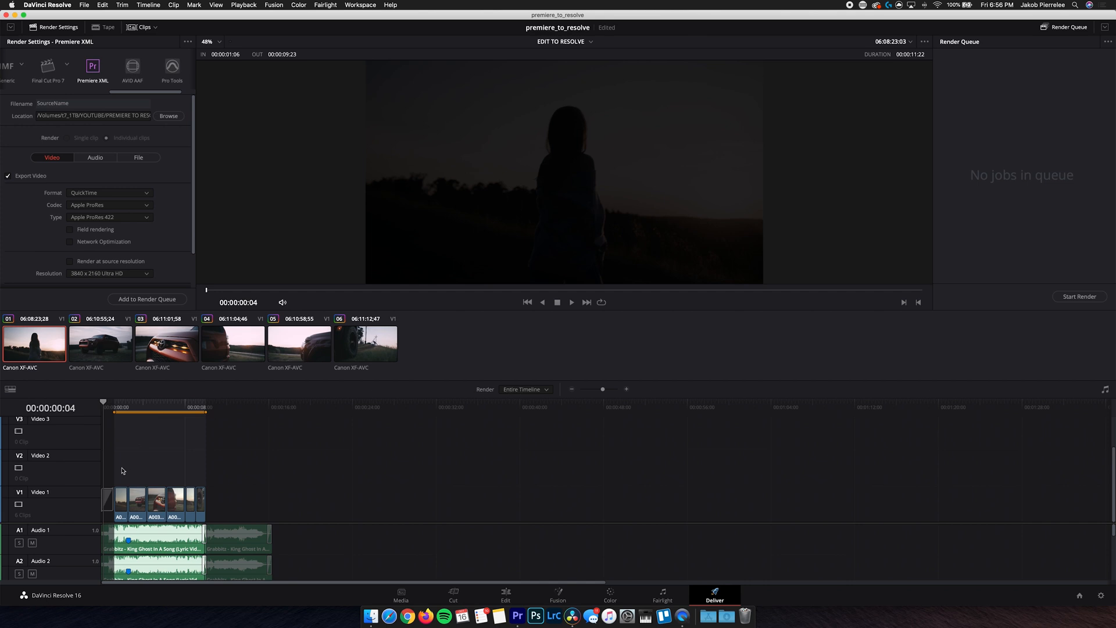
{"action": "left_click", "coordinate": [506, 594]}
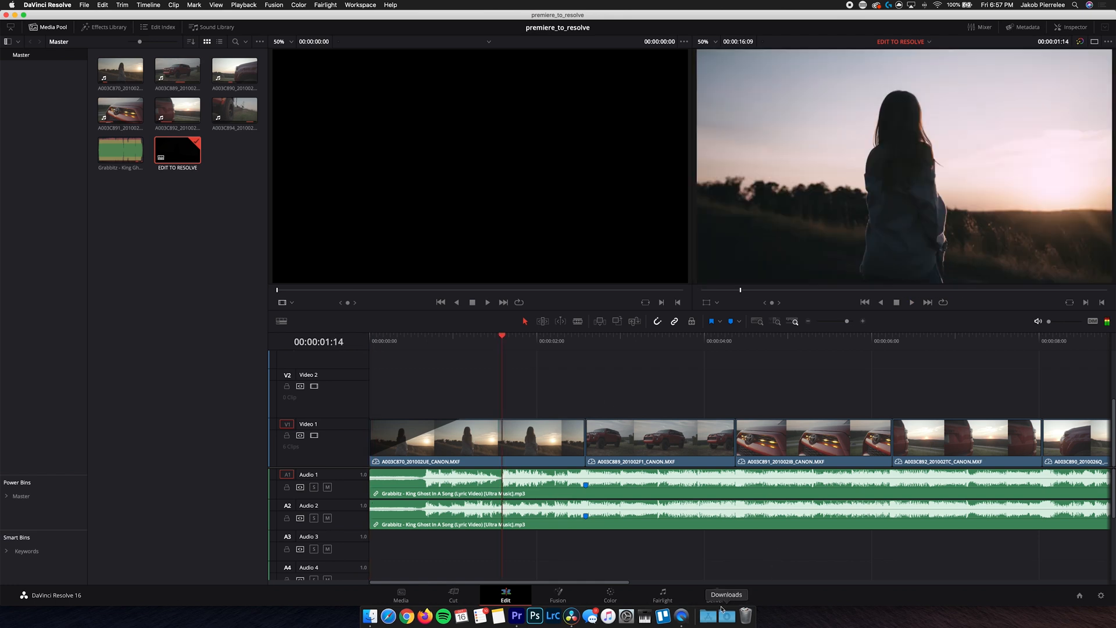
{"action": "left_click", "coordinate": [714, 595]}
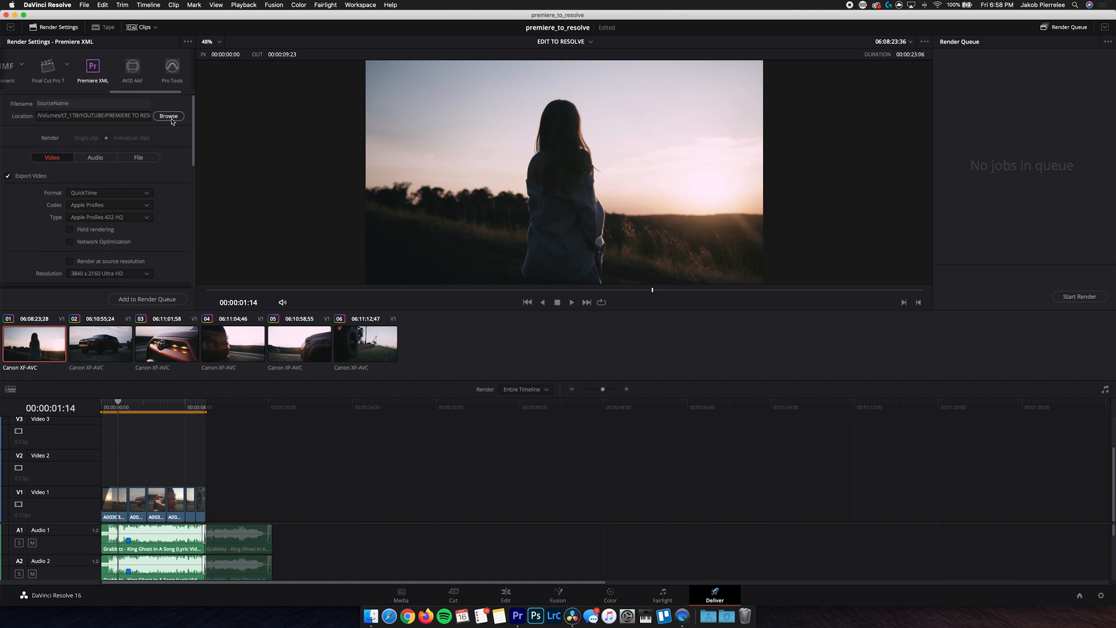
{"action": "left_click", "coordinate": [169, 117]}
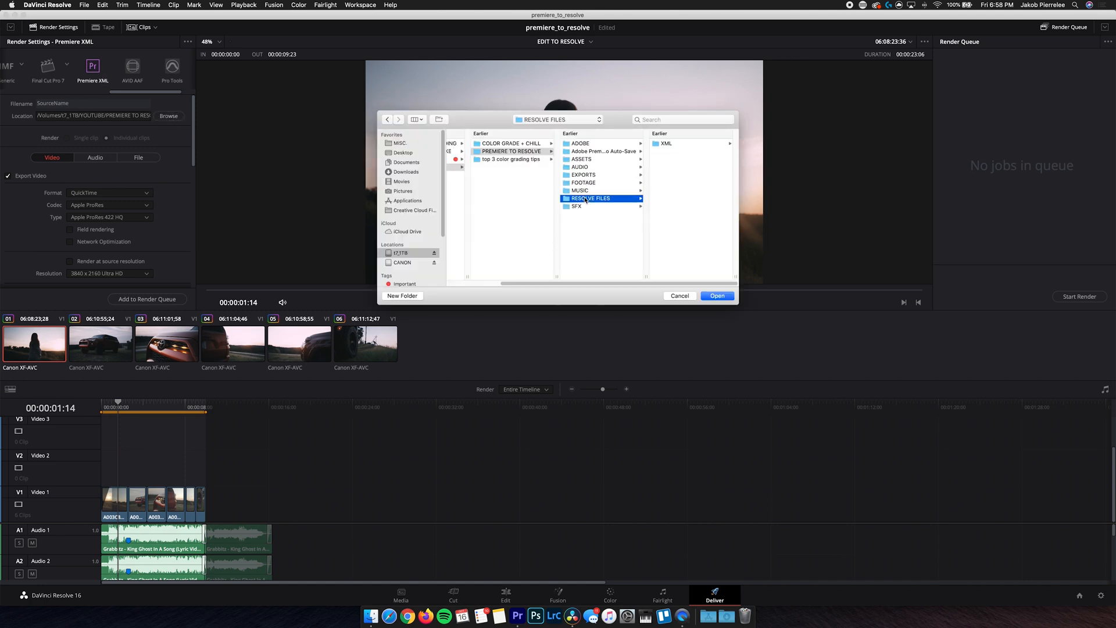
{"action": "left_click", "coordinate": [576, 143]}
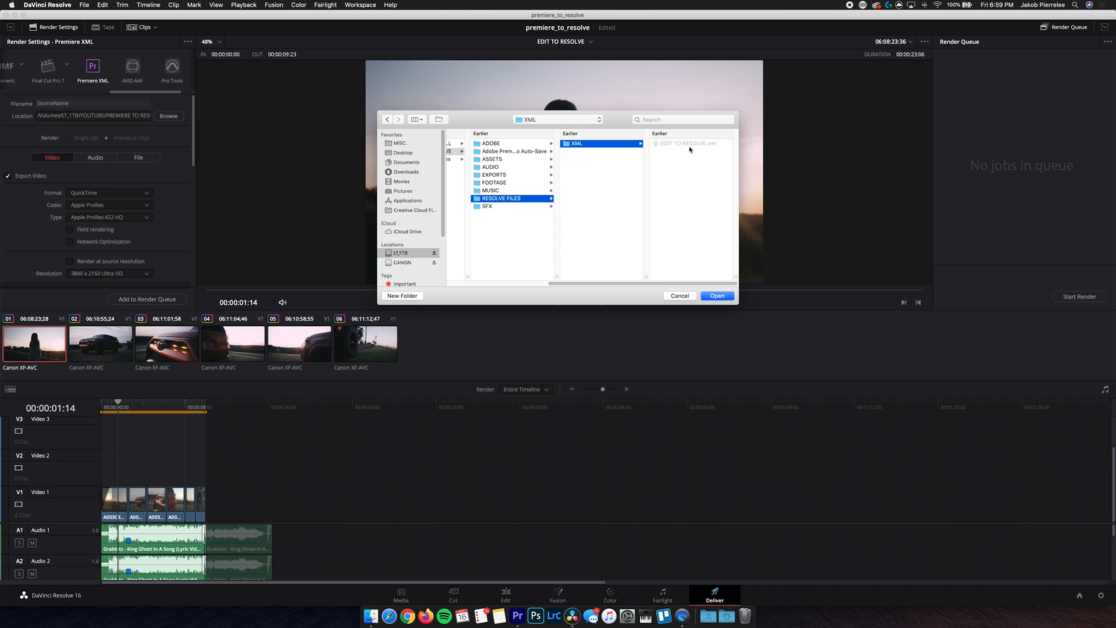
{"action": "left_click", "coordinate": [678, 295]}
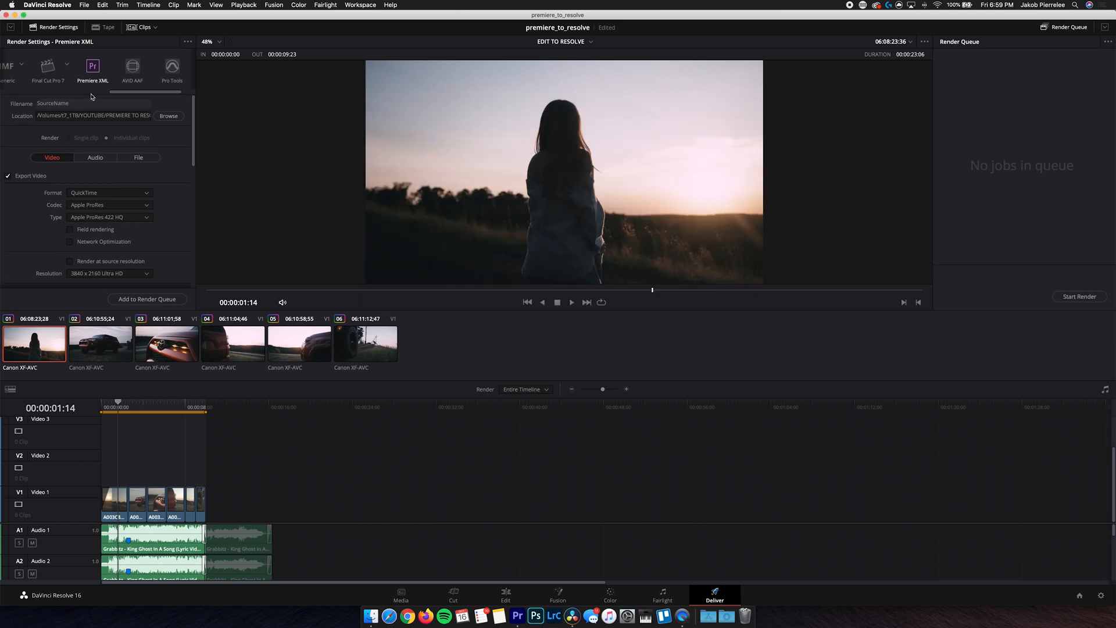
{"action": "mouse_move", "coordinate": [64, 209]}
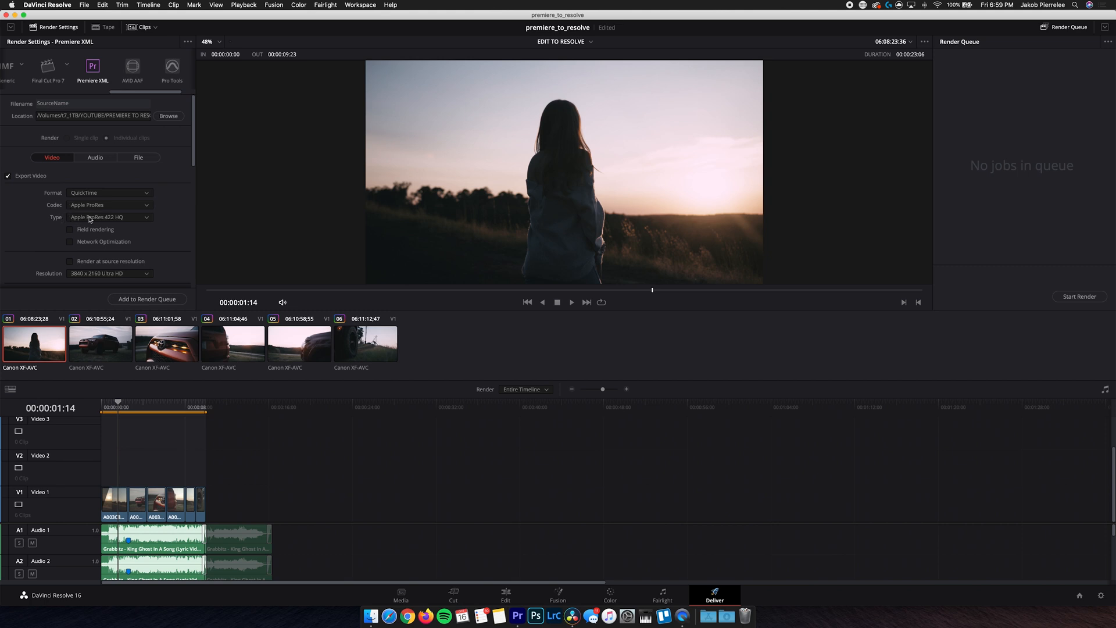
Set the render to ProRes 422 HQ with 30-frame handles.
{"action": "scroll", "scroll_direction": "down", "scroll_amount": 3}
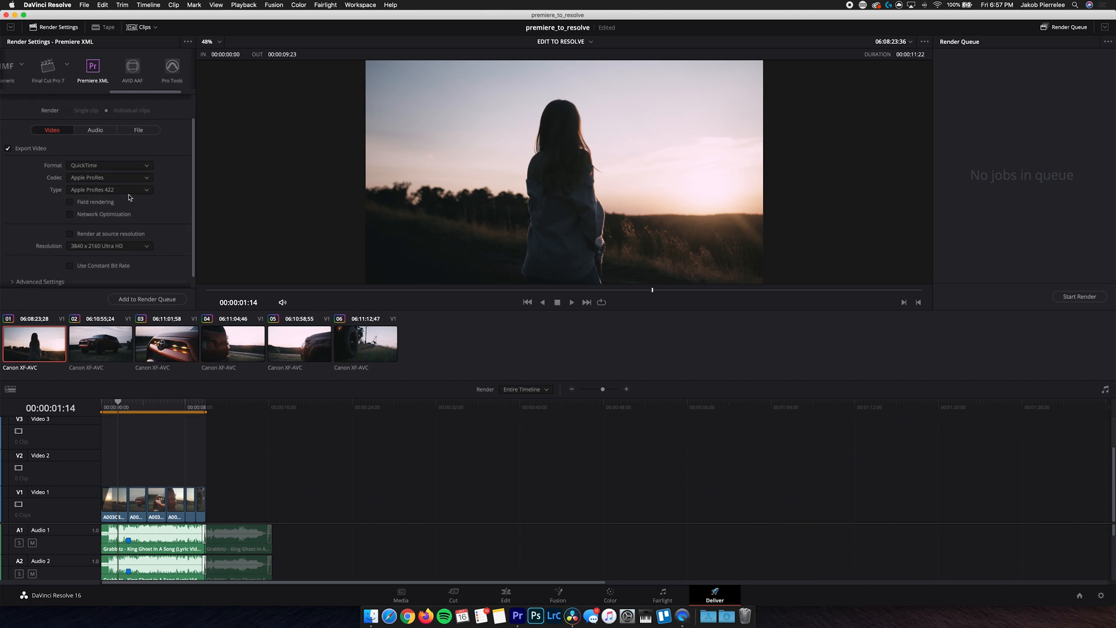
{"action": "left_click", "coordinate": [109, 189]}
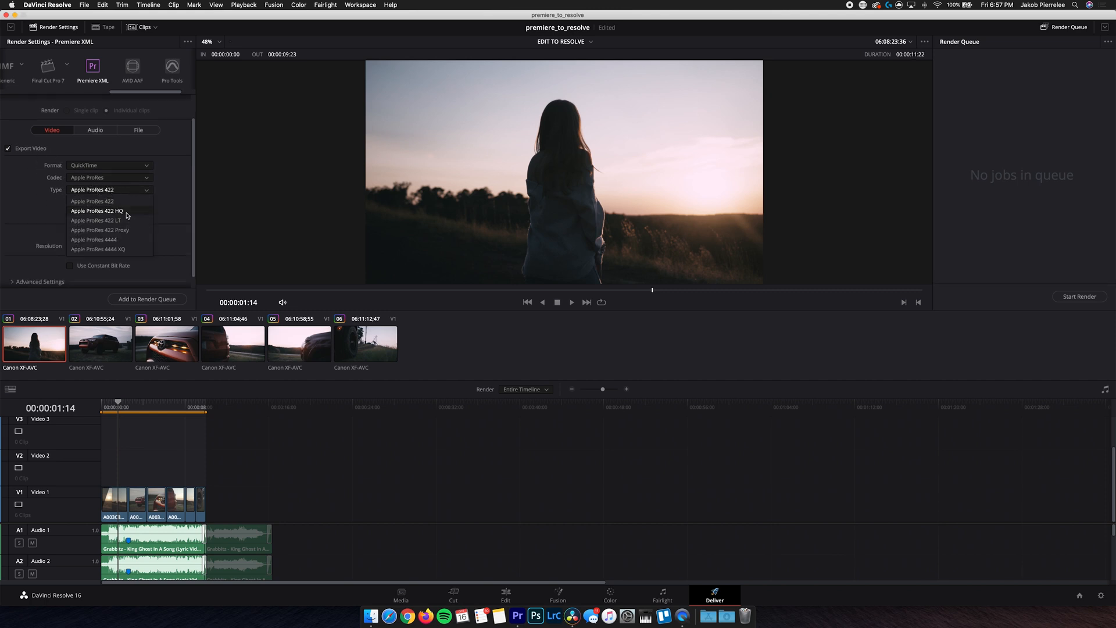
{"action": "left_click", "coordinate": [97, 210]}
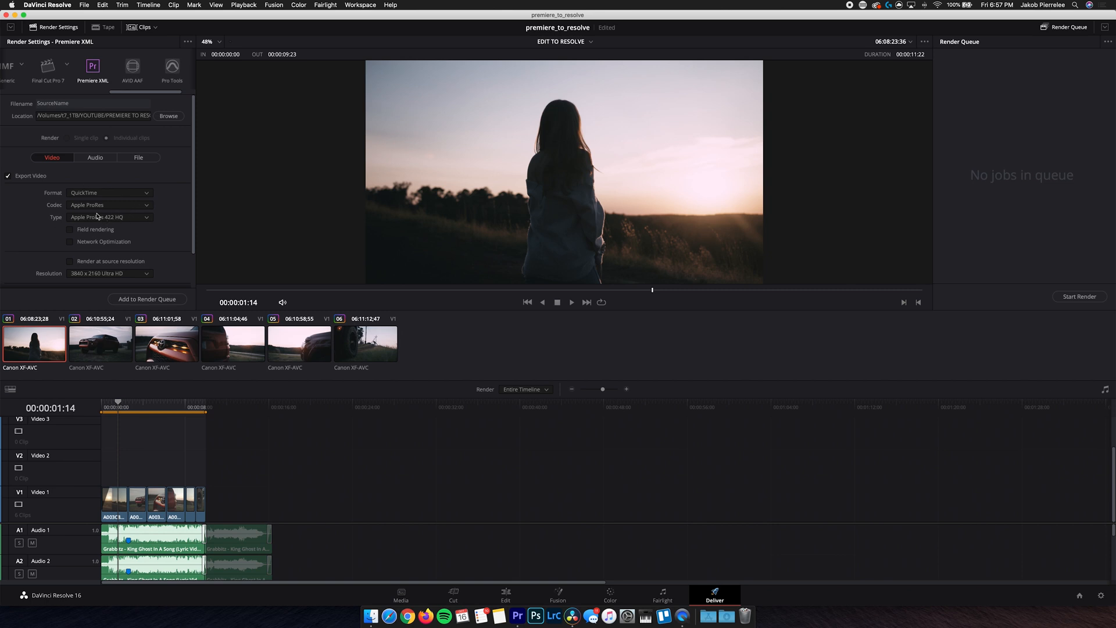
{"action": "scroll", "scroll_direction": "down", "scroll_amount": 3}
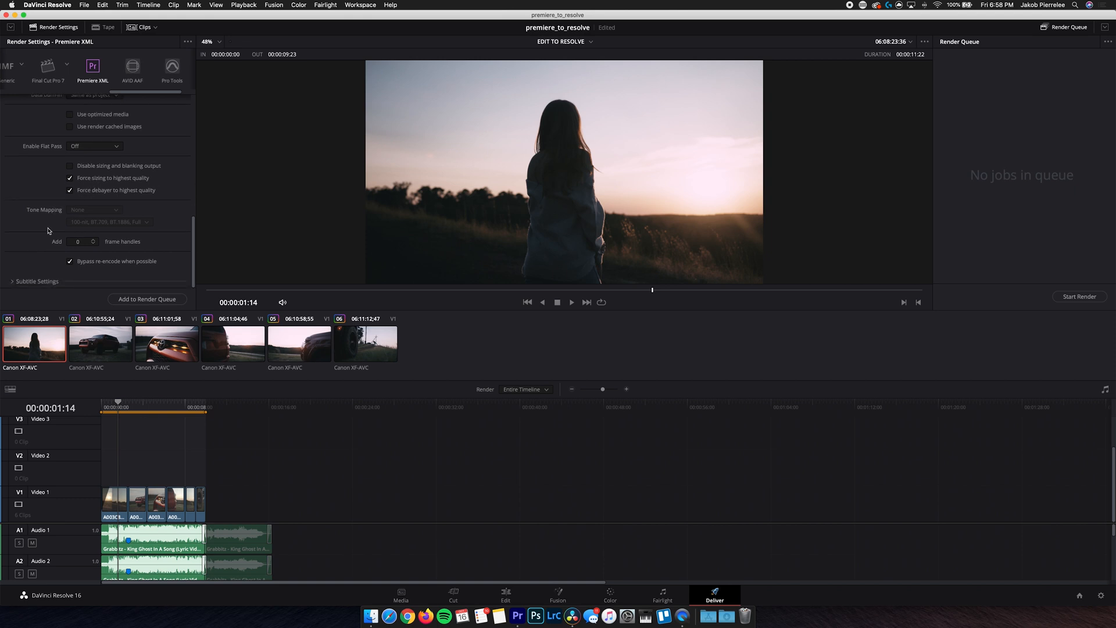
{"action": "type", "text": "30"}
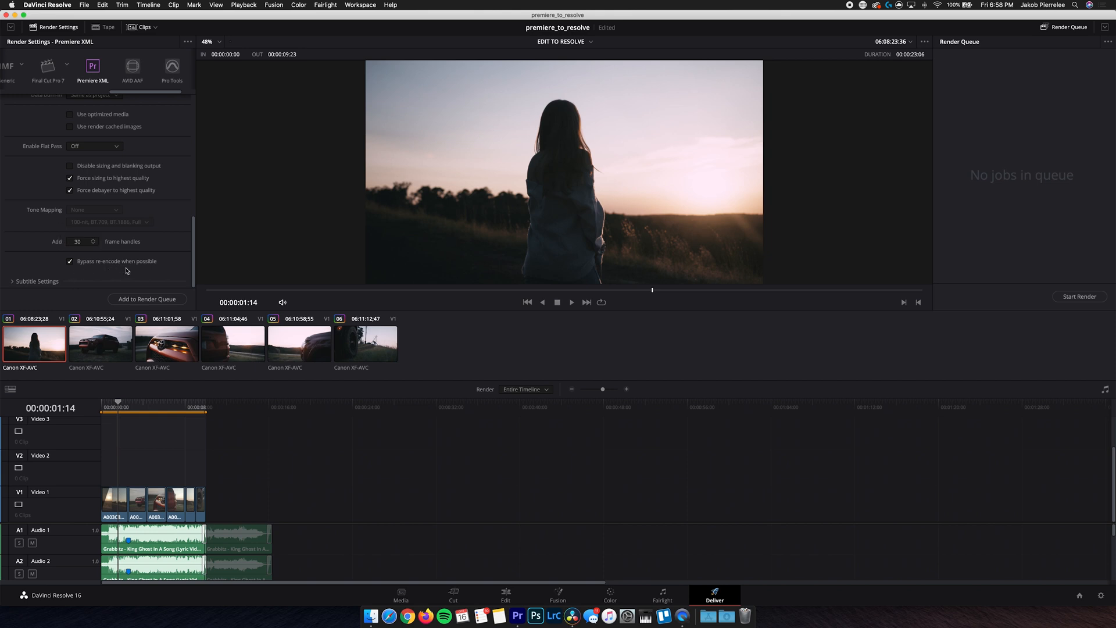
{"action": "mouse_move", "coordinate": [129, 499]}
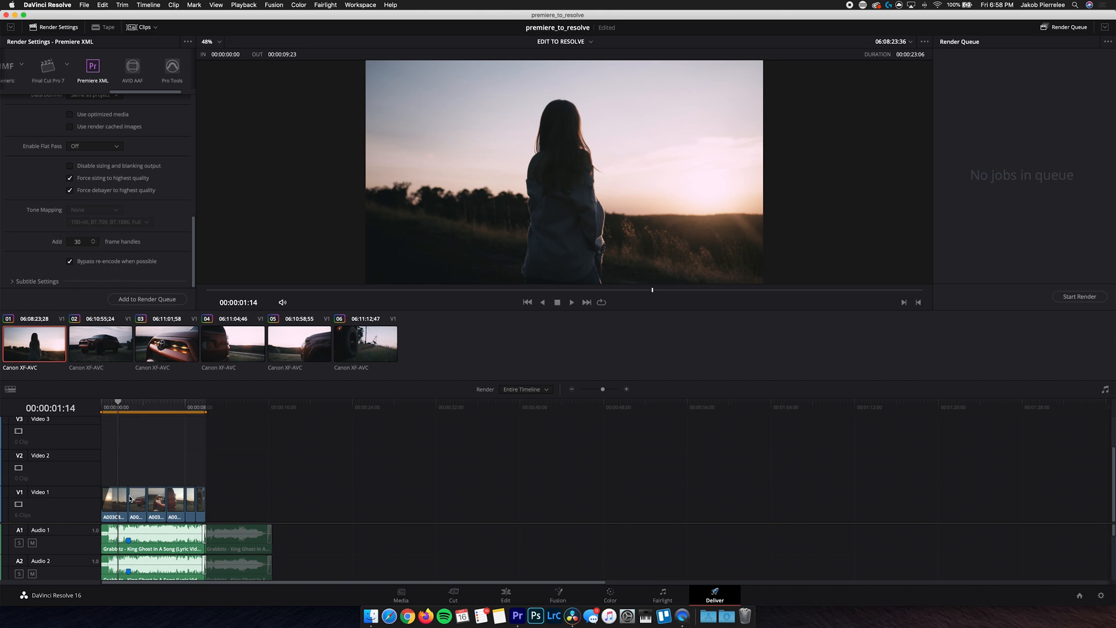
{"action": "mouse_move", "coordinate": [113, 487]}
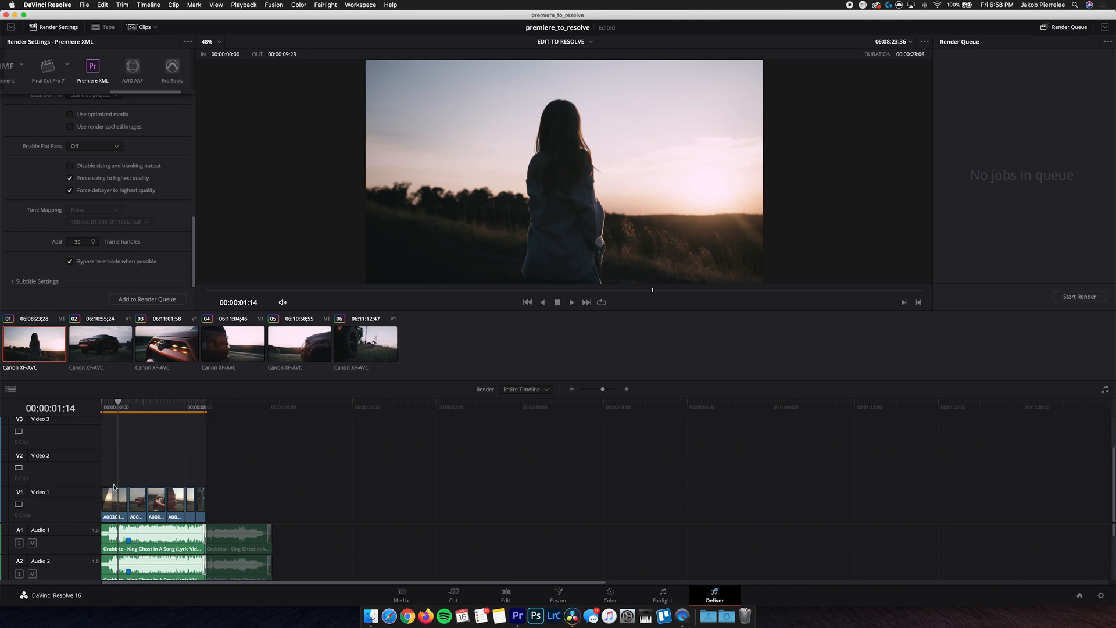
Queue the XML render job, render it, and switch over to Premiere Pro.
{"action": "left_click", "coordinate": [148, 299]}
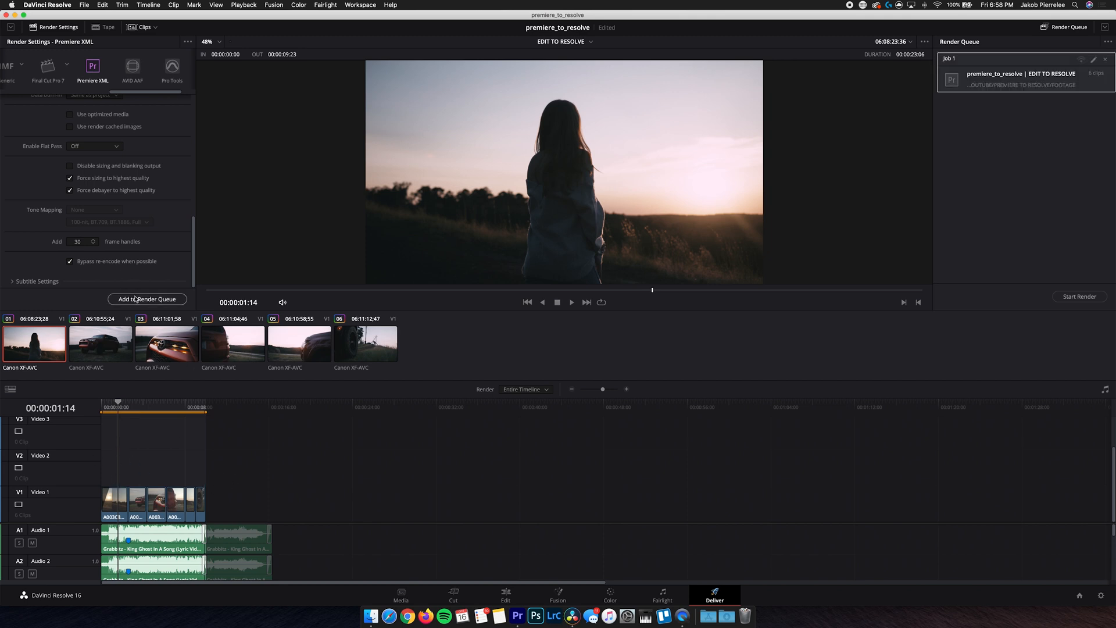
{"action": "left_click", "coordinate": [1078, 297]}
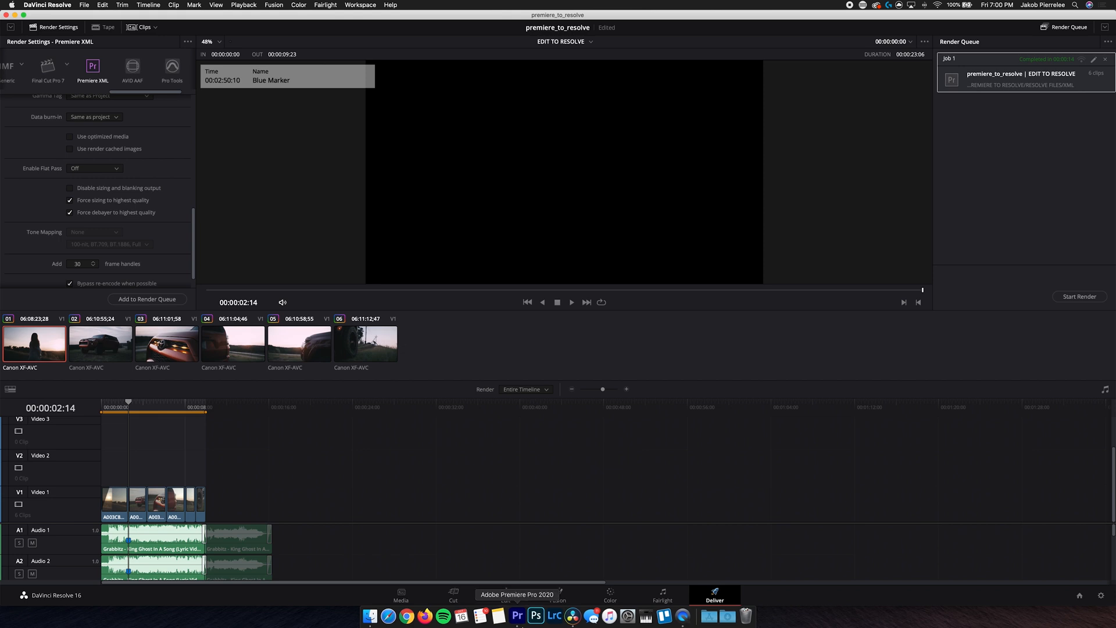
{"action": "left_click", "coordinate": [517, 616]}
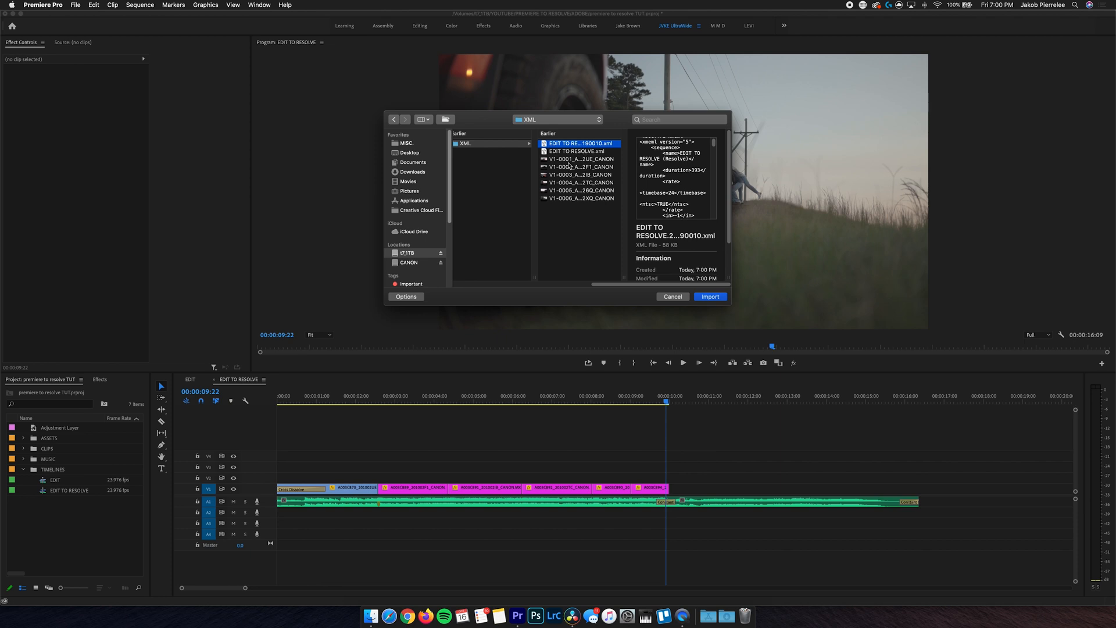
Import Resolve's rendered XML into a new FROM RESOLVE bin and open the returned sequence.
{"action": "left_click", "coordinate": [580, 166]}
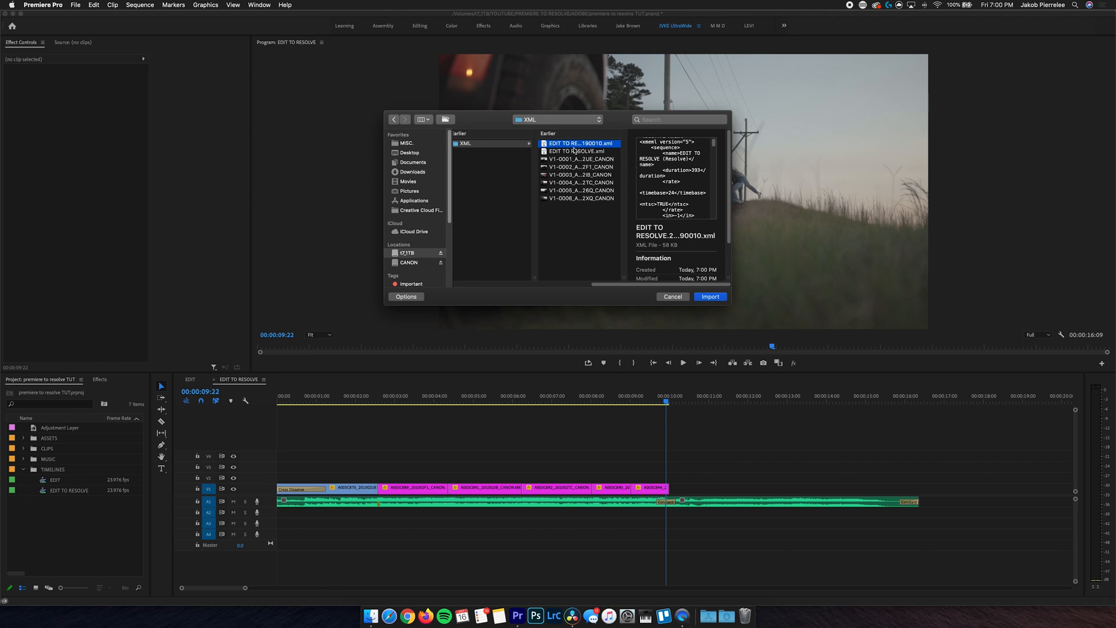
{"action": "scroll", "scroll_direction": "down", "scroll_amount": 3}
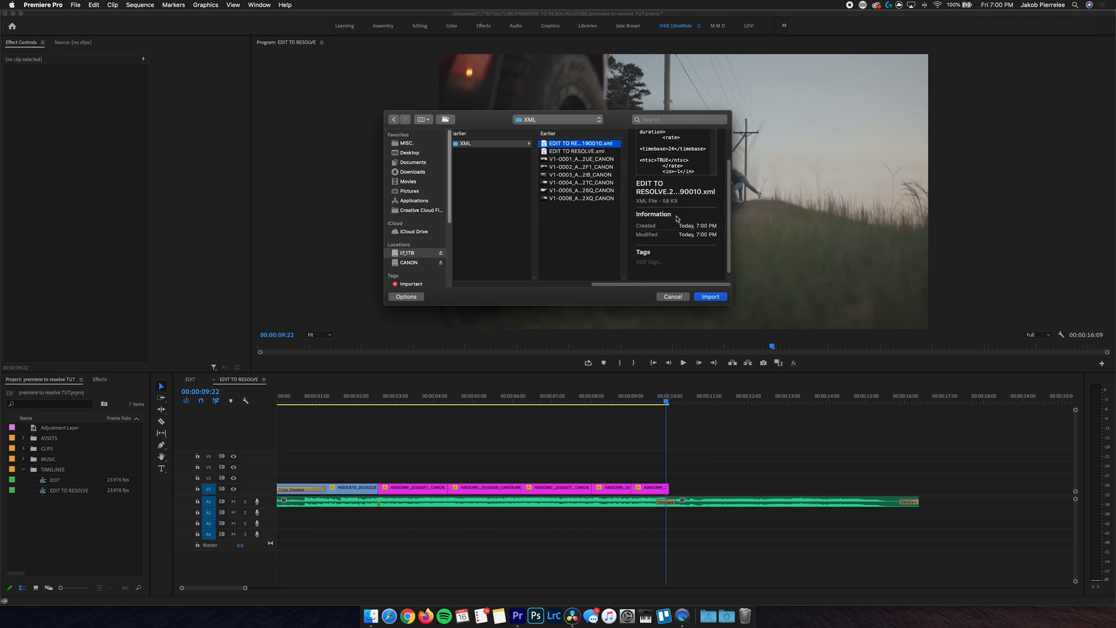
{"action": "mouse_move", "coordinate": [628, 171]}
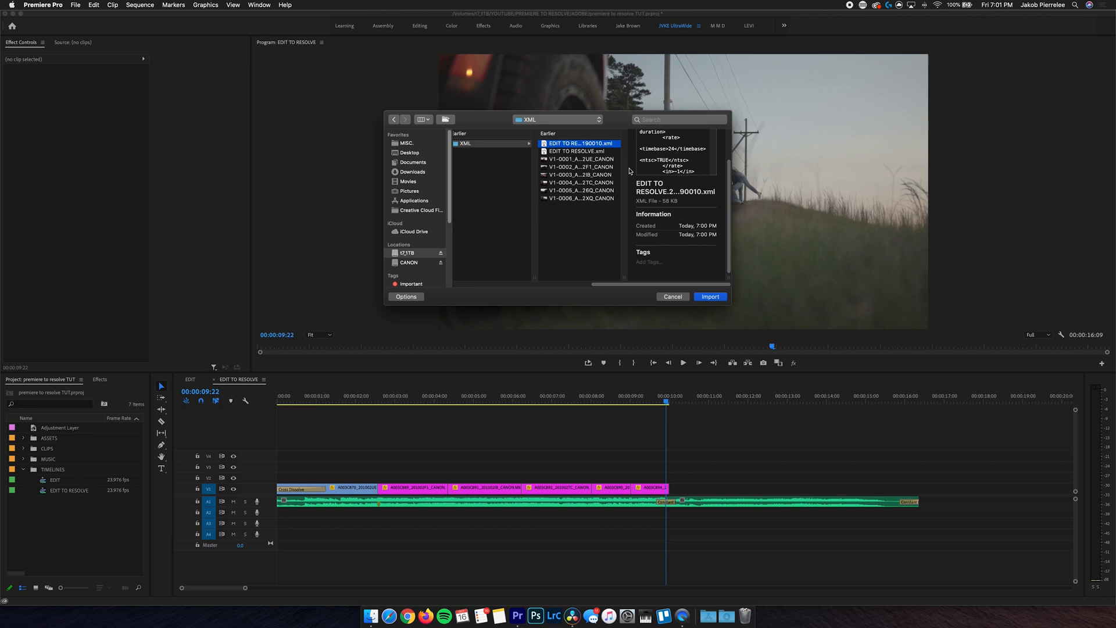
{"action": "left_click", "coordinate": [709, 296]}
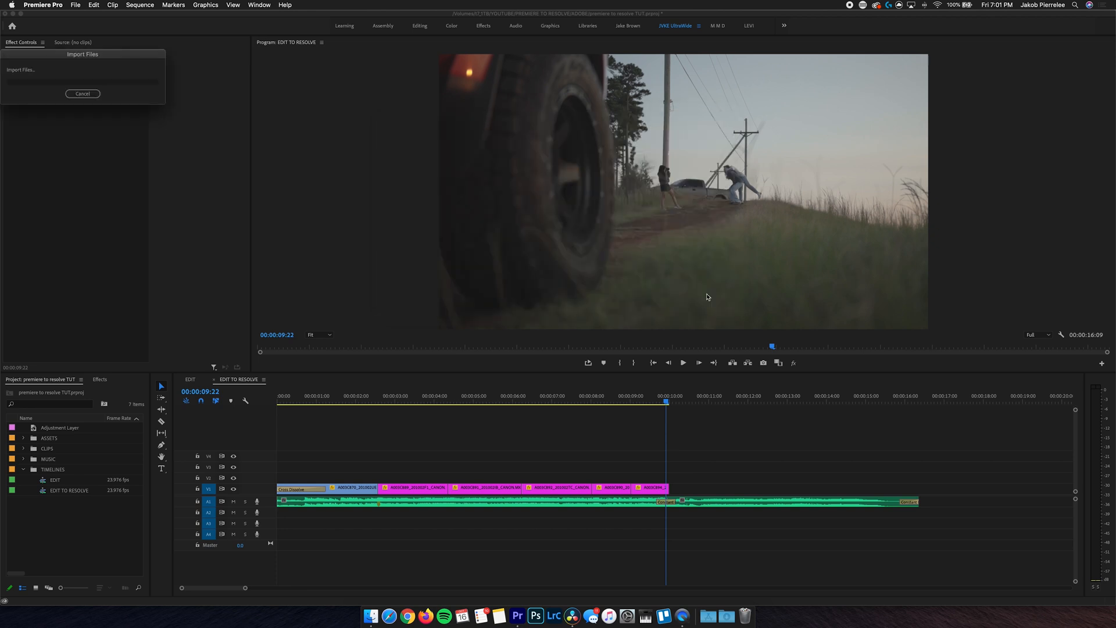
{"action": "mouse_move", "coordinate": [563, 314]}
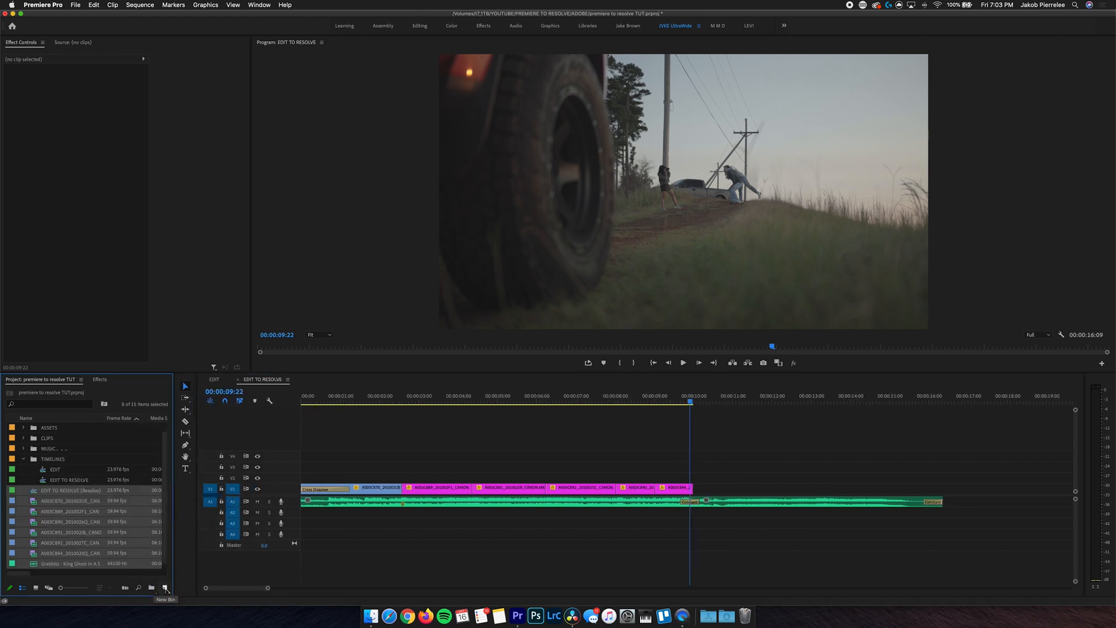
{"action": "left_click", "coordinate": [164, 588]}
{"action": "type", "text": "FROM RESOLVE"}
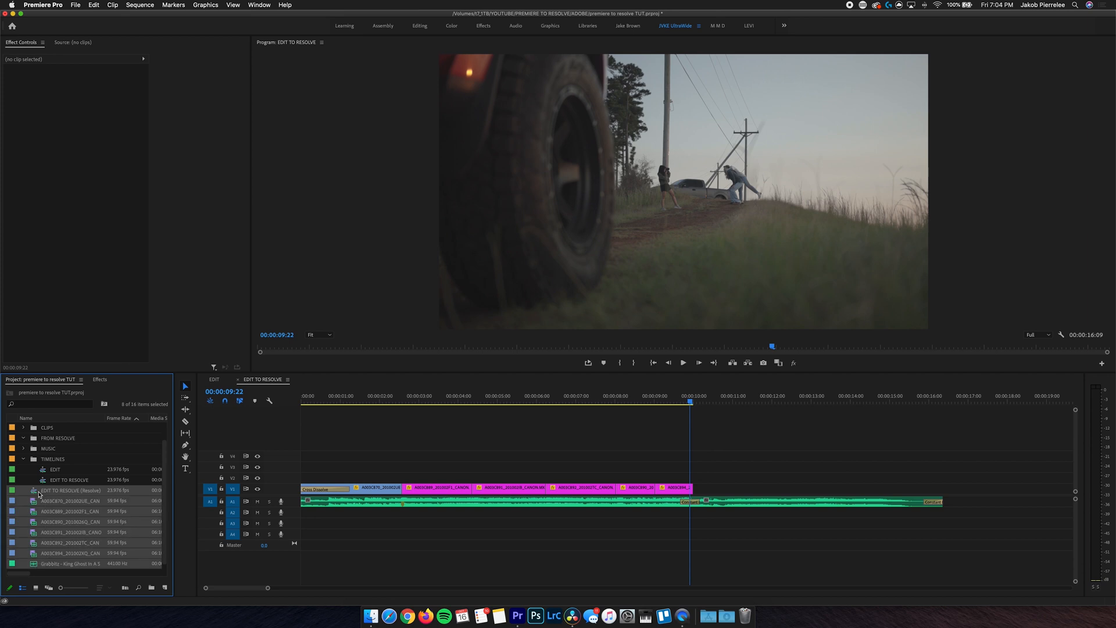
{"action": "left_click", "coordinate": [23, 438]}
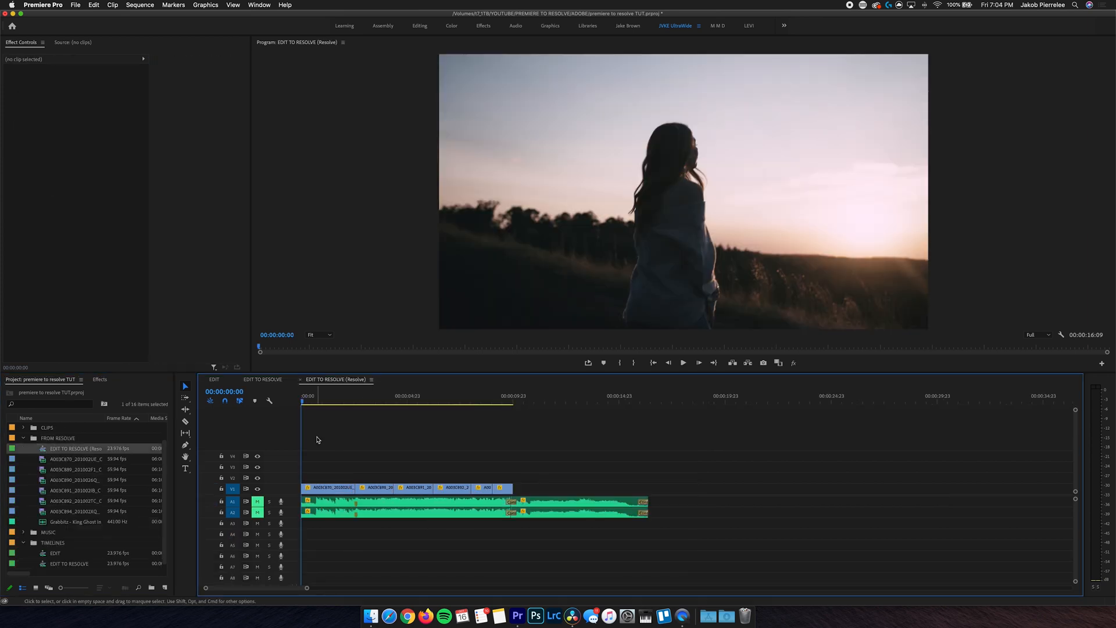
Scrub the imported edit, expand Video Transitions and bring up options for the selected clips.
{"action": "left_click", "coordinate": [681, 362]}
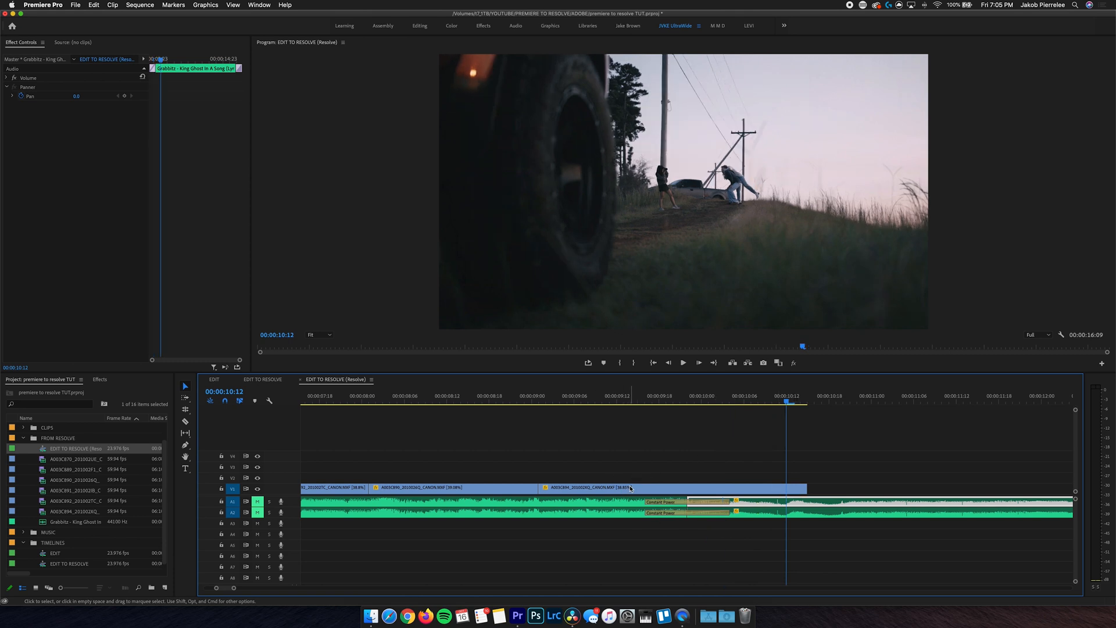
{"action": "mouse_move", "coordinate": [683, 435]}
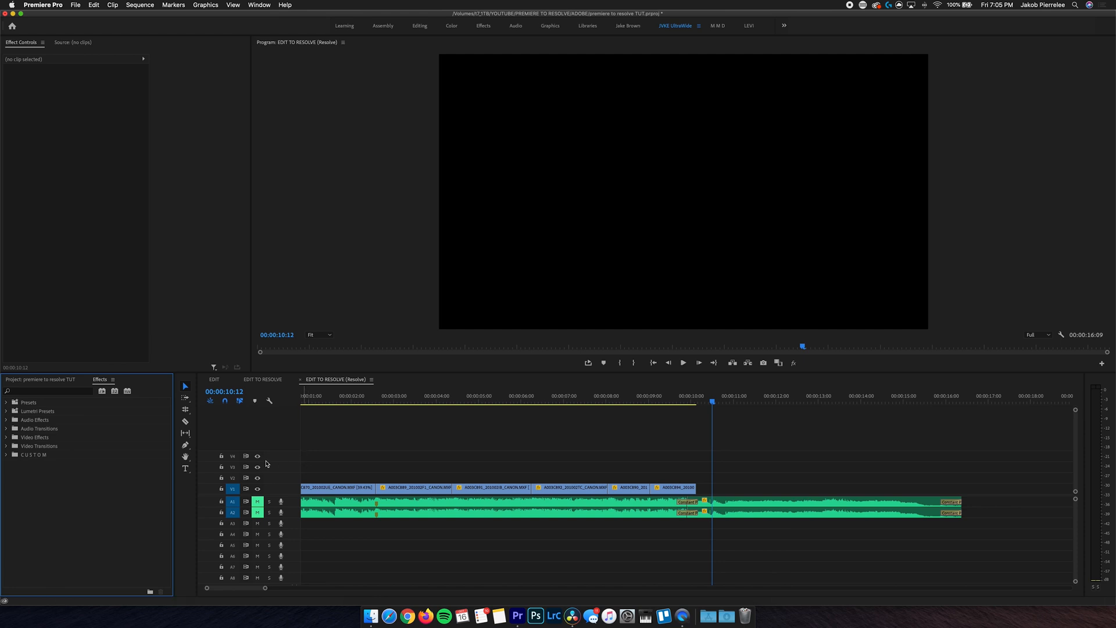
{"action": "left_click", "coordinate": [6, 445]}
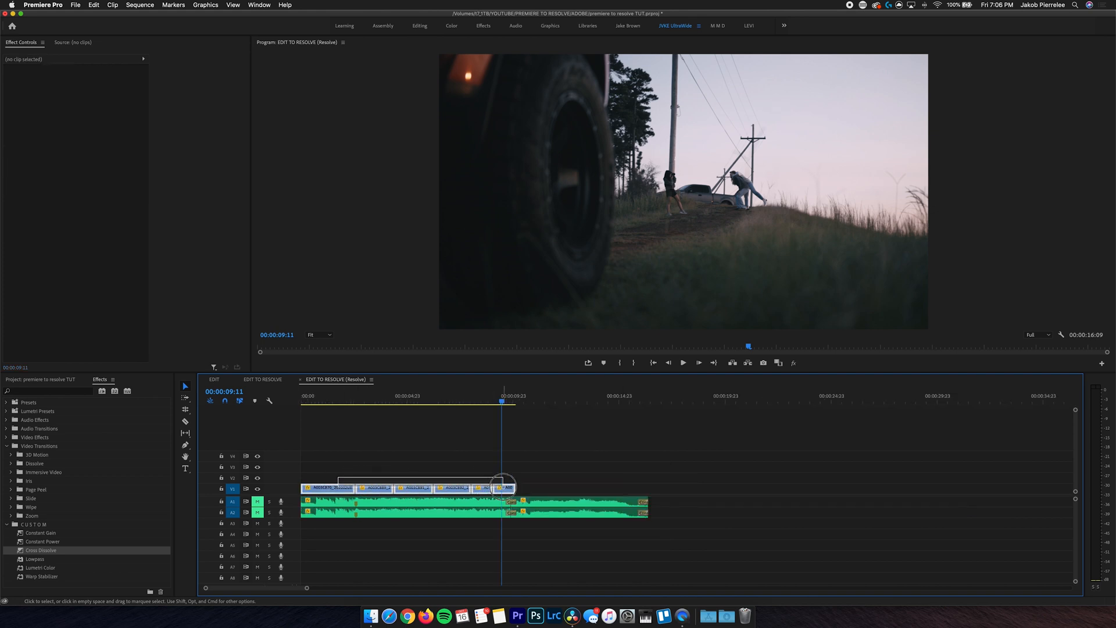
{"action": "right_click", "coordinate": [502, 487]}
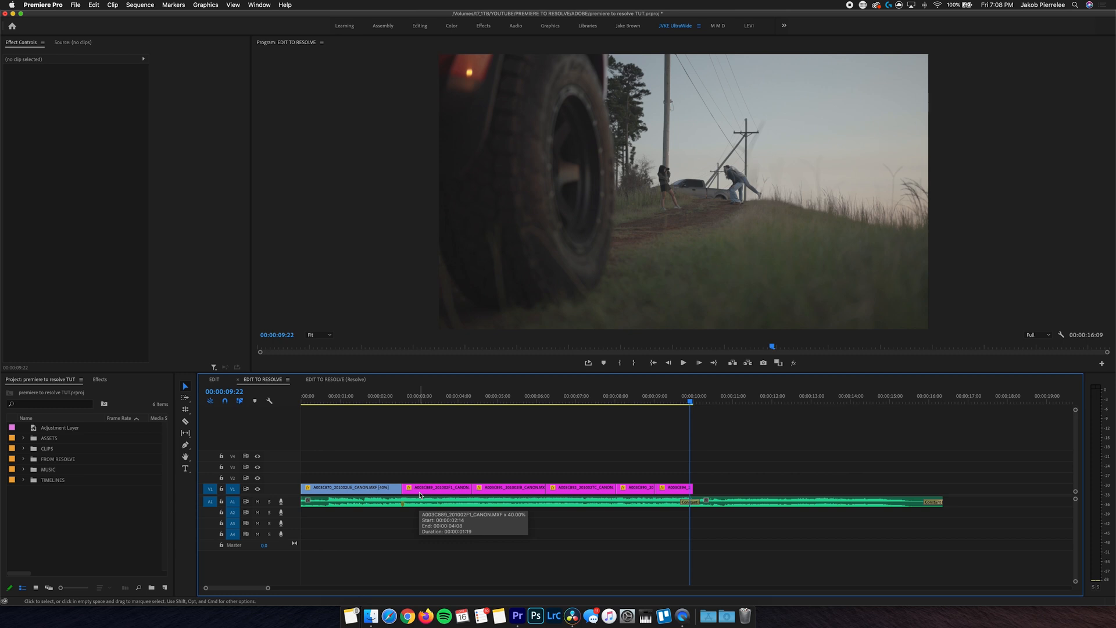
Start a QuickTime ProRes 422 HQ media export with maximum depth and maximum render quality.
{"action": "left_click", "coordinate": [74, 5]}
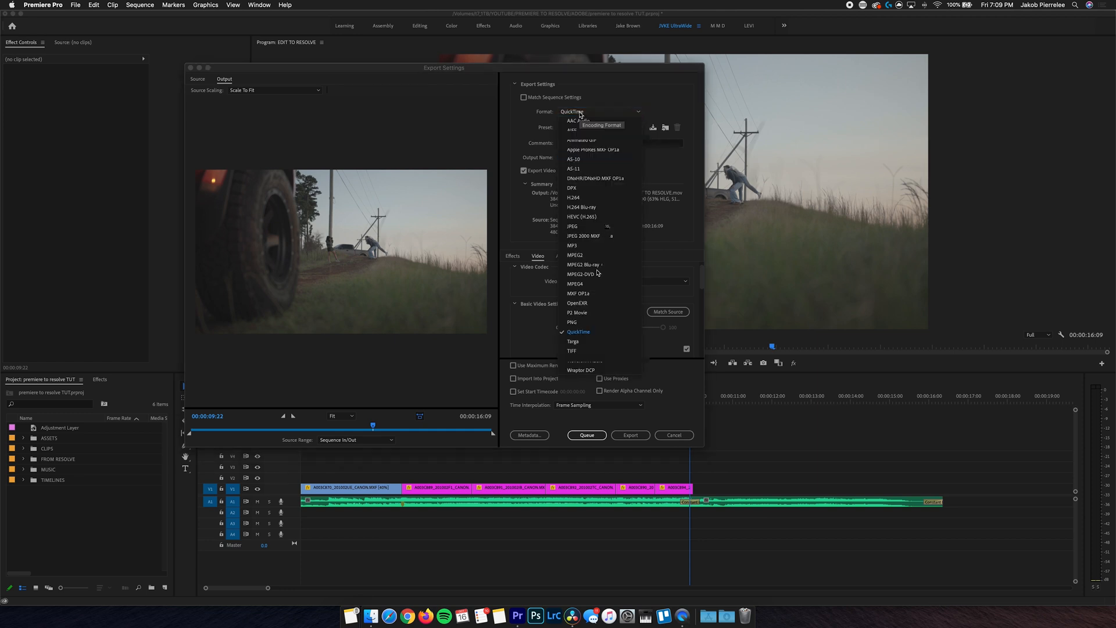
{"action": "left_click", "coordinate": [578, 331]}
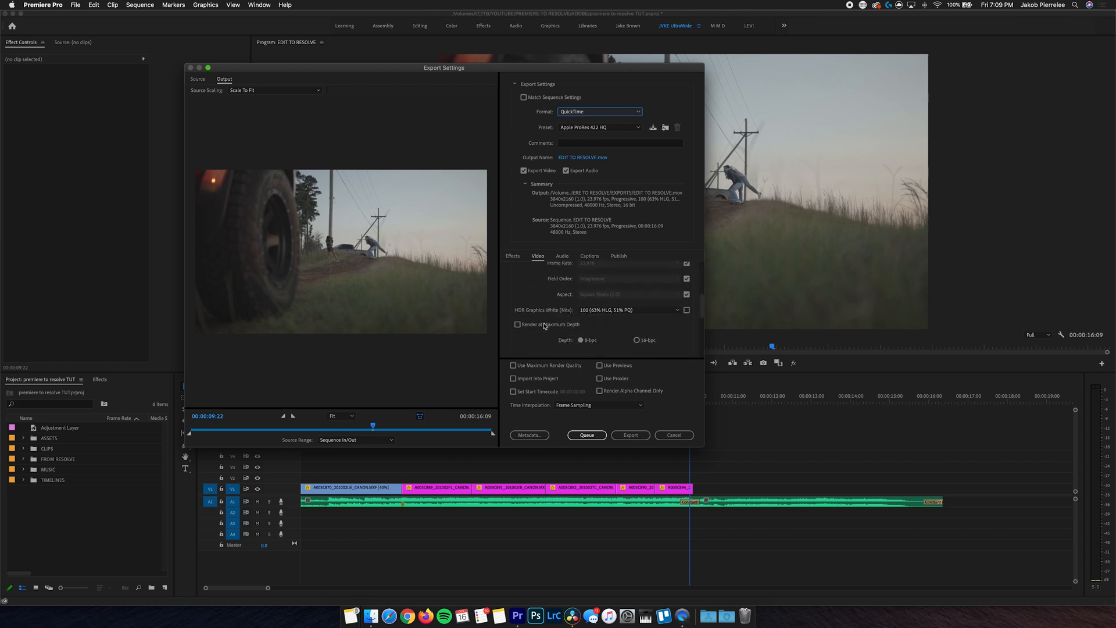
{"action": "left_click", "coordinate": [516, 324]}
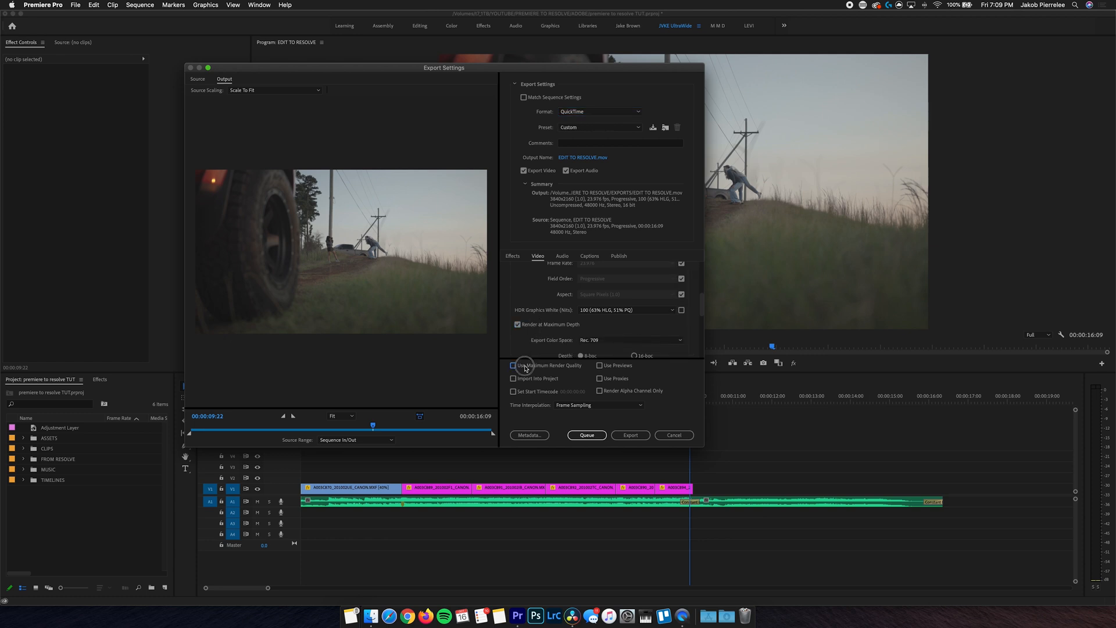
{"action": "left_click", "coordinate": [581, 157]}
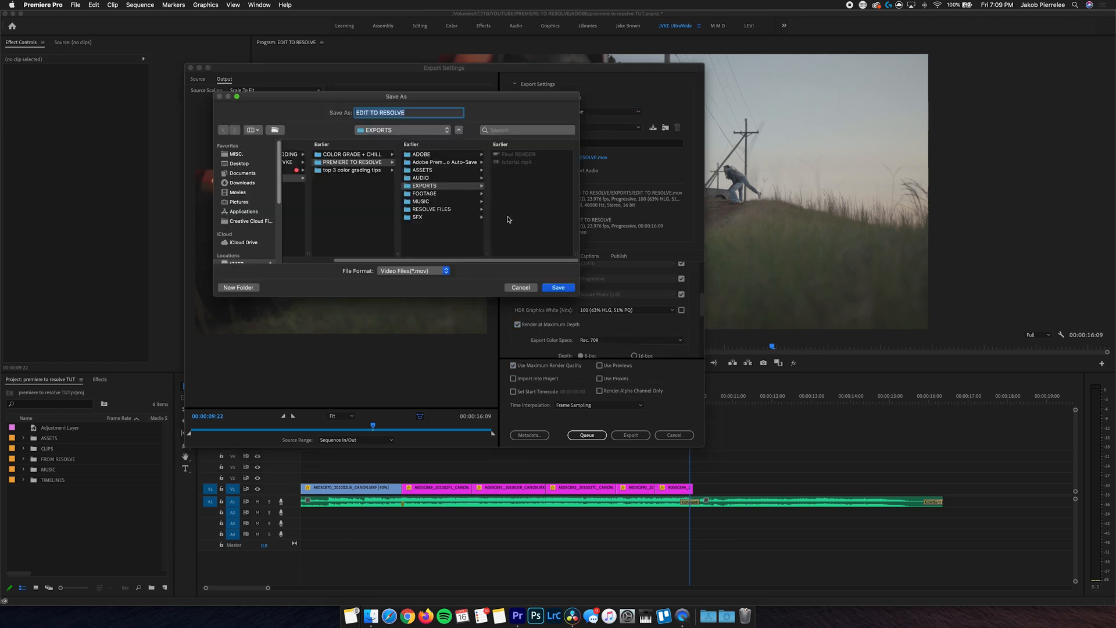
Create a new EDL folder inside RESOLVE FILES as the save location.
{"action": "left_click", "coordinate": [430, 209]}
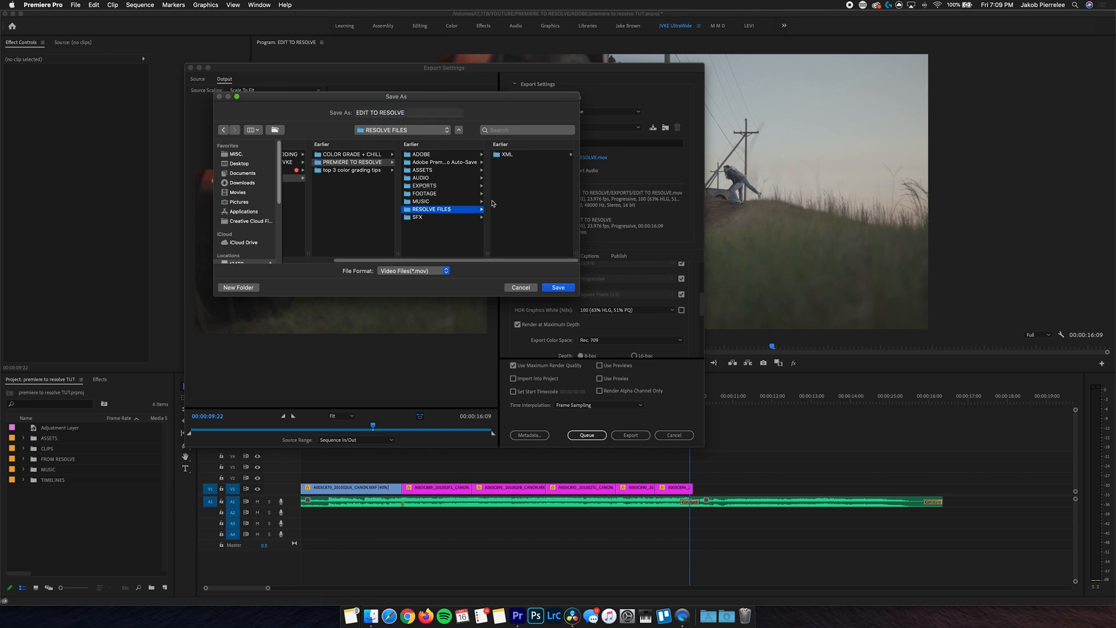
{"action": "left_click", "coordinate": [238, 287]}
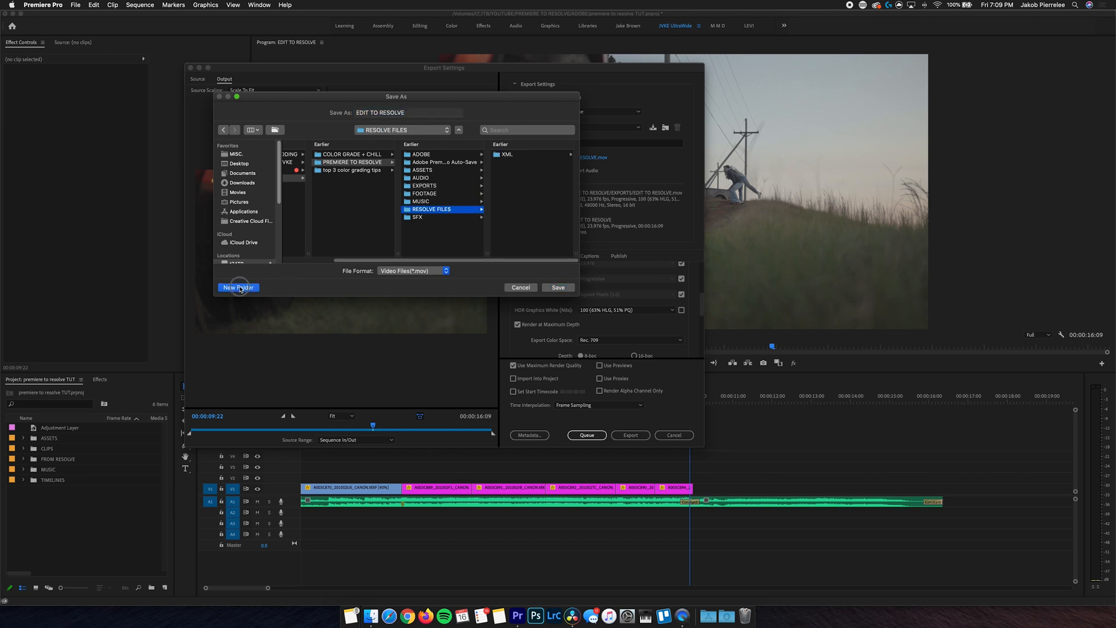
{"action": "left_click", "coordinate": [237, 287]}
{"action": "type", "text": "EDL"}
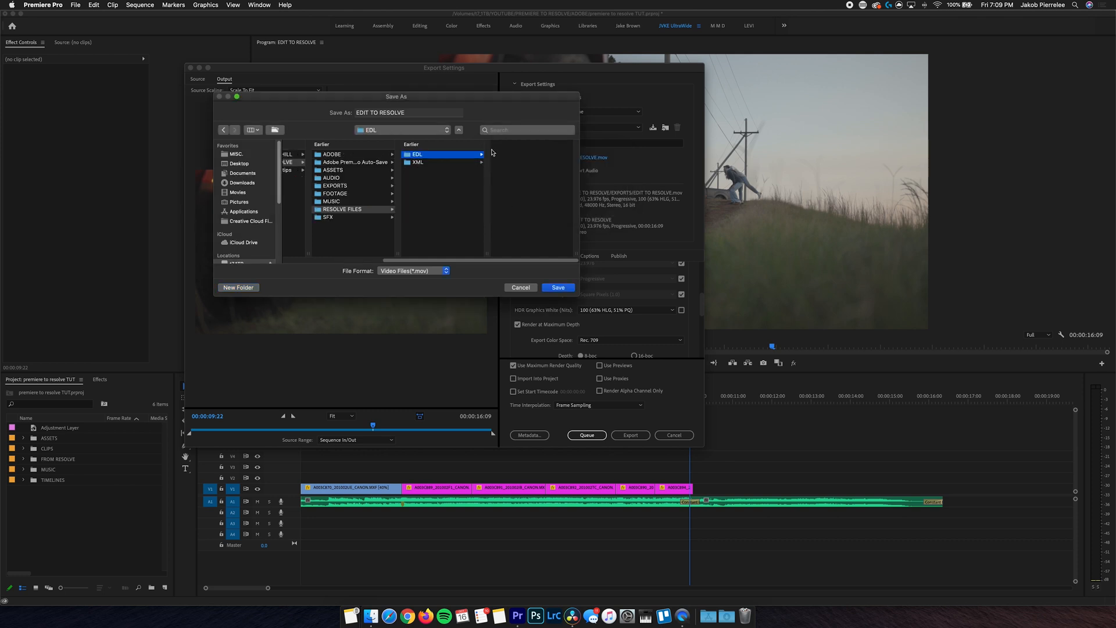
Name the file EDIT TO RESOLVE_CLEAN OUT.mov and start the export.
{"action": "left_click", "coordinate": [408, 113]}
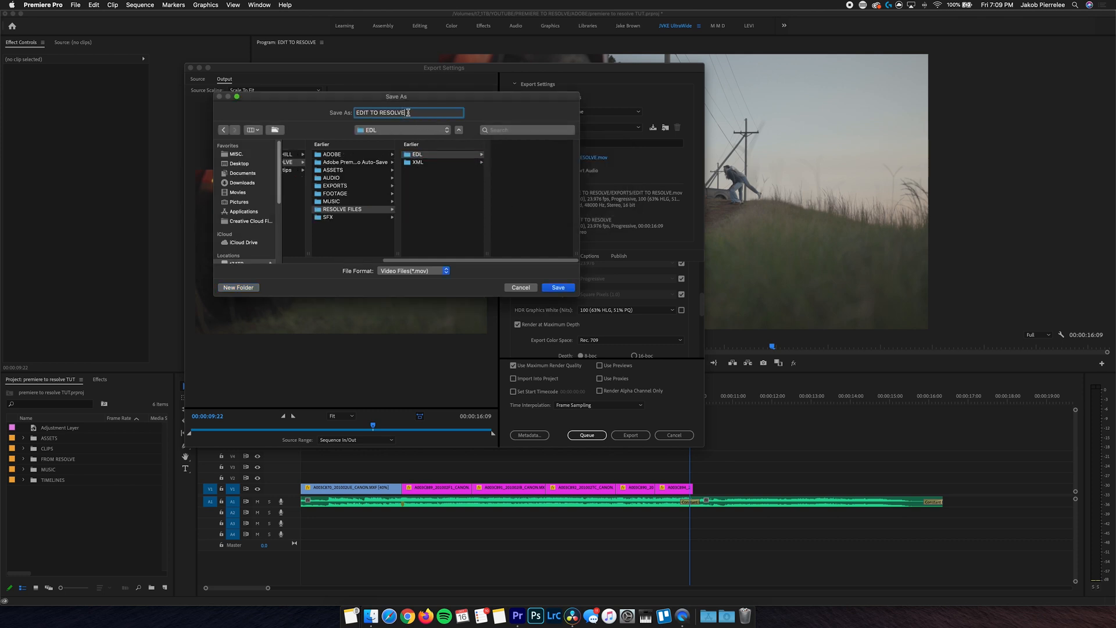
{"action": "type", "text": "_ LEAN"}
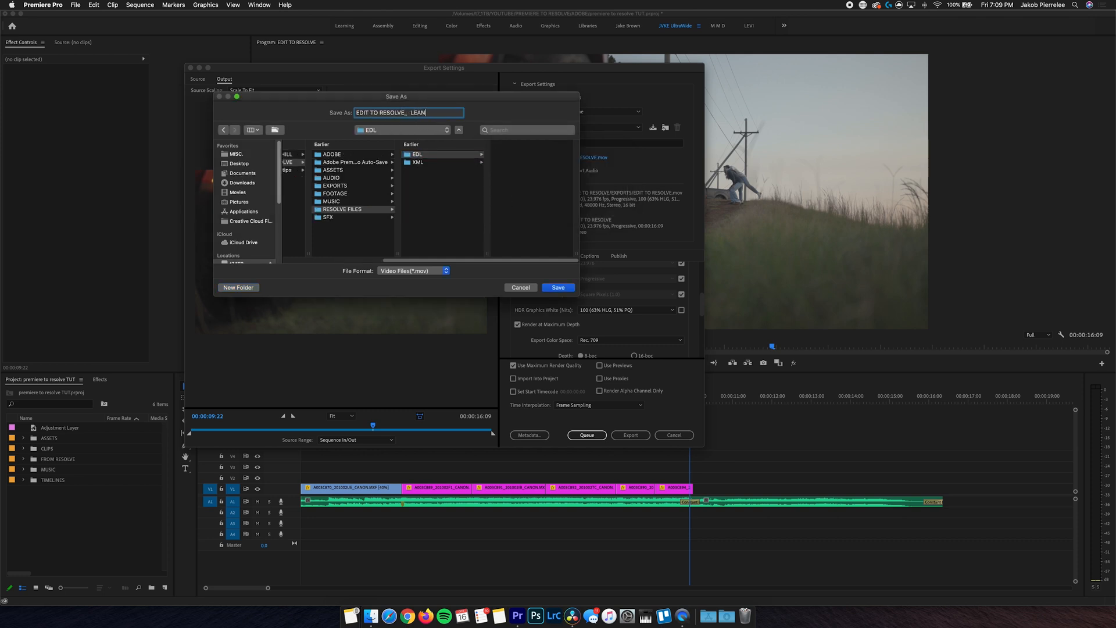
{"action": "left_click", "coordinate": [558, 287]}
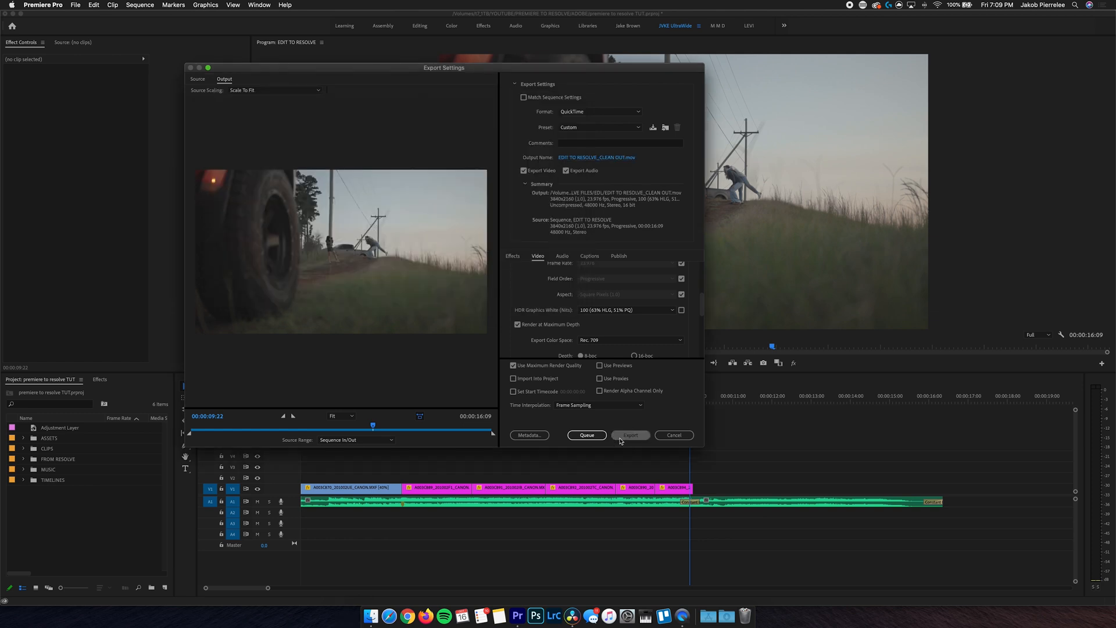
{"action": "left_click", "coordinate": [629, 435]}
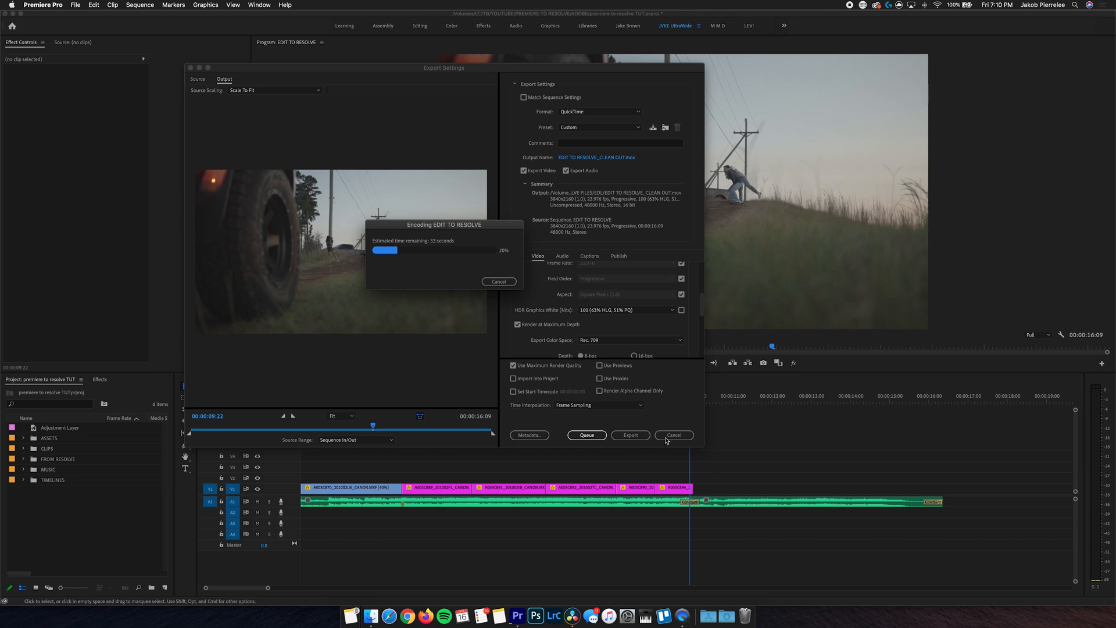
{"action": "mouse_move", "coordinate": [660, 465]}
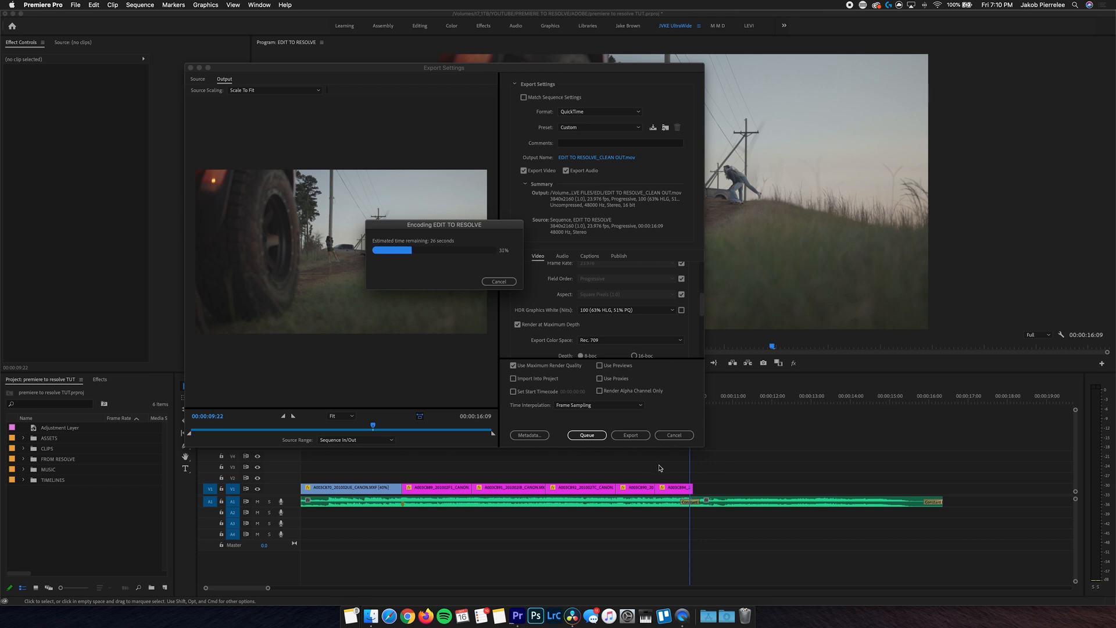
{"action": "mouse_move", "coordinate": [676, 470]}
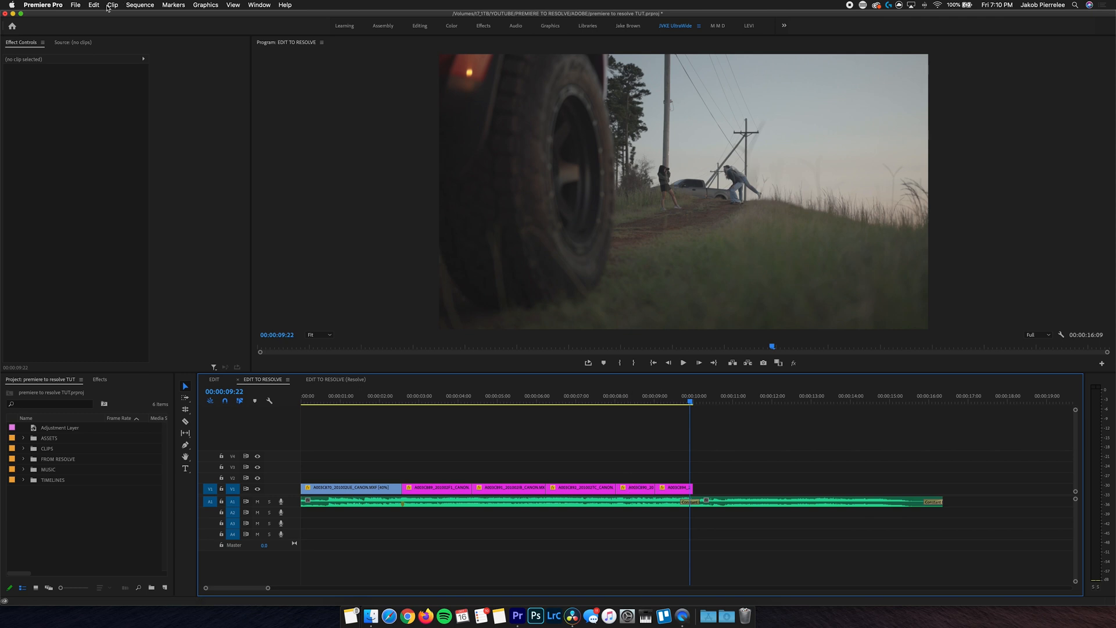
Export a CMX3600 EDL with the title suffixed _EDL (EDIT TO RESOLVE_EDL).
{"action": "left_click", "coordinate": [76, 5]}
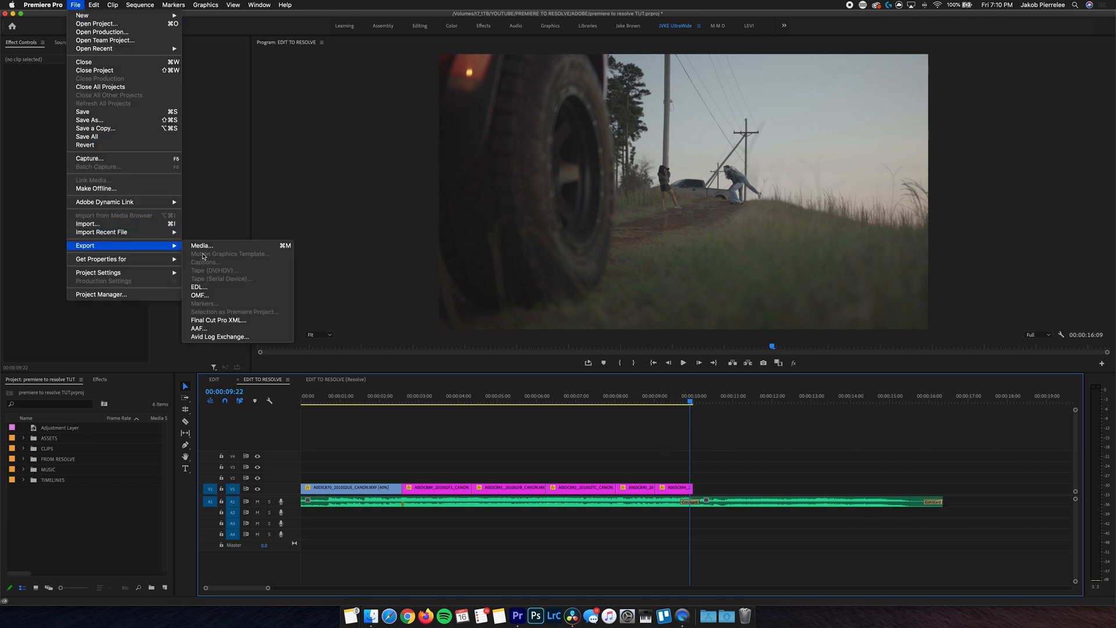
{"action": "left_click", "coordinate": [199, 287]}
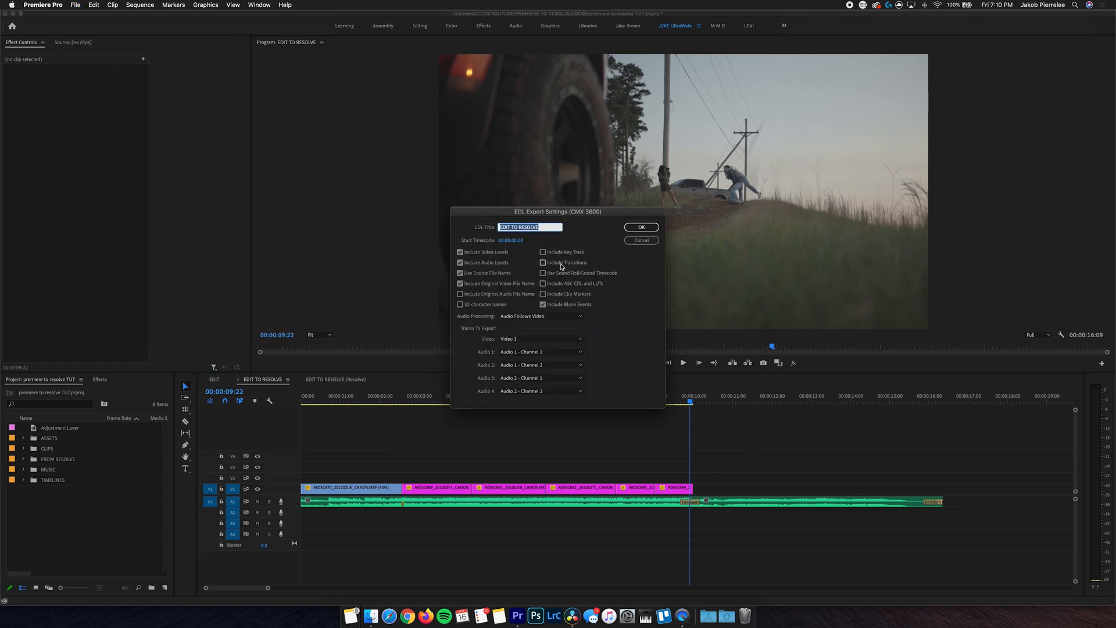
{"action": "left_click", "coordinate": [530, 226]}
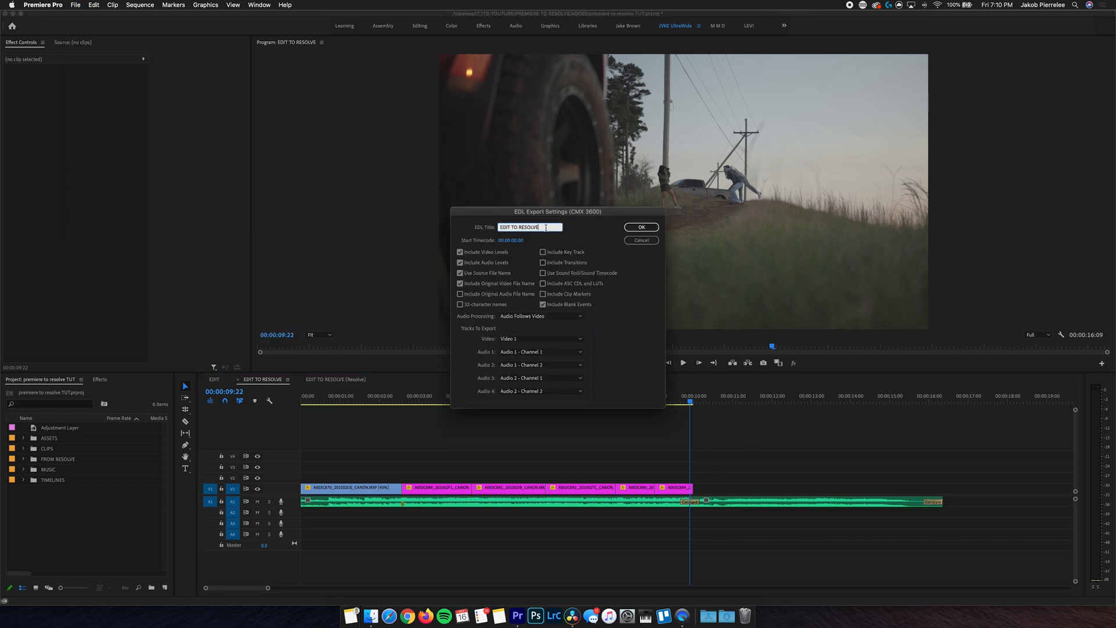
{"action": "type", "text": "EDL"}
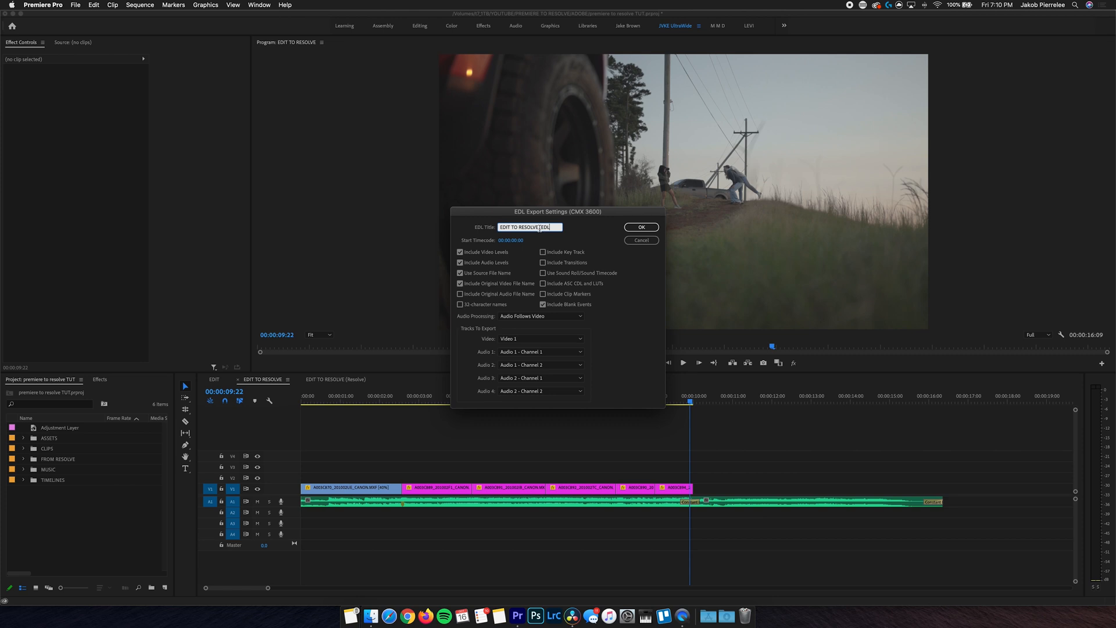
{"action": "left_click", "coordinate": [640, 227]}
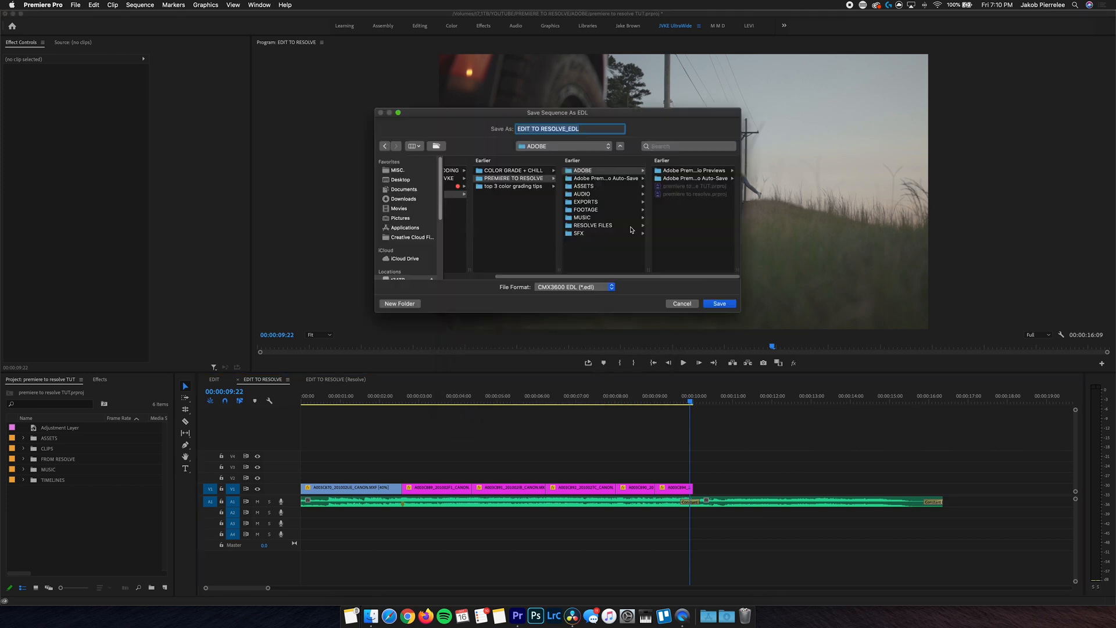
Save the EDL into the EDL folder under RESOLVE FILES.
{"action": "left_click", "coordinate": [591, 225]}
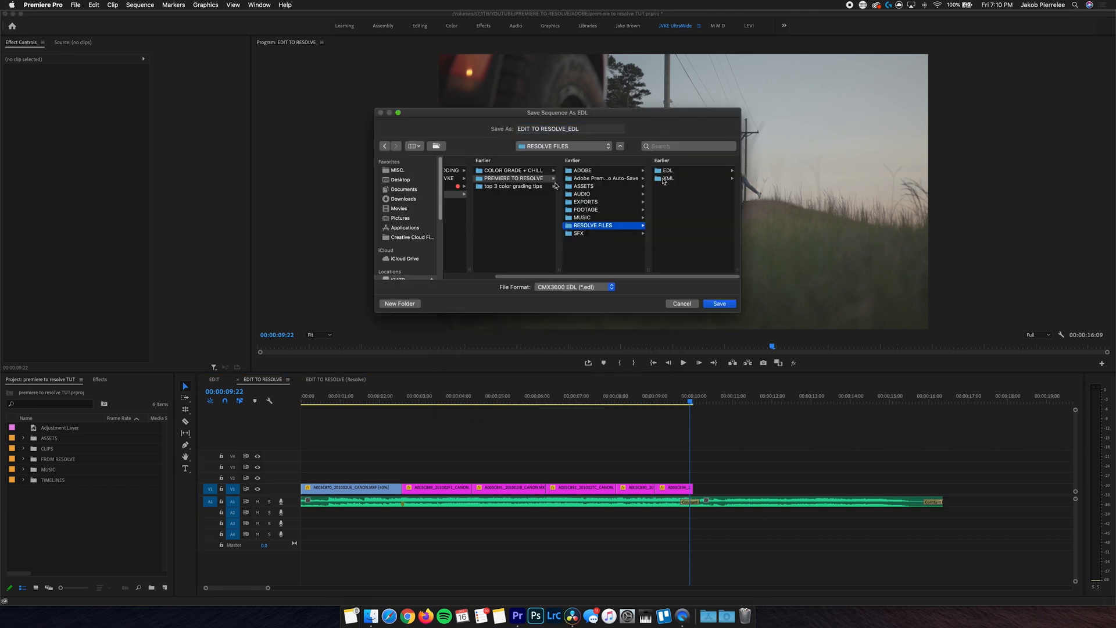
{"action": "left_click", "coordinate": [667, 169]}
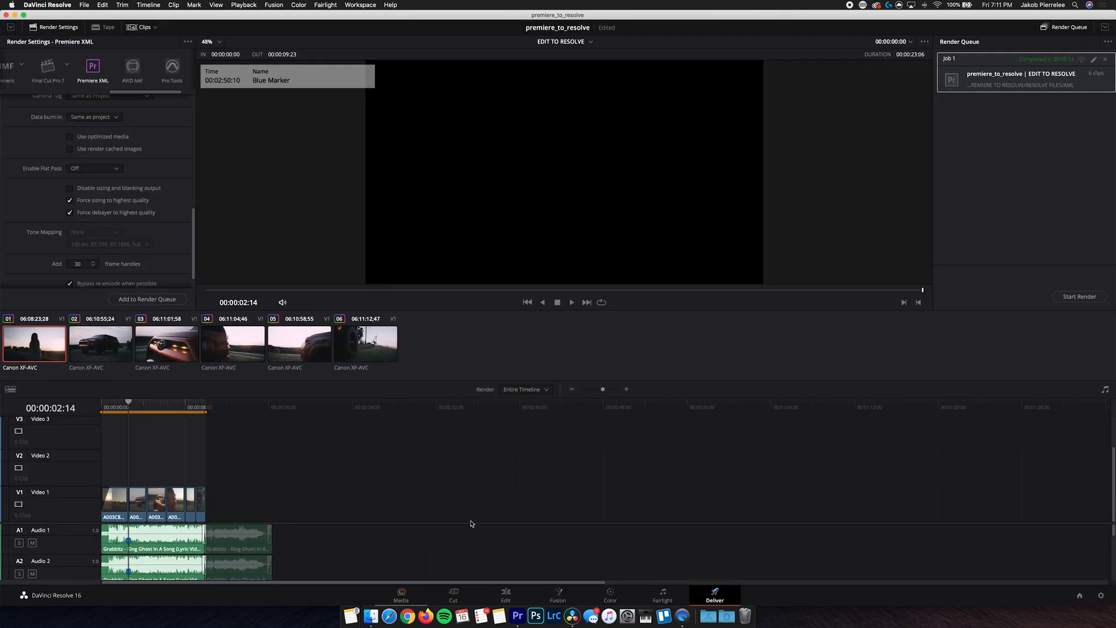
In the Media page, clear the old clips and import the clean-out .mov.
{"action": "left_click", "coordinate": [401, 595]}
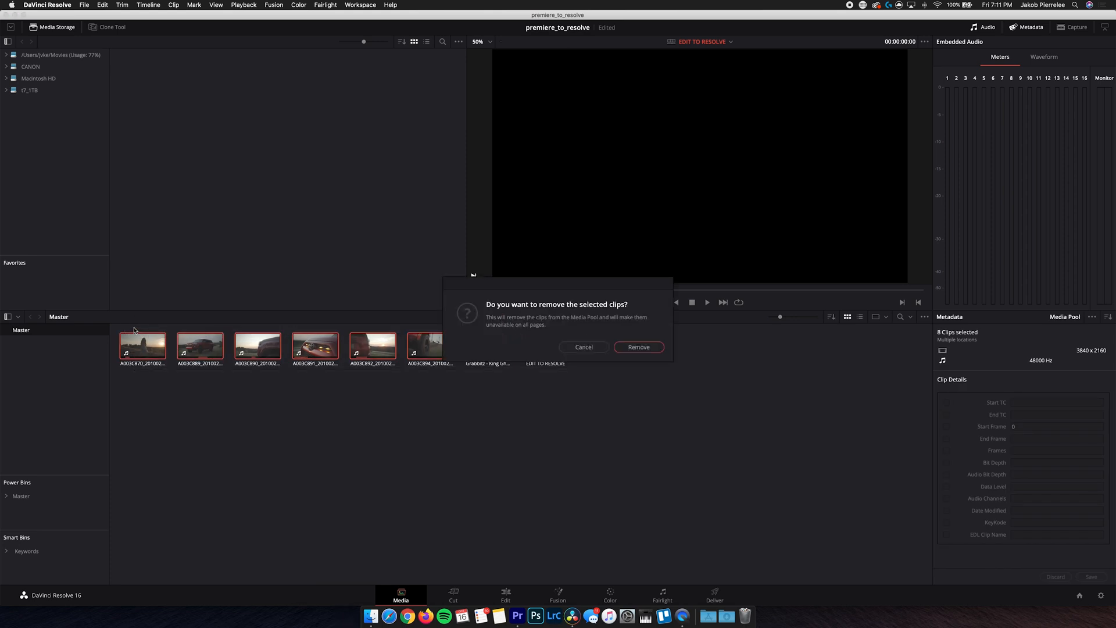
{"action": "left_click", "coordinate": [638, 347]}
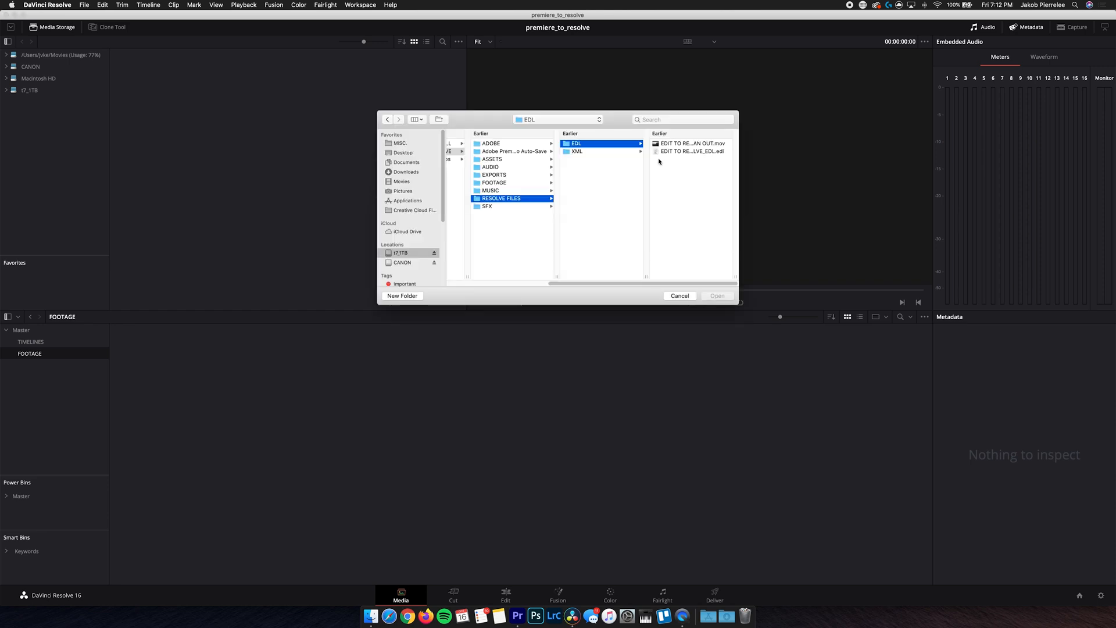
{"action": "left_click", "coordinate": [587, 143]}
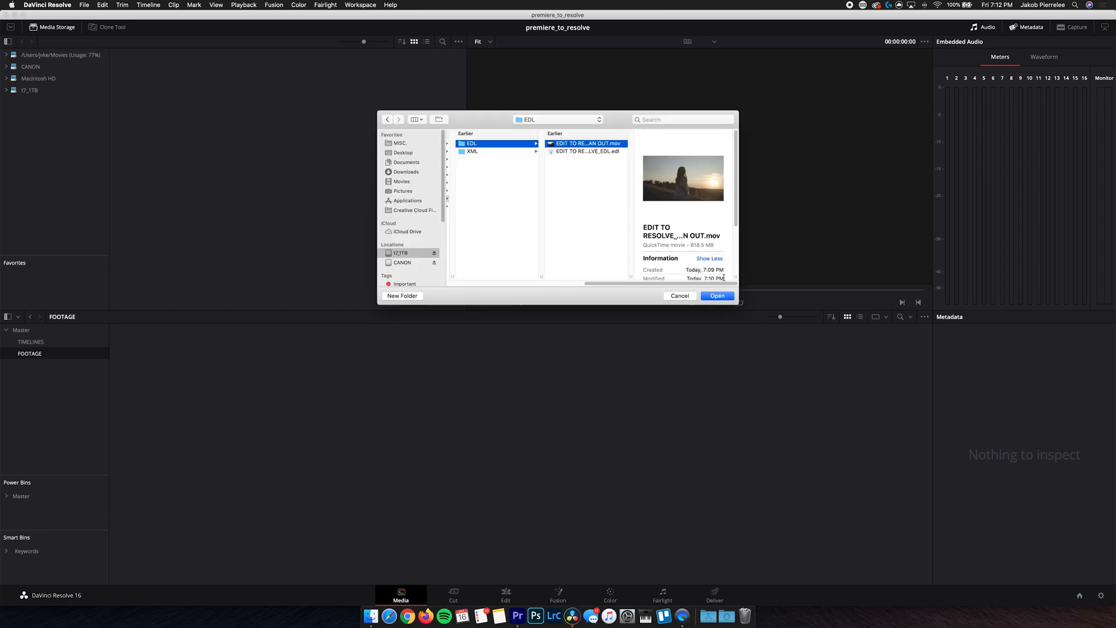
{"action": "left_click", "coordinate": [717, 295]}
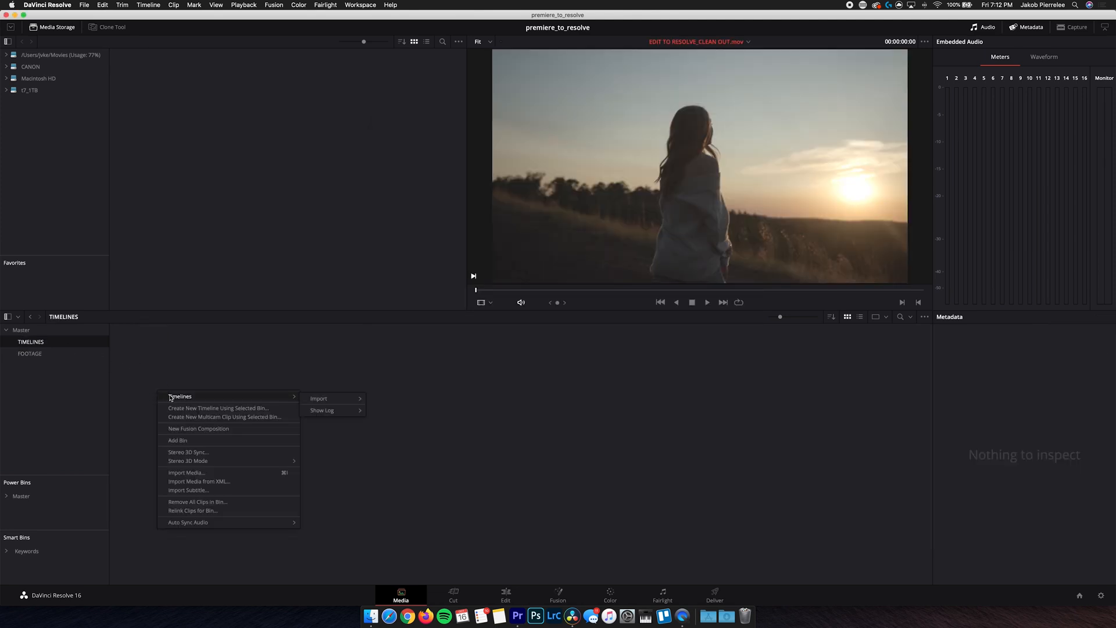
{"action": "mouse_move", "coordinate": [318, 398]}
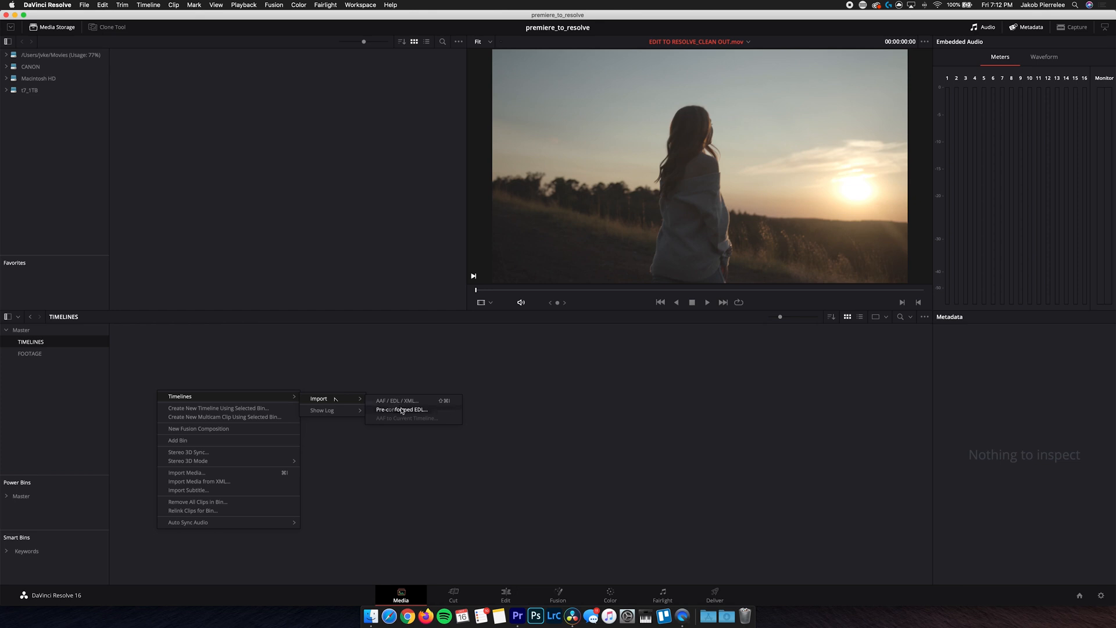
Import the EDIT TO RESOLVE_EDL file as a pre-conformed EDL timeline.
{"action": "left_click", "coordinate": [396, 400]}
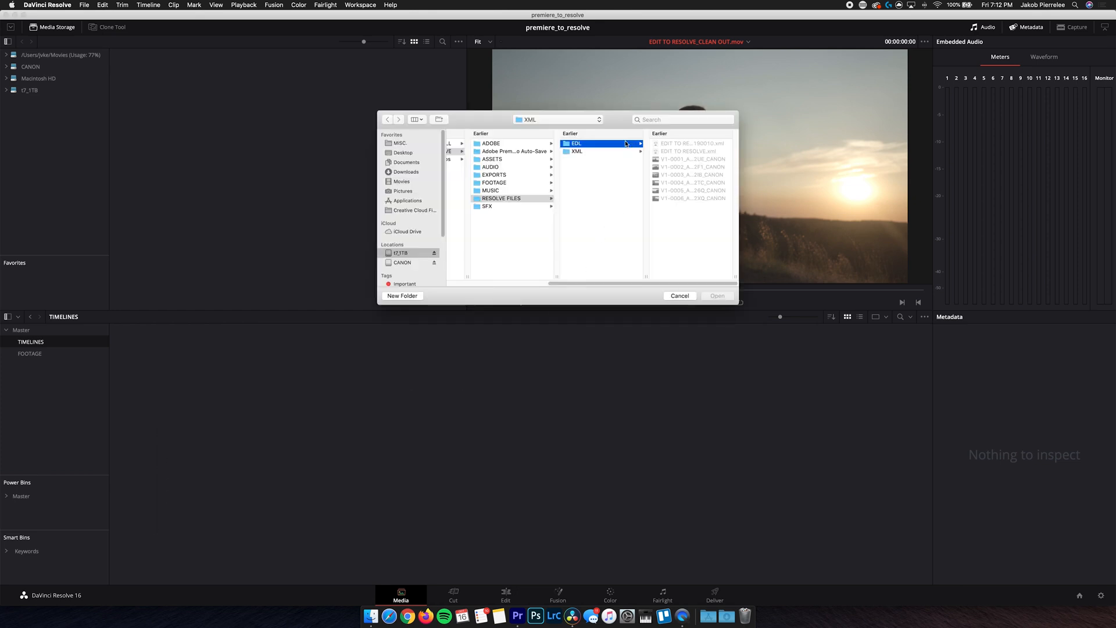
{"action": "left_click", "coordinate": [585, 151]}
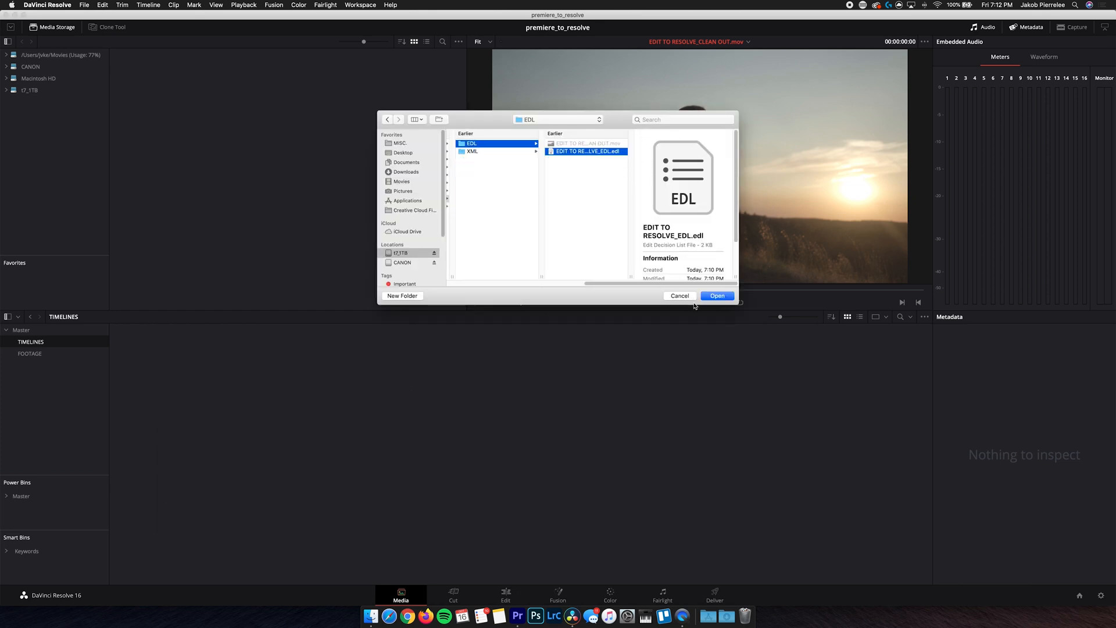
{"action": "left_click", "coordinate": [717, 295]}
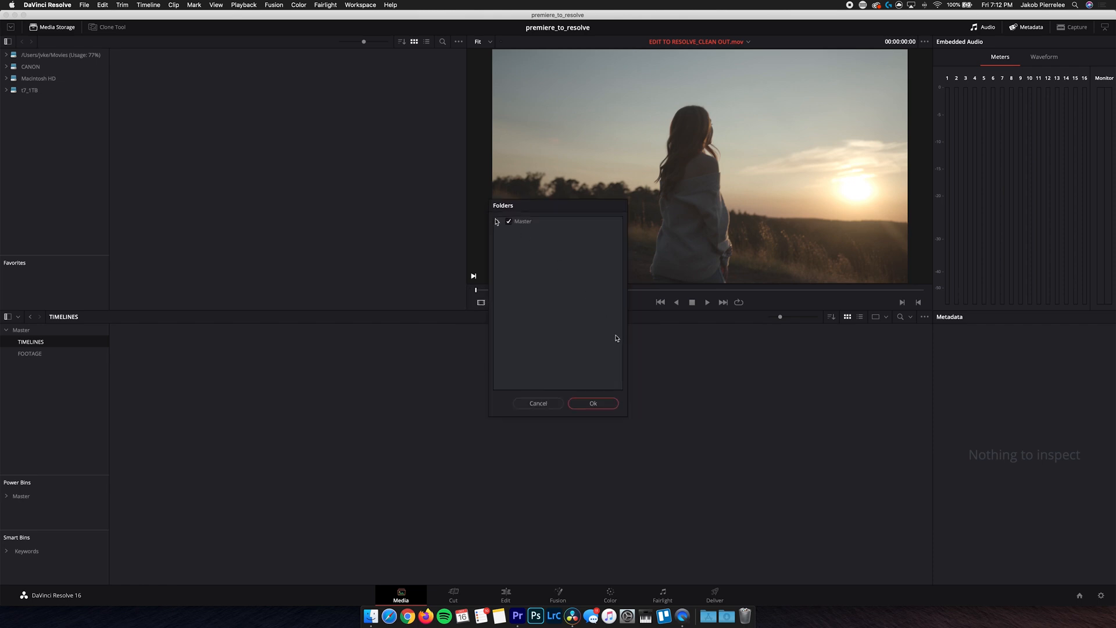
{"action": "mouse_move", "coordinate": [499, 224]}
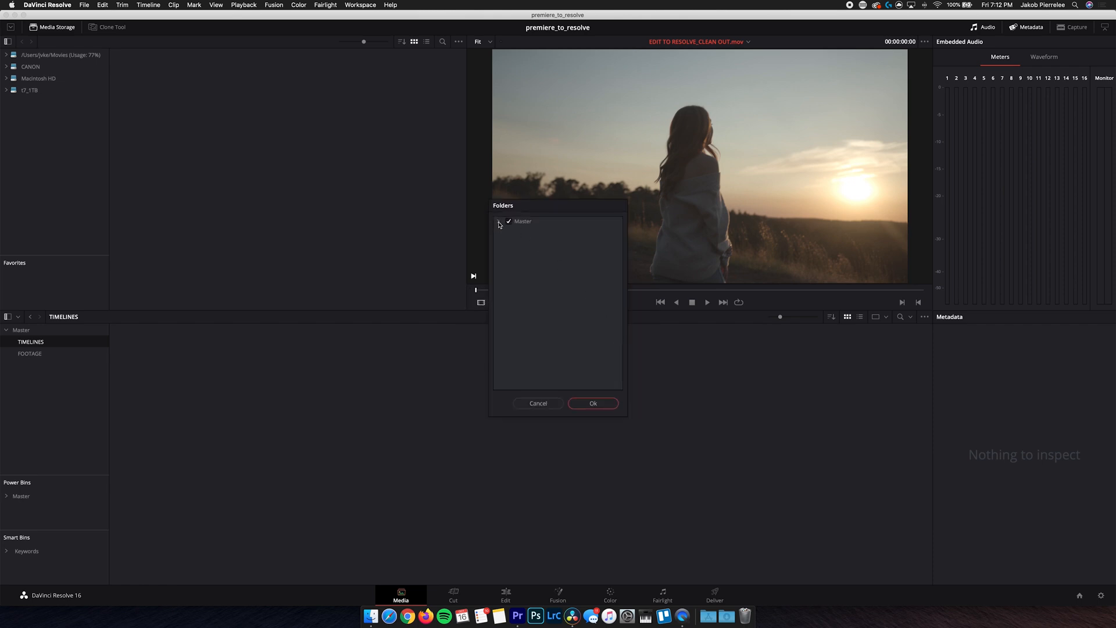
Match clips against the FOOTAGE bin only, excluding TIMELINES, and build the timeline.
{"action": "left_click", "coordinate": [499, 221]}
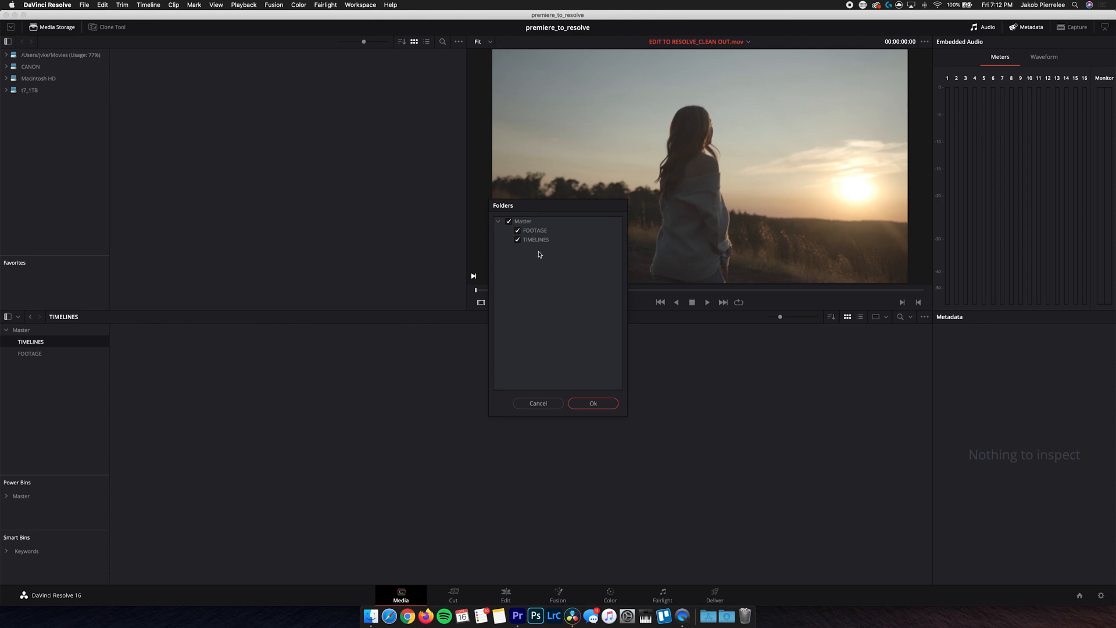
{"action": "mouse_move", "coordinate": [491, 246]}
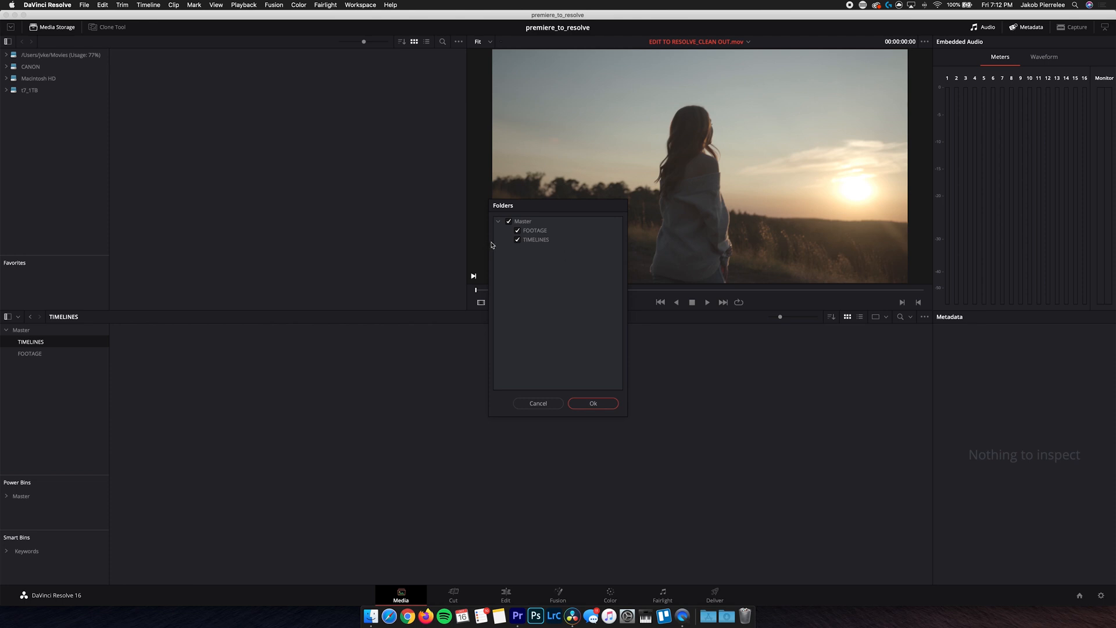
{"action": "left_click", "coordinate": [516, 239]}
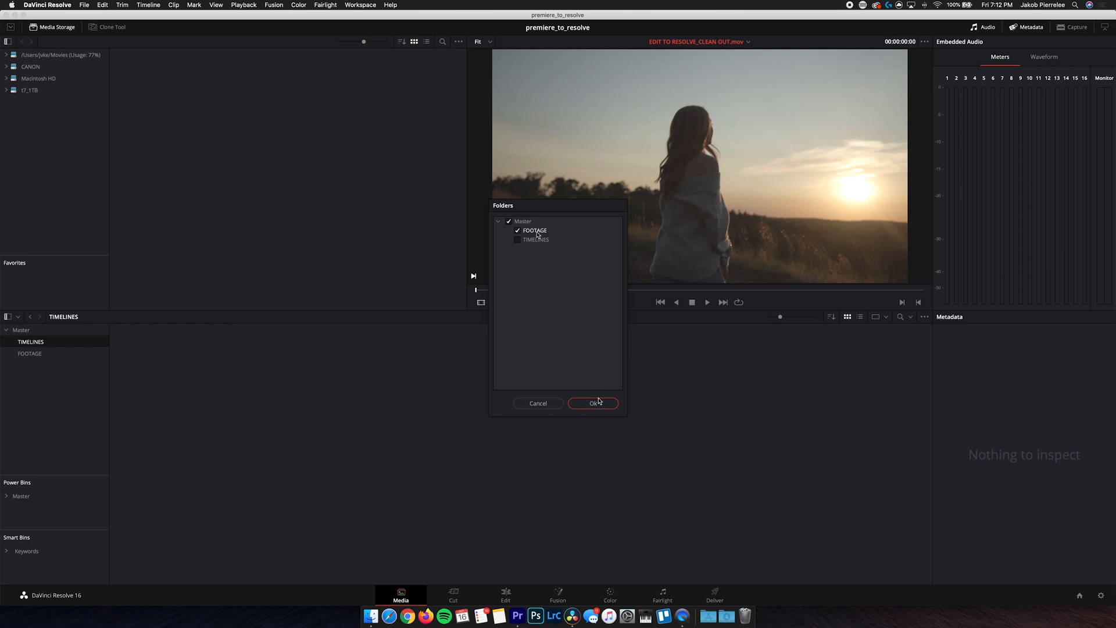
{"action": "left_click", "coordinate": [592, 403]}
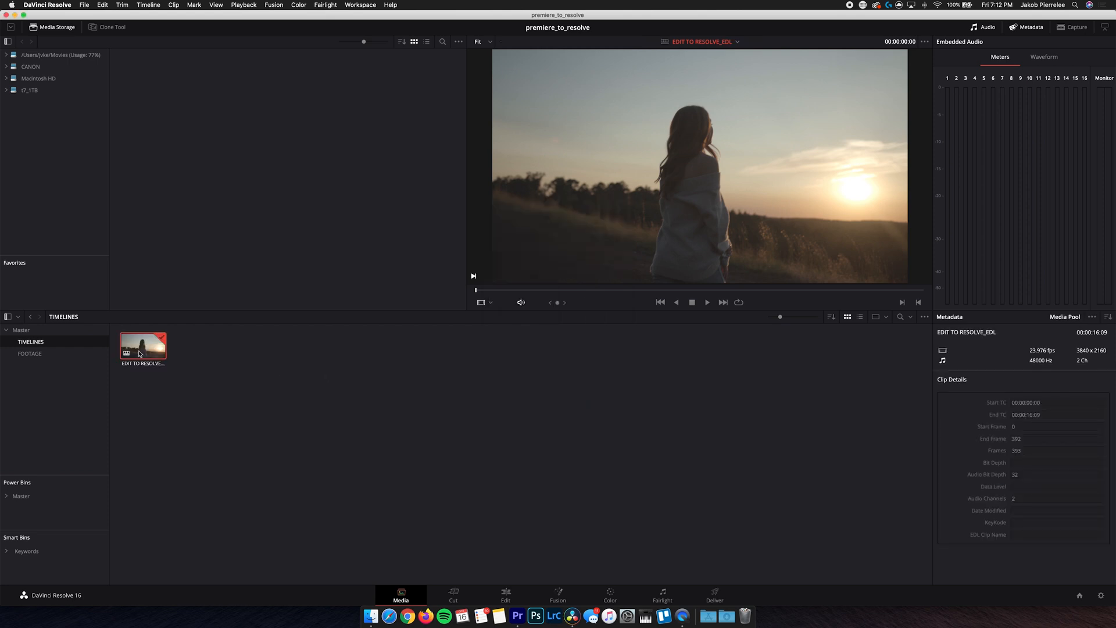
Review the EDIT TO RESOLVE_EDL cuts on the Edit page by scrubbing across the timeline.
{"action": "left_click", "coordinate": [506, 595]}
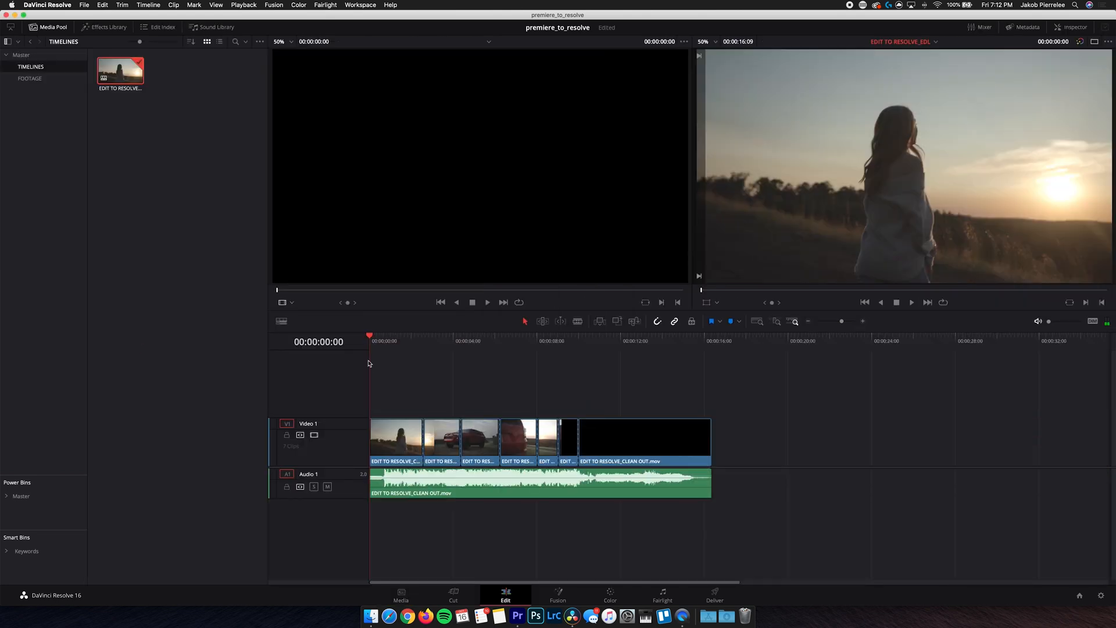
{"action": "left_click", "coordinate": [422, 347]}
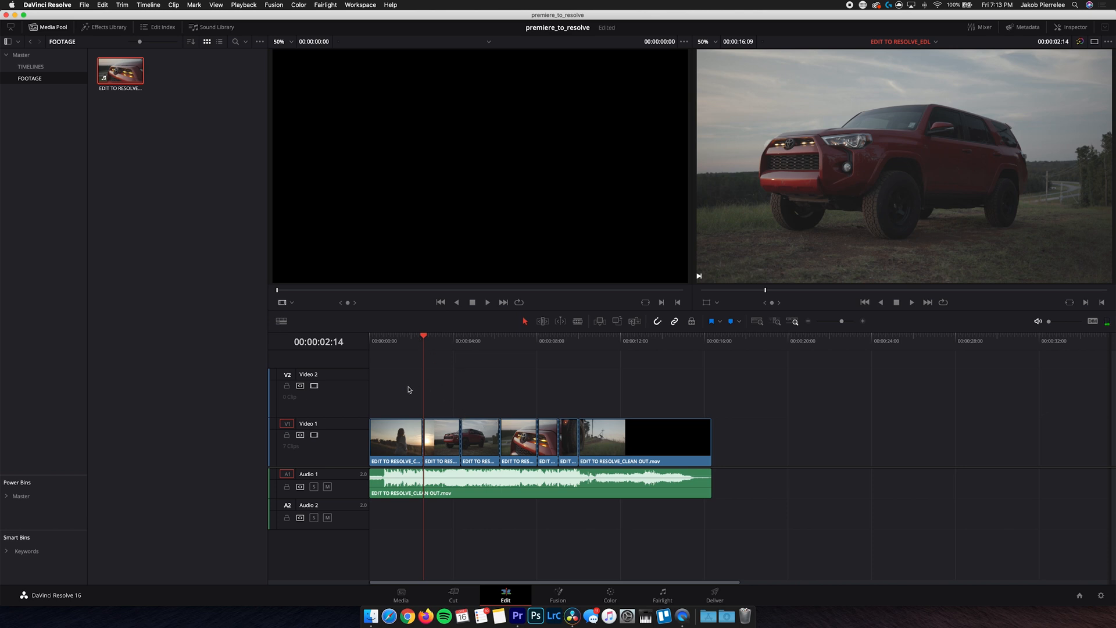
{"action": "left_click", "coordinate": [482, 342]}
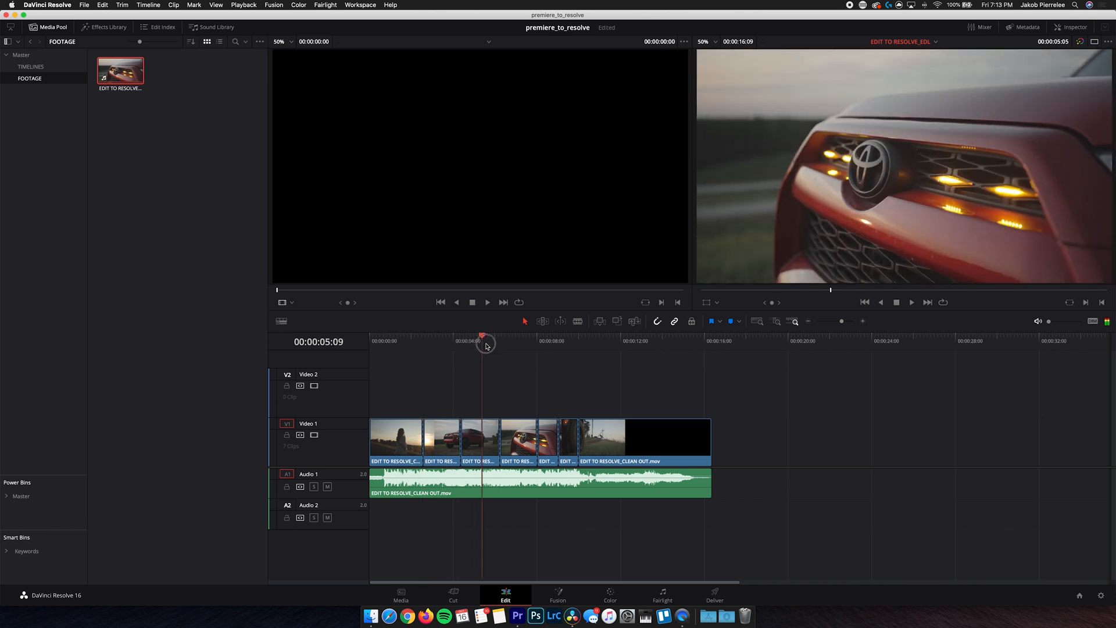
{"action": "left_click_drag", "start_coordinate": [485, 344], "coordinate": [625, 354]}
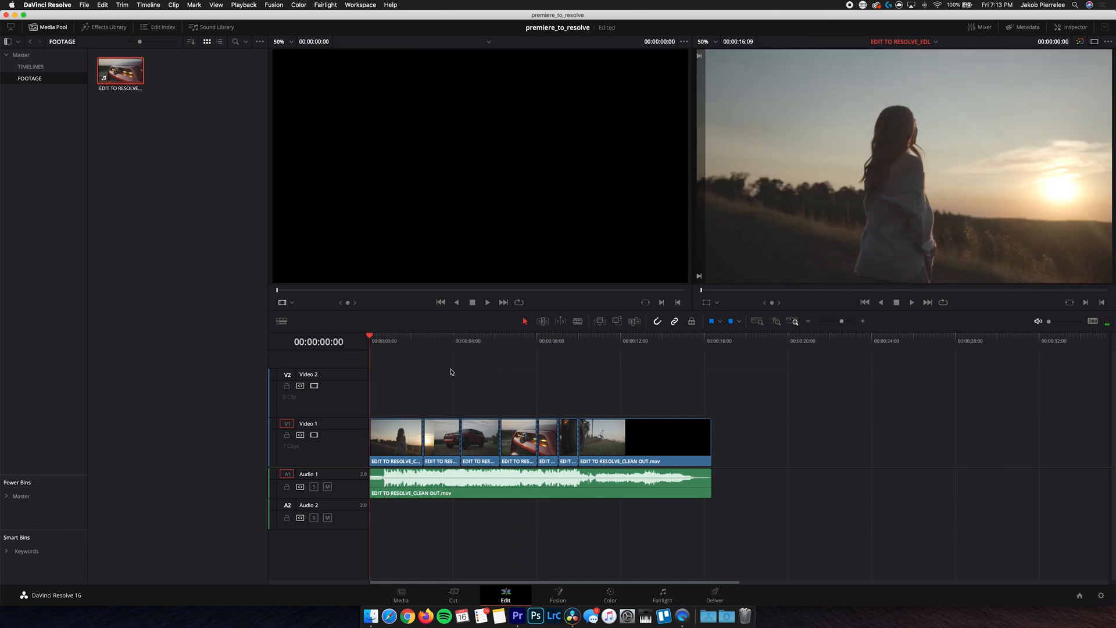
{"action": "left_click", "coordinate": [434, 341]}
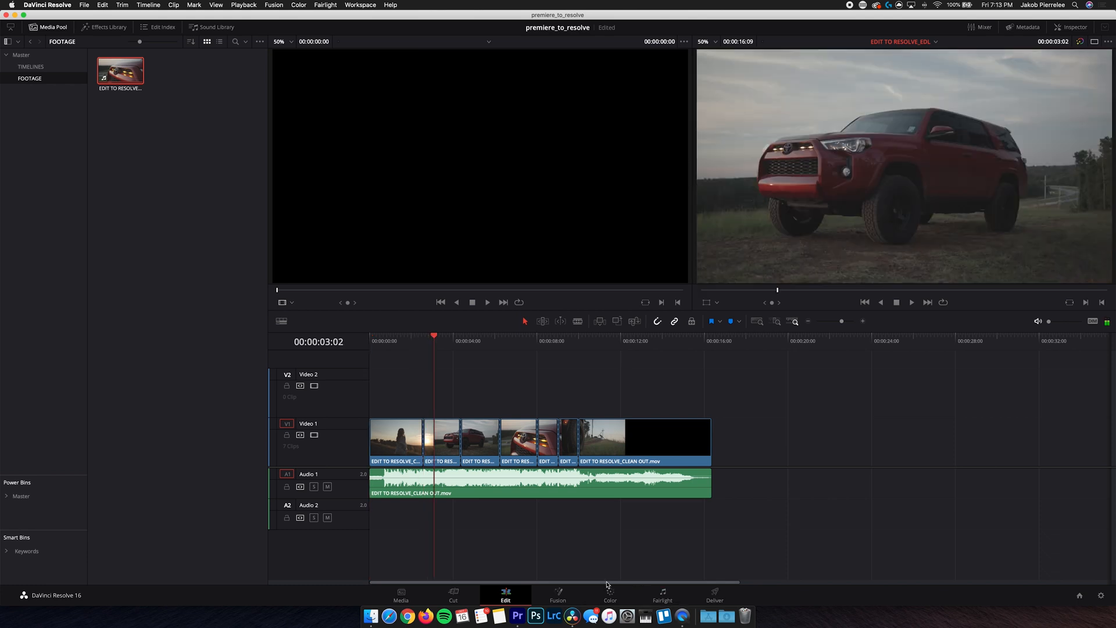
Pass through Color to Deliver and set Premiere XML frame handles to 0.
{"action": "left_click", "coordinate": [608, 594]}
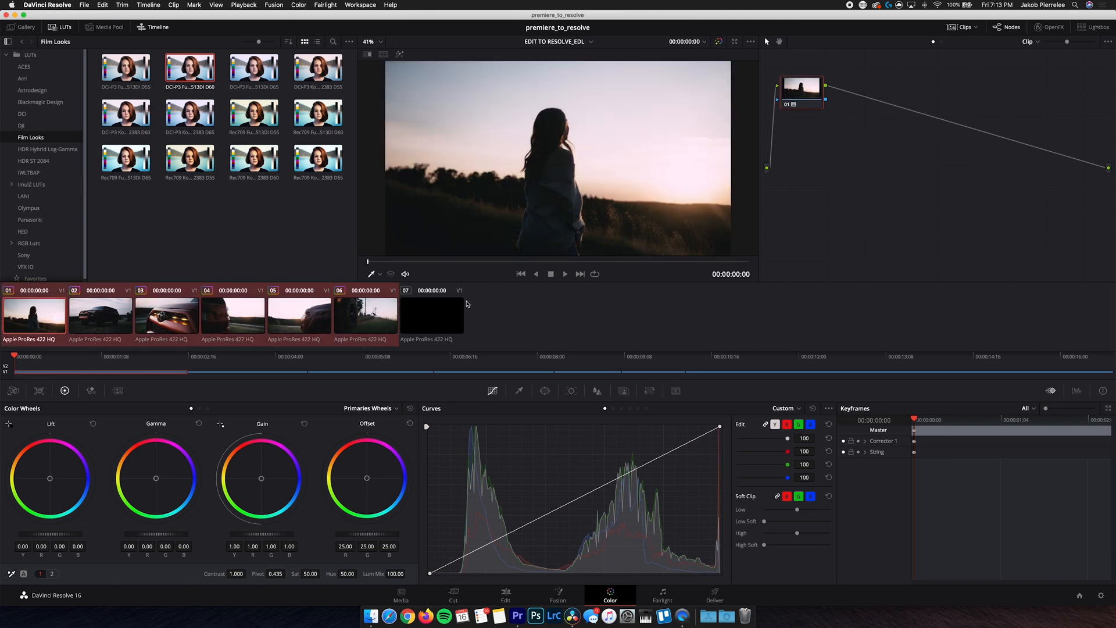
{"action": "left_click", "coordinate": [714, 595]}
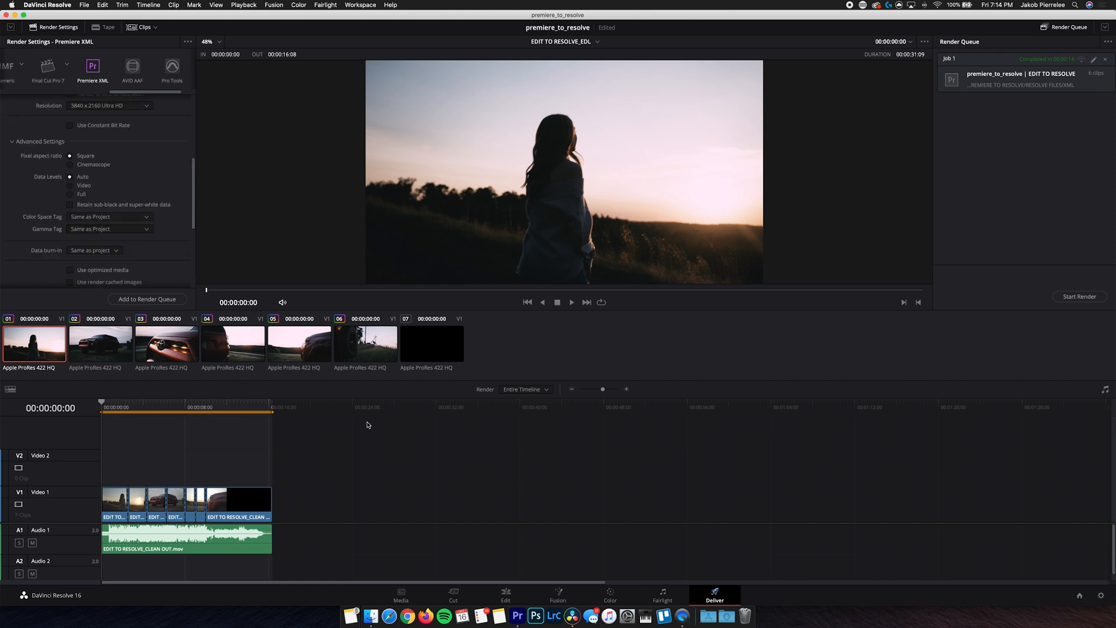
{"action": "mouse_move", "coordinate": [284, 438]}
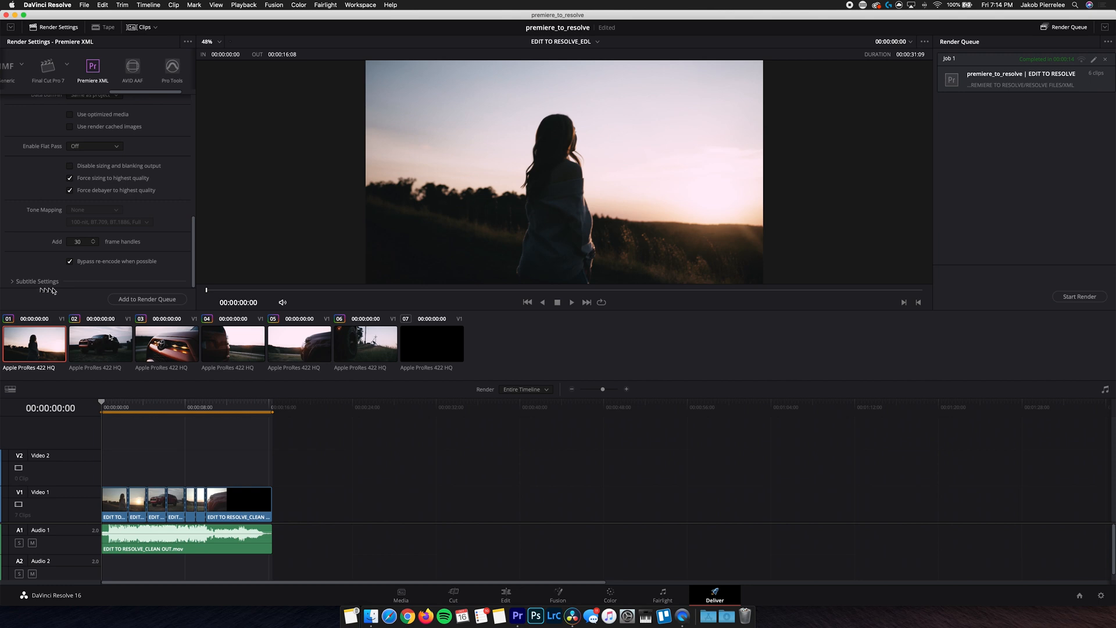
{"action": "left_click", "coordinate": [78, 242]}
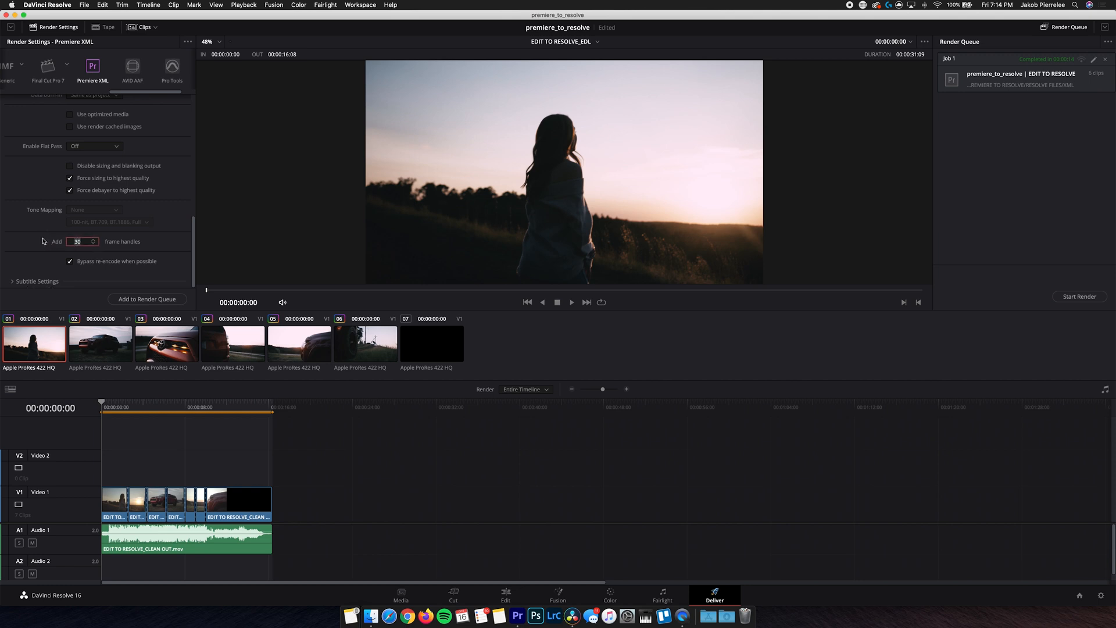
{"action": "type", "text": "0"}
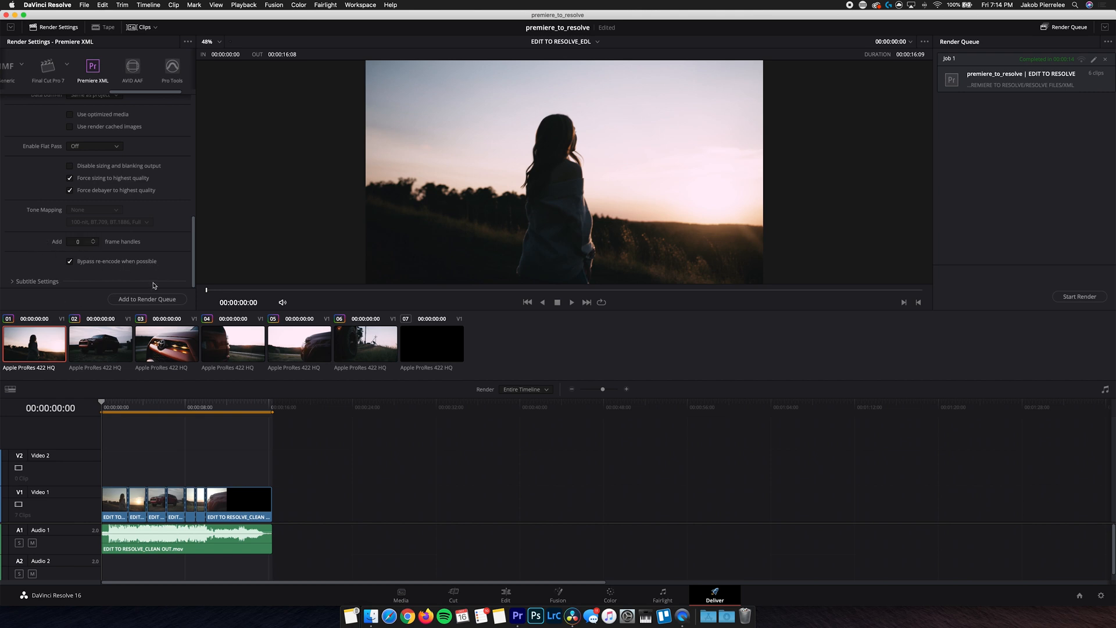
Add the EDL timeline as a second Premiere XML job in the render queue.
{"action": "left_click", "coordinate": [147, 298]}
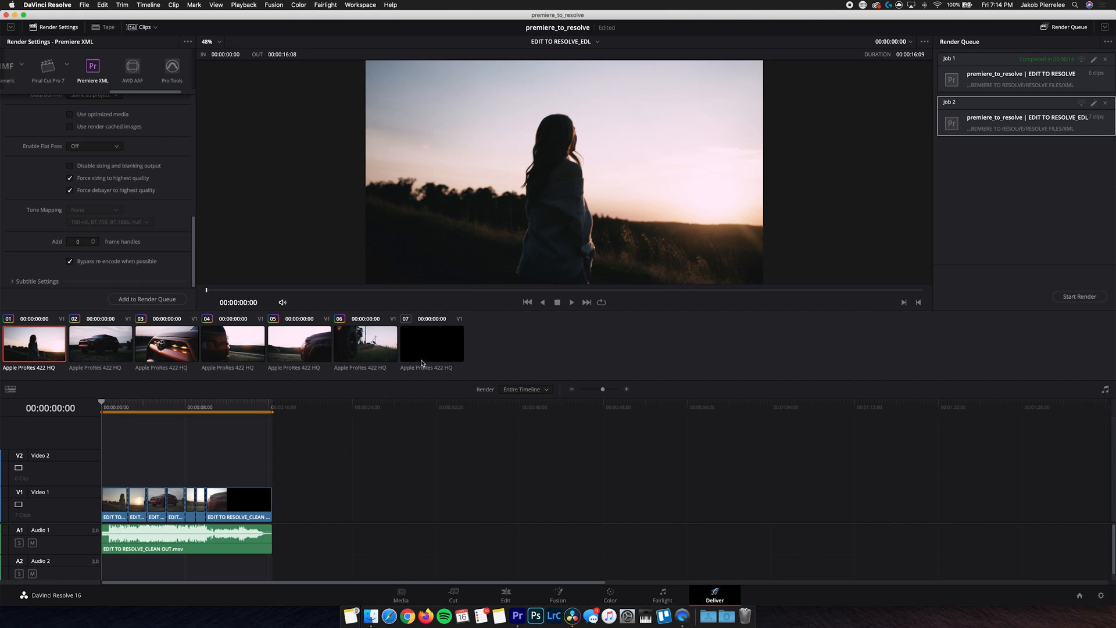
{"action": "mouse_move", "coordinate": [354, 364]}
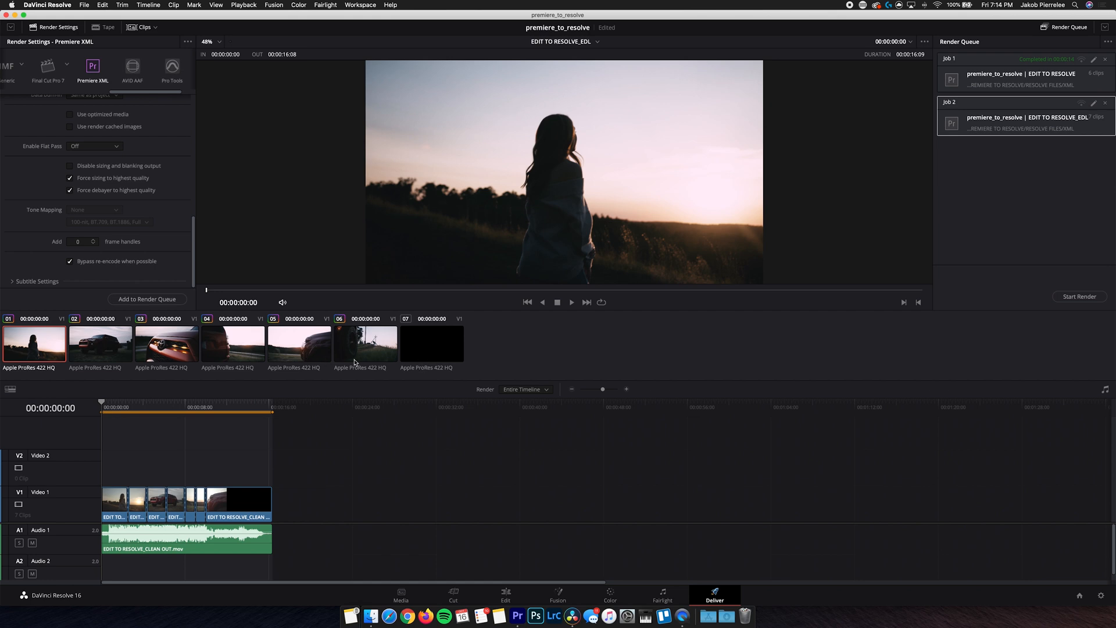
{"action": "left_click", "coordinate": [124, 67]}
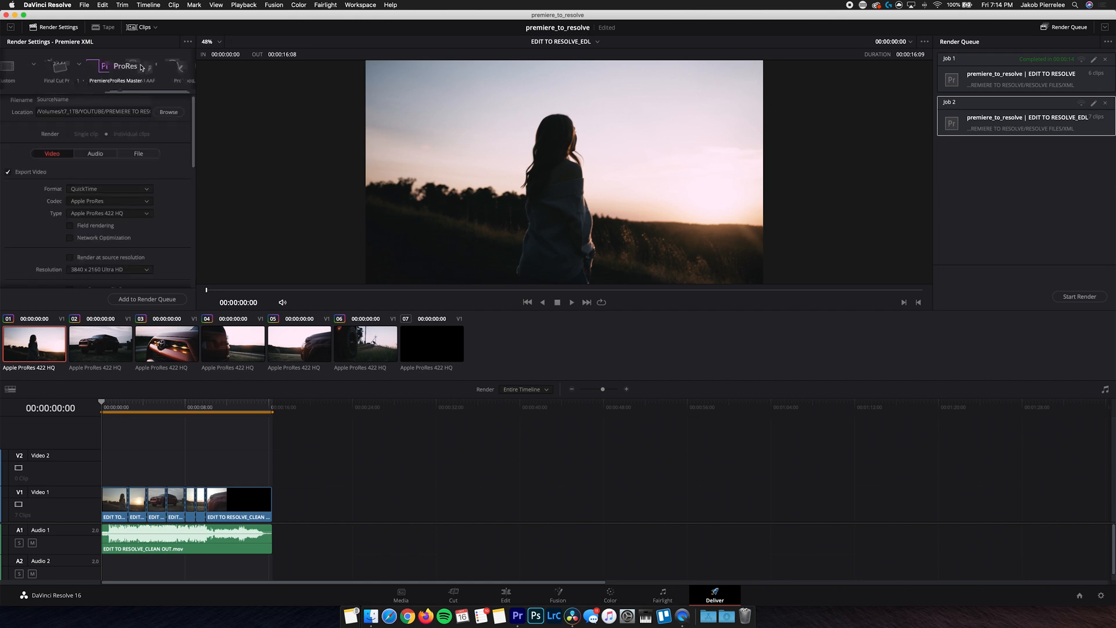
{"action": "left_click", "coordinate": [93, 69]}
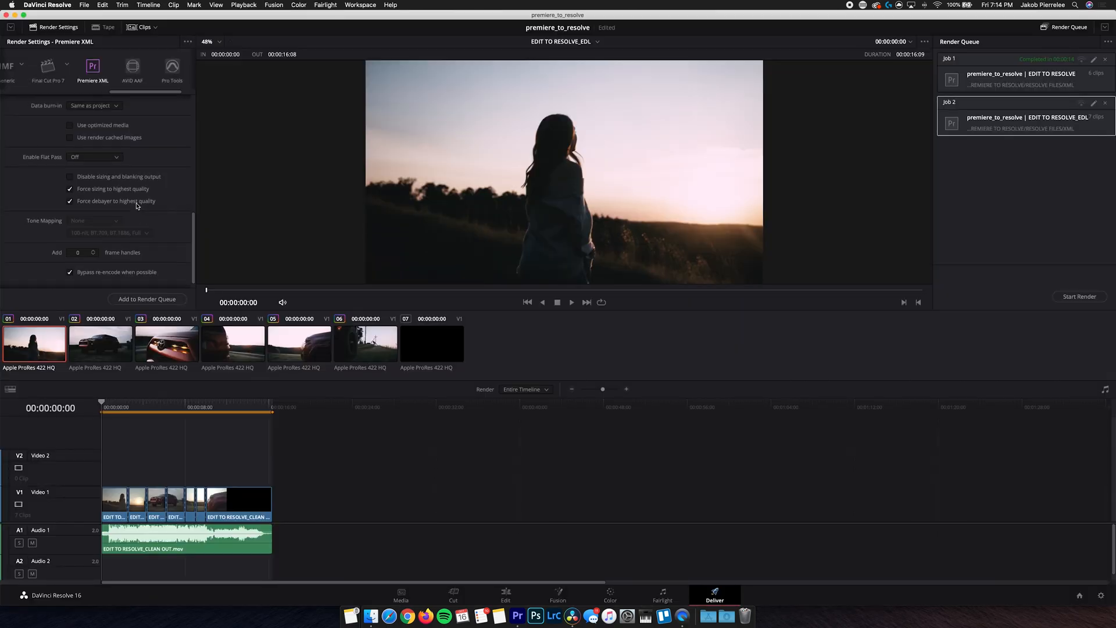